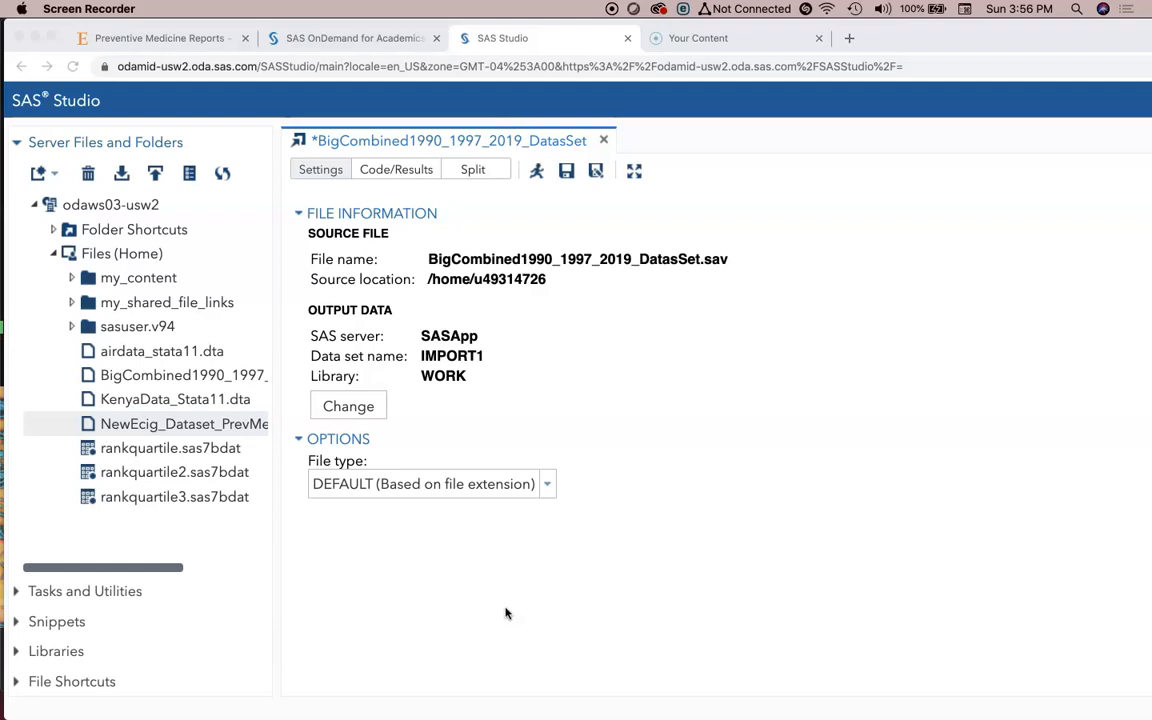
mouse_move(492, 596)
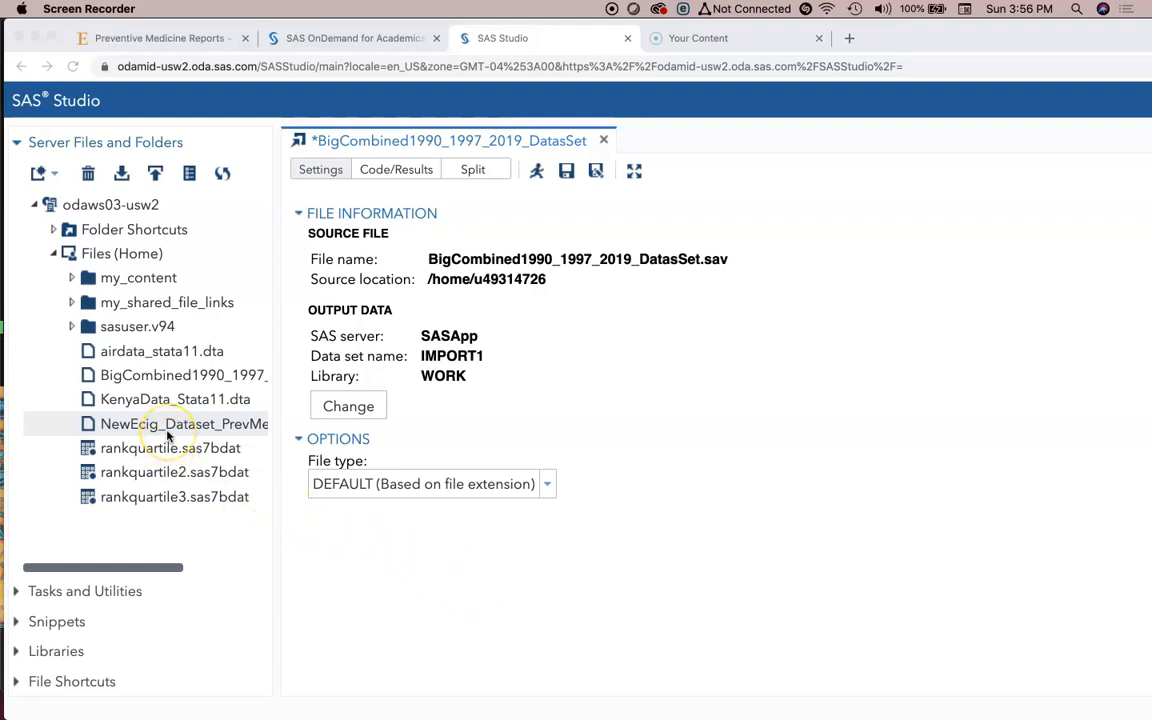
mouse_move(148, 452)
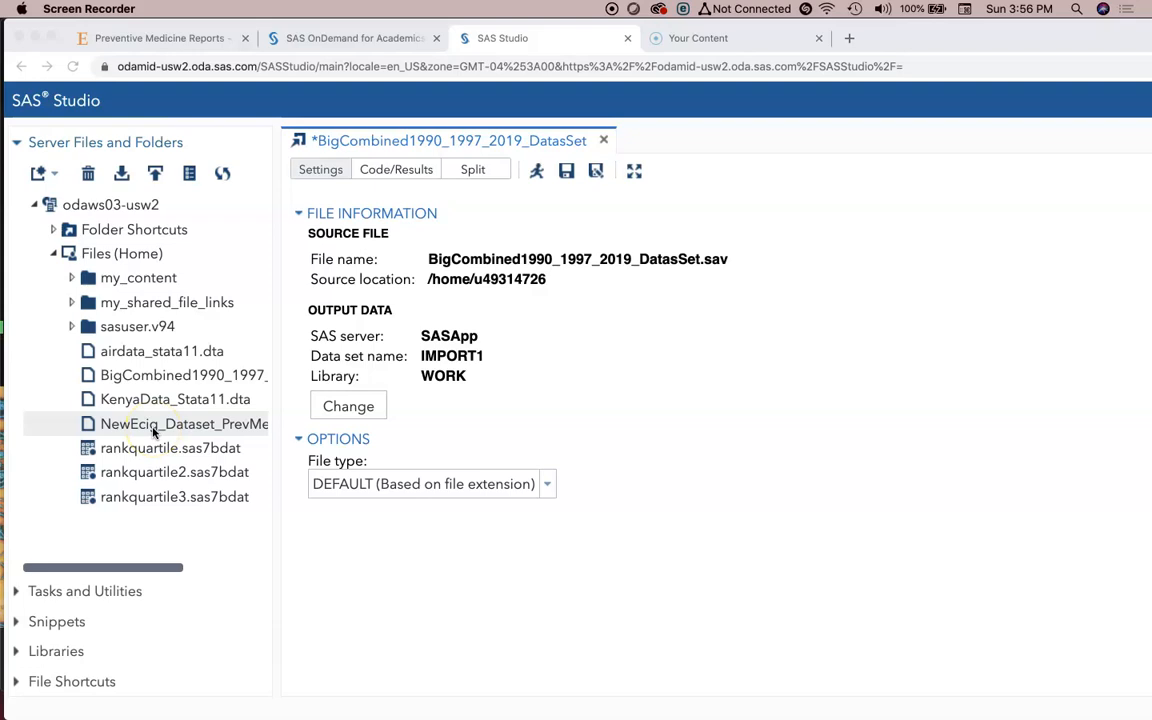
Import the NewEcig_Dataset_PrevMedReports .dta file into WORK.IMPORT4 (1046 rows, 32 columns).
left_click(156, 424)
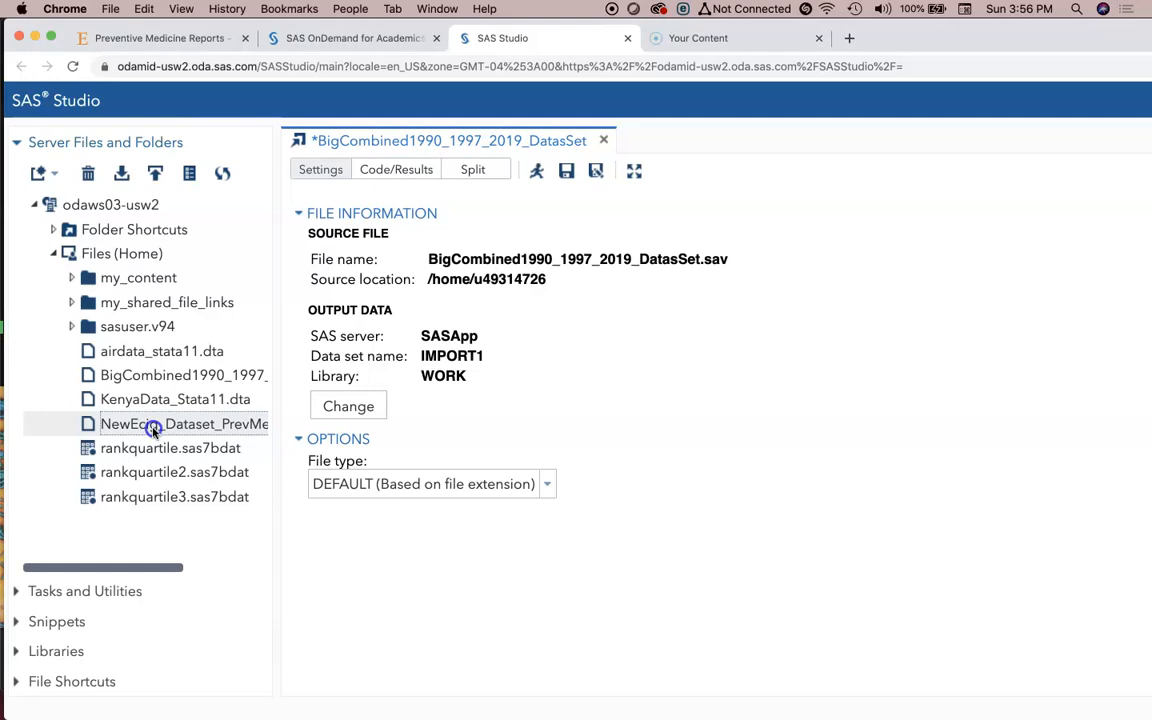
double_click(156, 424)
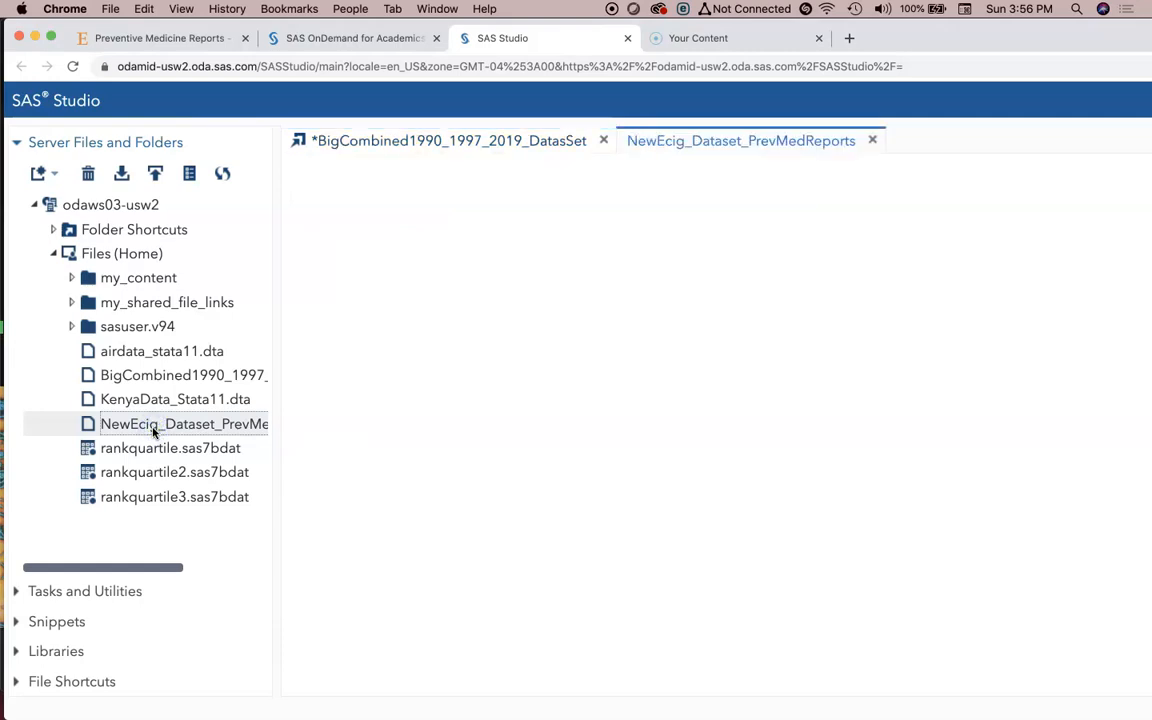
double_click(184, 424)
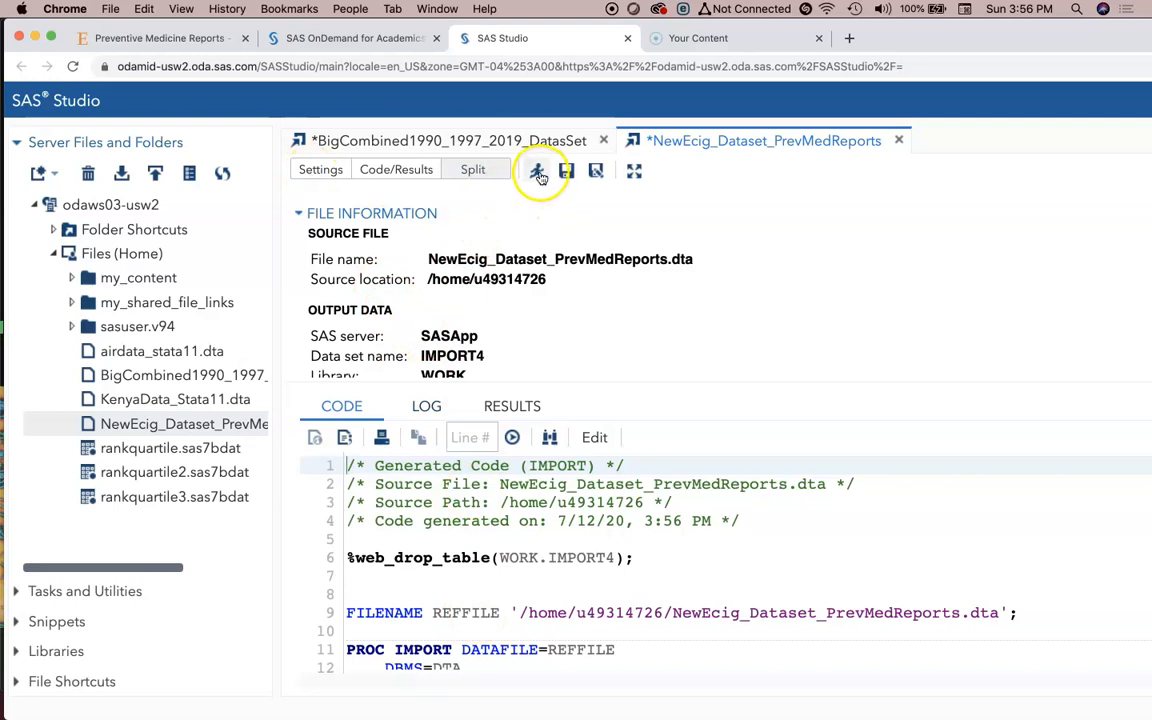
left_click(536, 172)
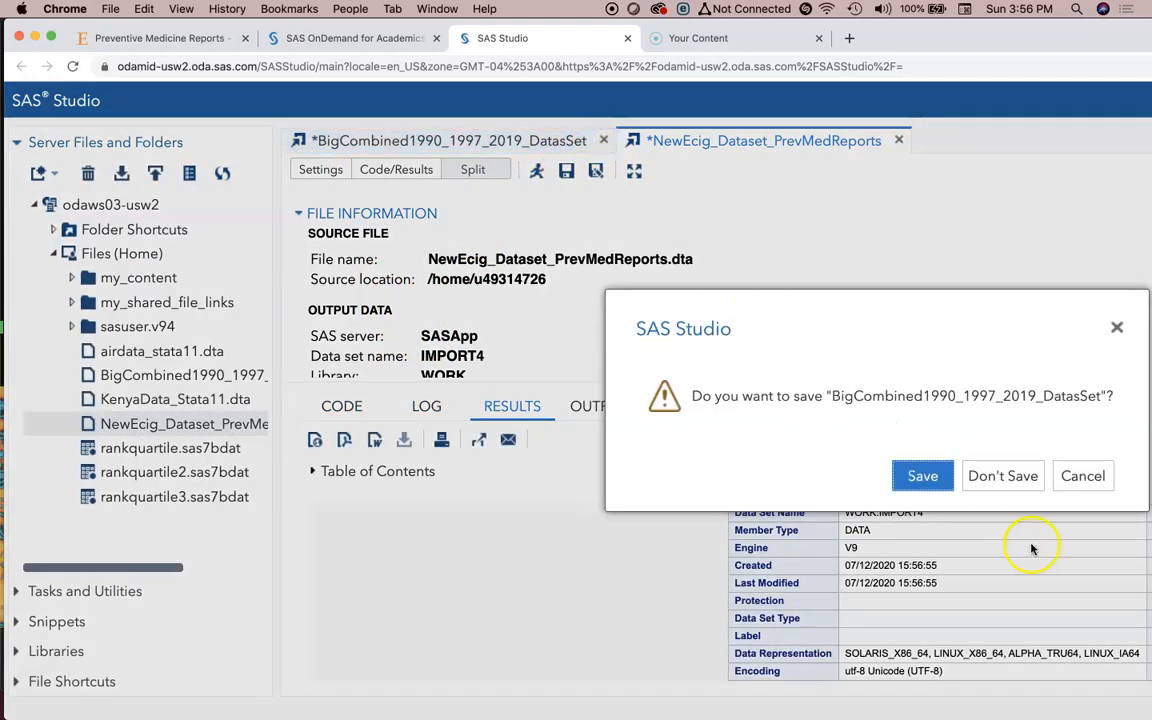
Close the BigCombined import tab, answering its save prompt.
left_click(1002, 476)
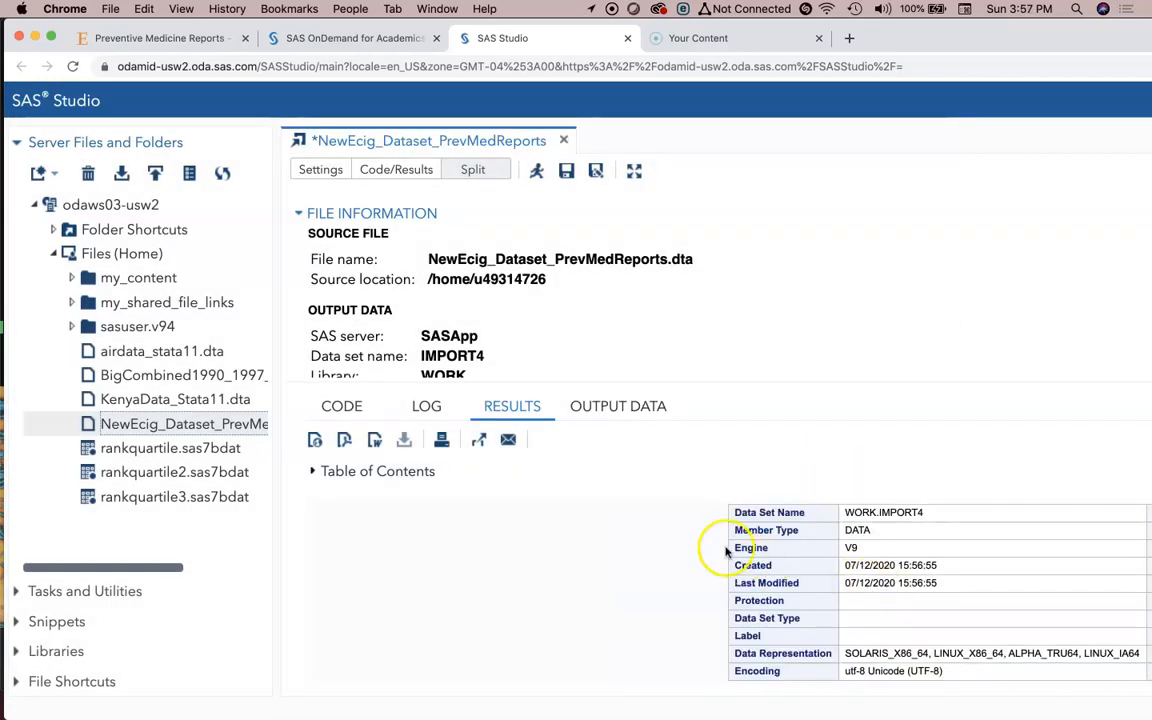
left_click(616, 406)
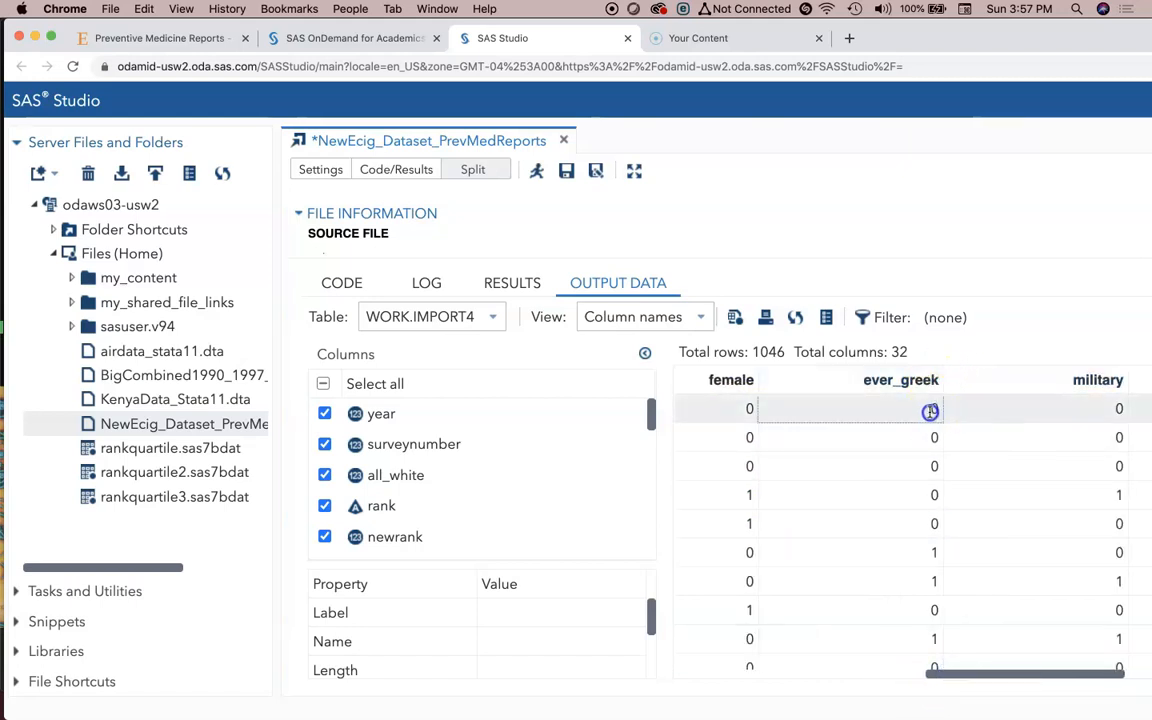
Browse the WORK.IMPORT4 output table horizontally across its 32 columns and back.
scroll("right", 3)
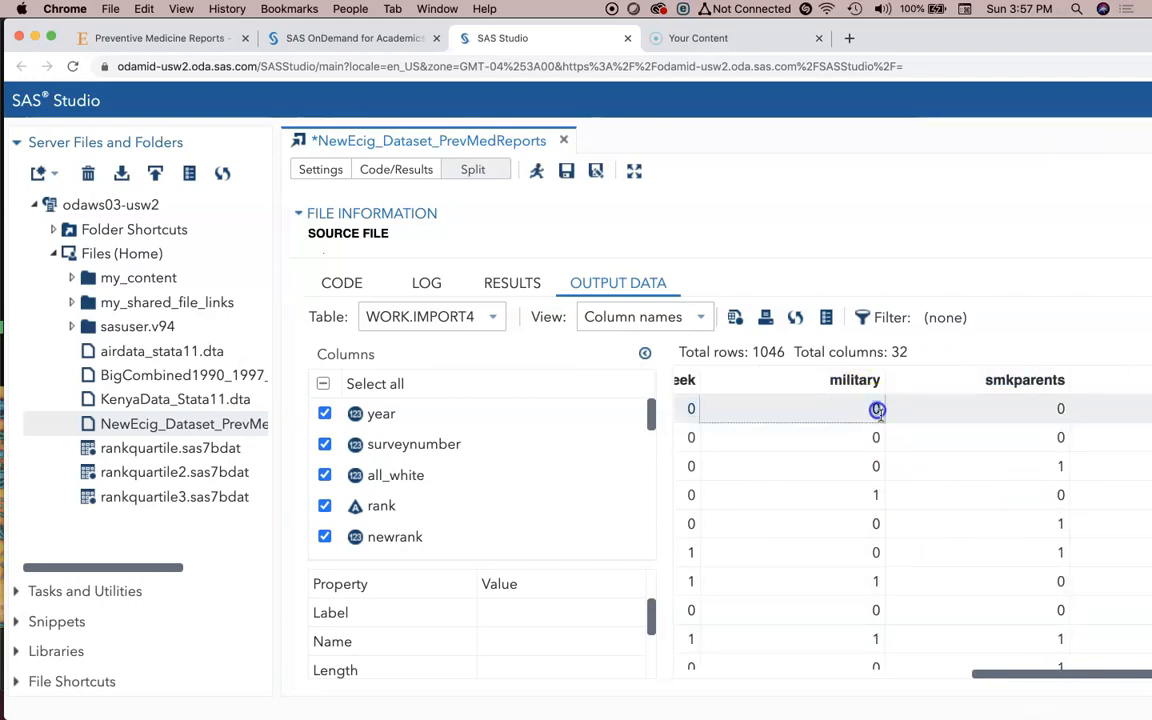
scroll("right", 3)
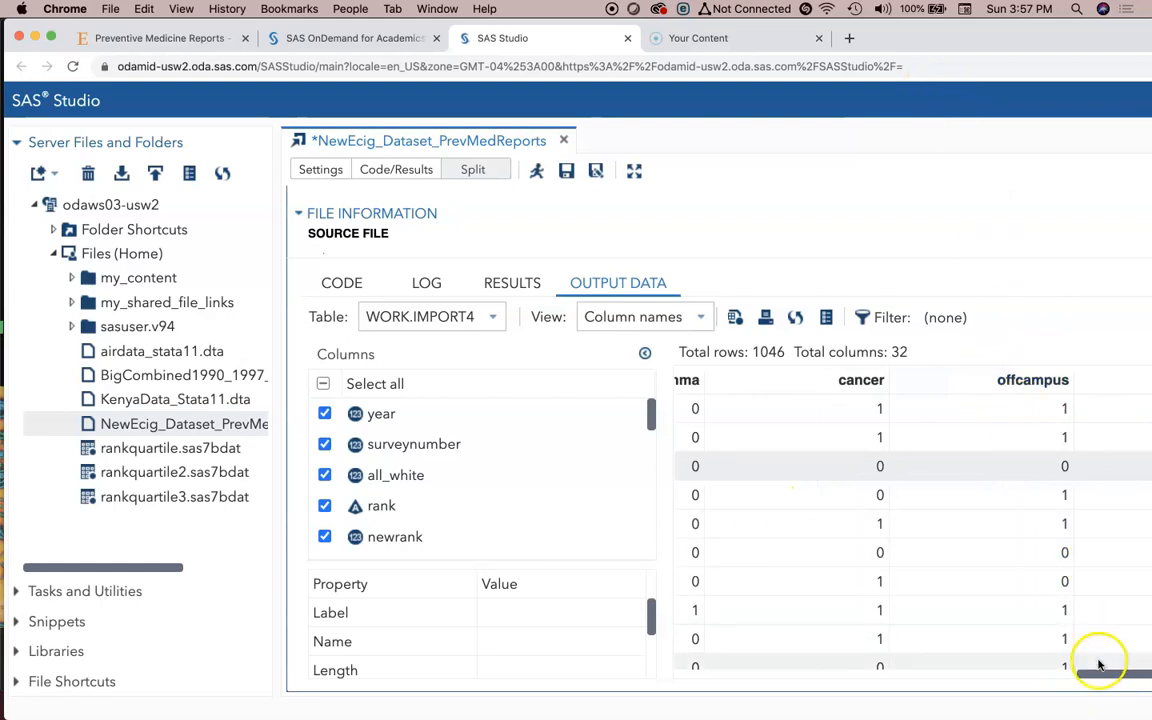
scroll("down", 3)
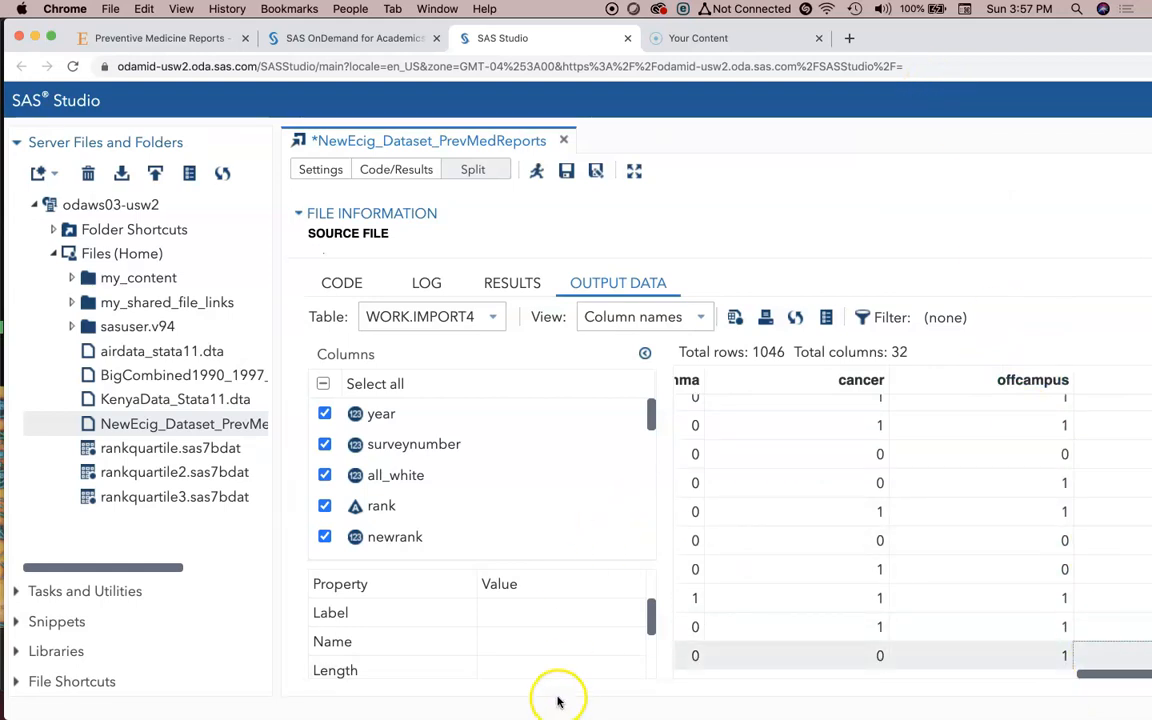
mouse_move(840, 66)
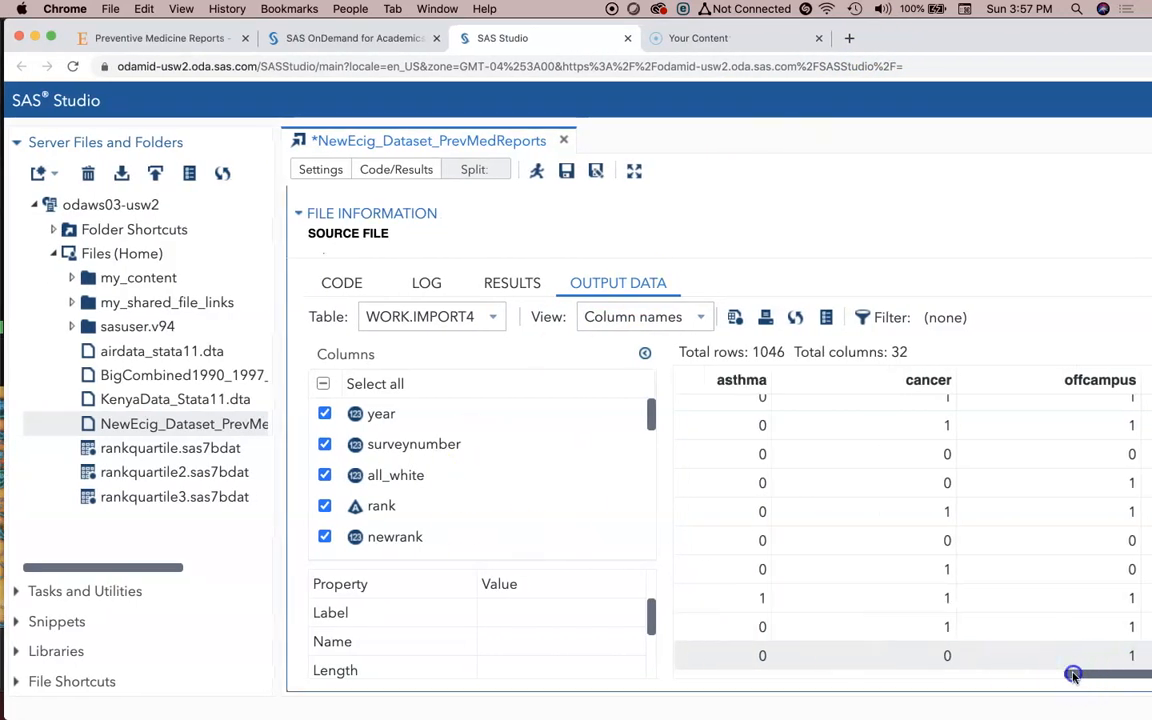
left_click_drag(1072, 672, 728, 672)
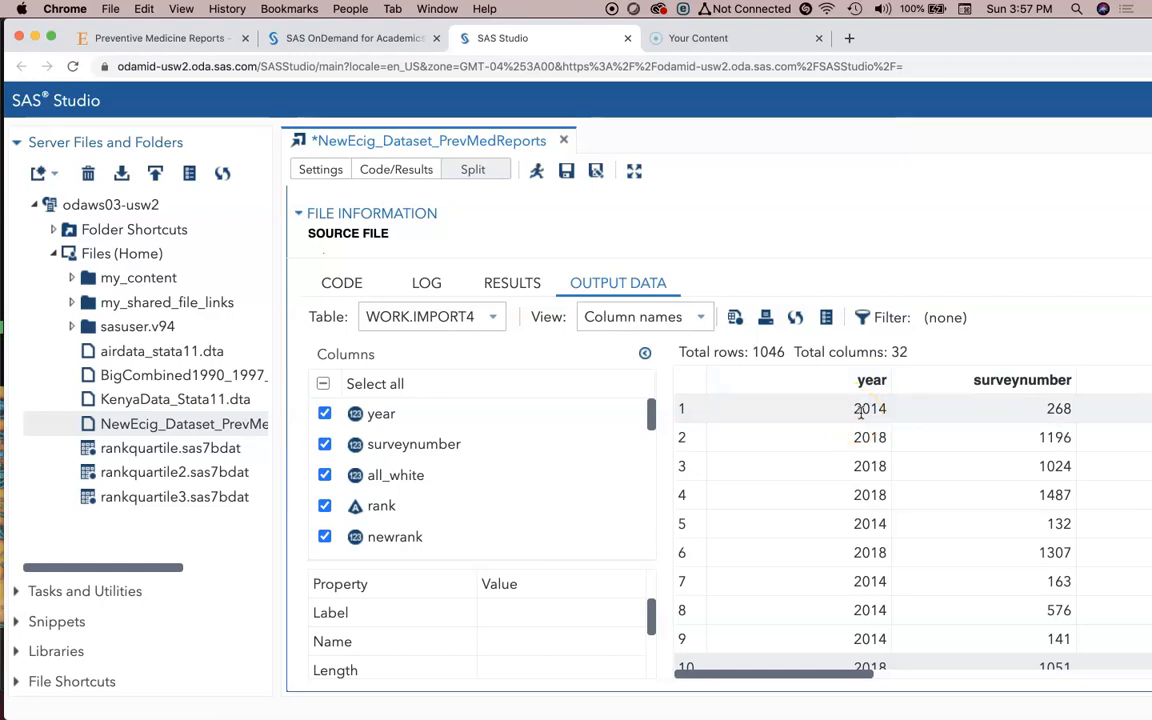
Inspect the year column values in the first rows (2014, 2018).
left_click(868, 408)
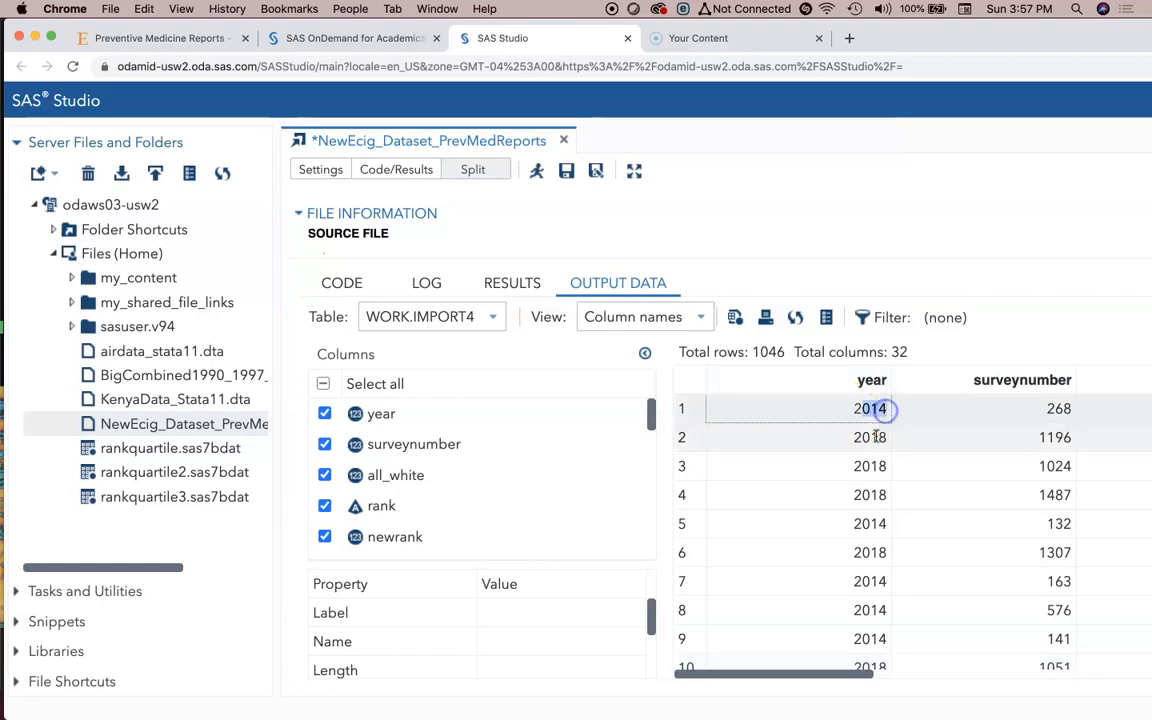
left_click(870, 436)
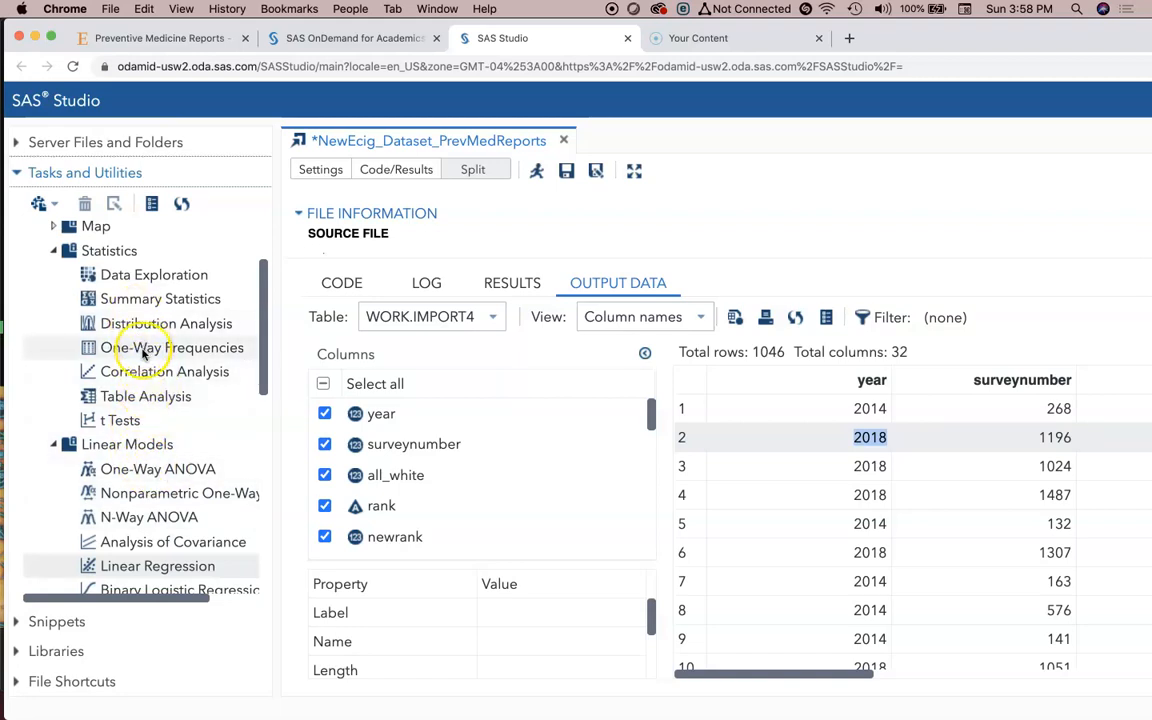
mouse_move(132, 396)
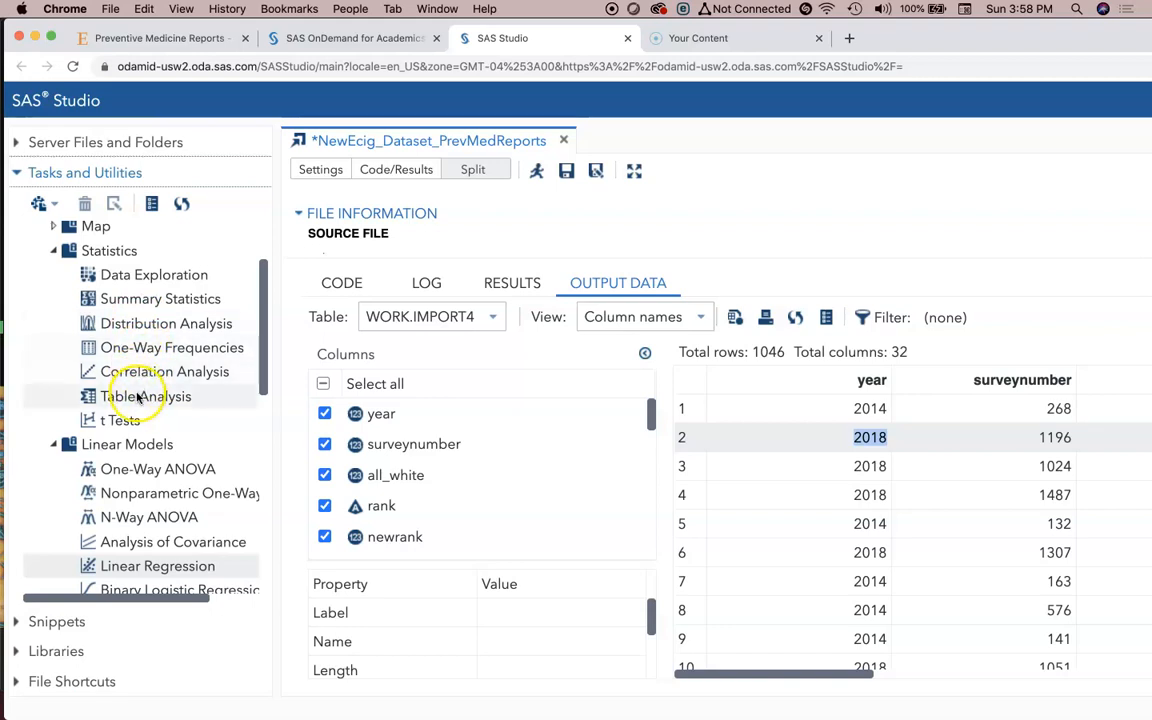
mouse_move(144, 360)
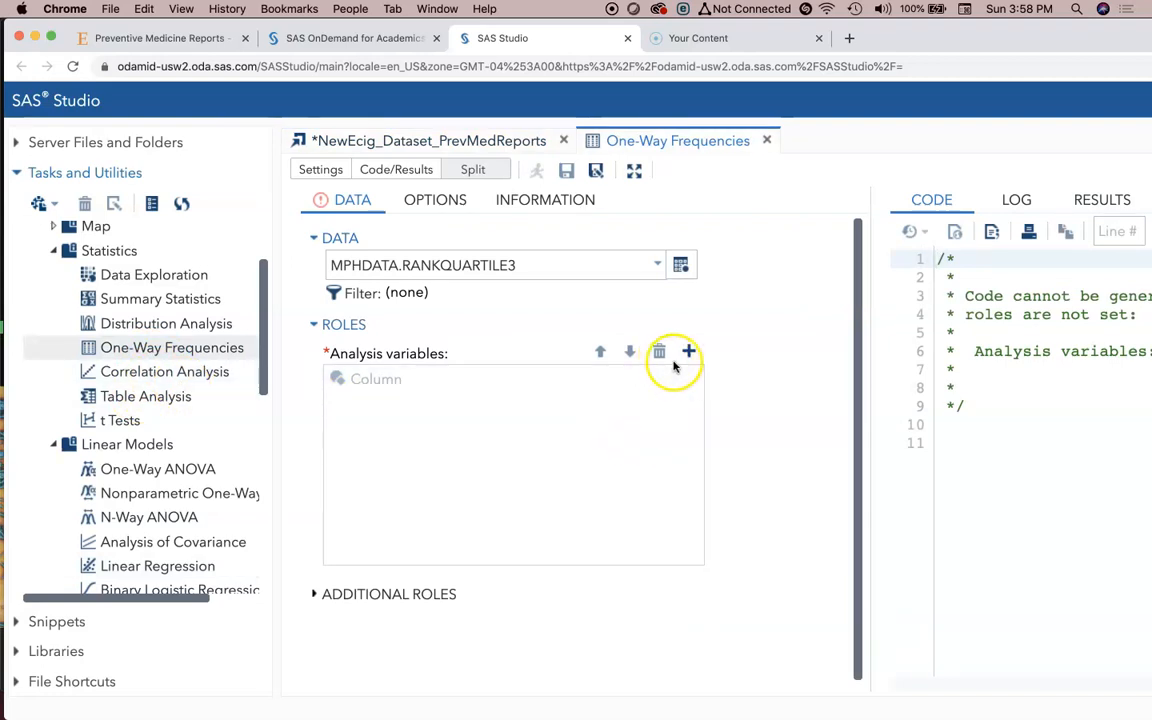
Start a One-Way Frequencies task, leaving the analysis variables unassigned for now.
left_click(688, 352)
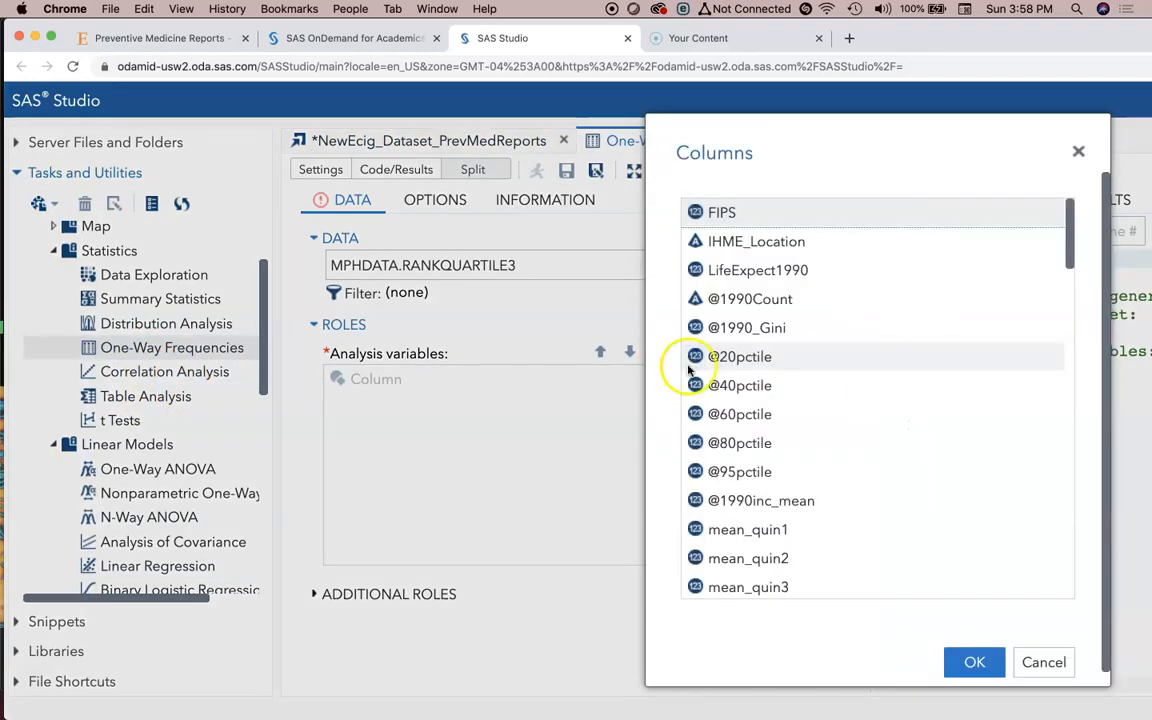
mouse_move(924, 496)
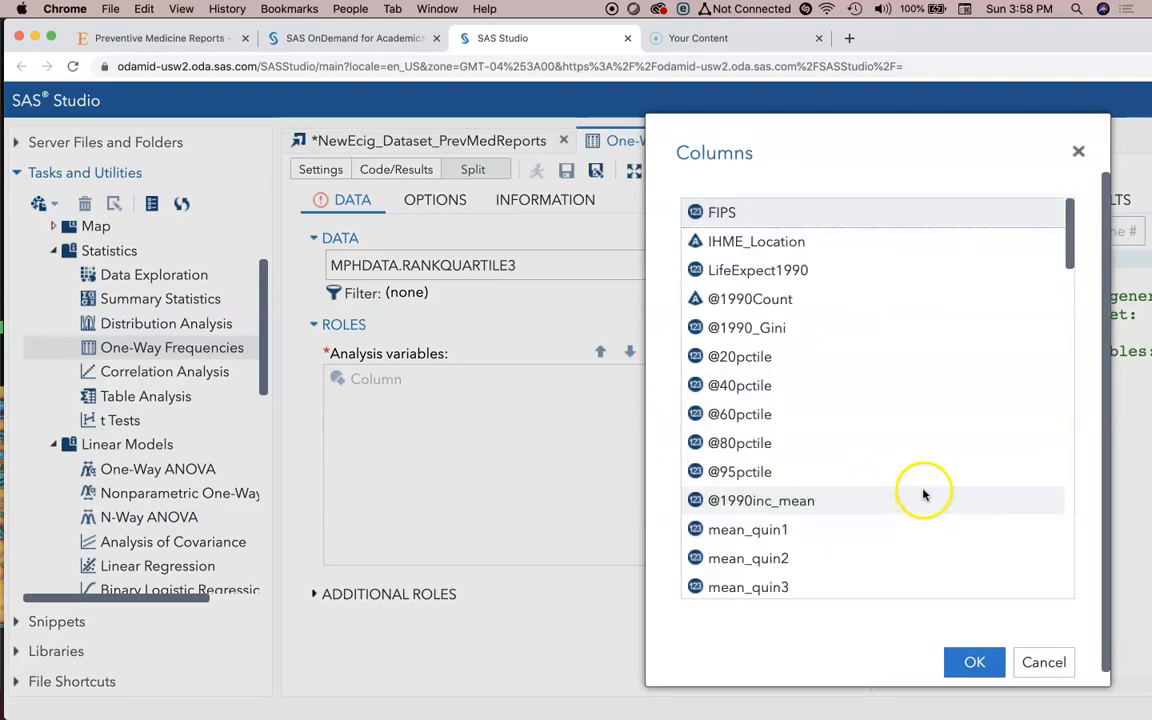
left_click(1050, 662)
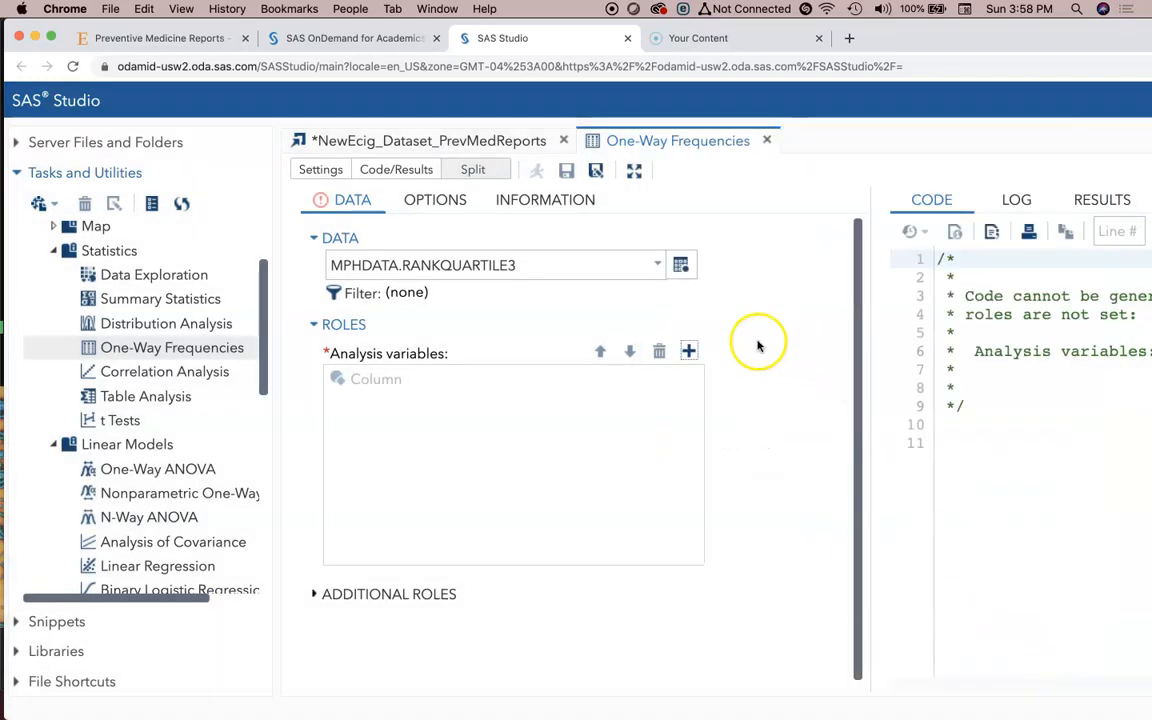
left_click(656, 264)
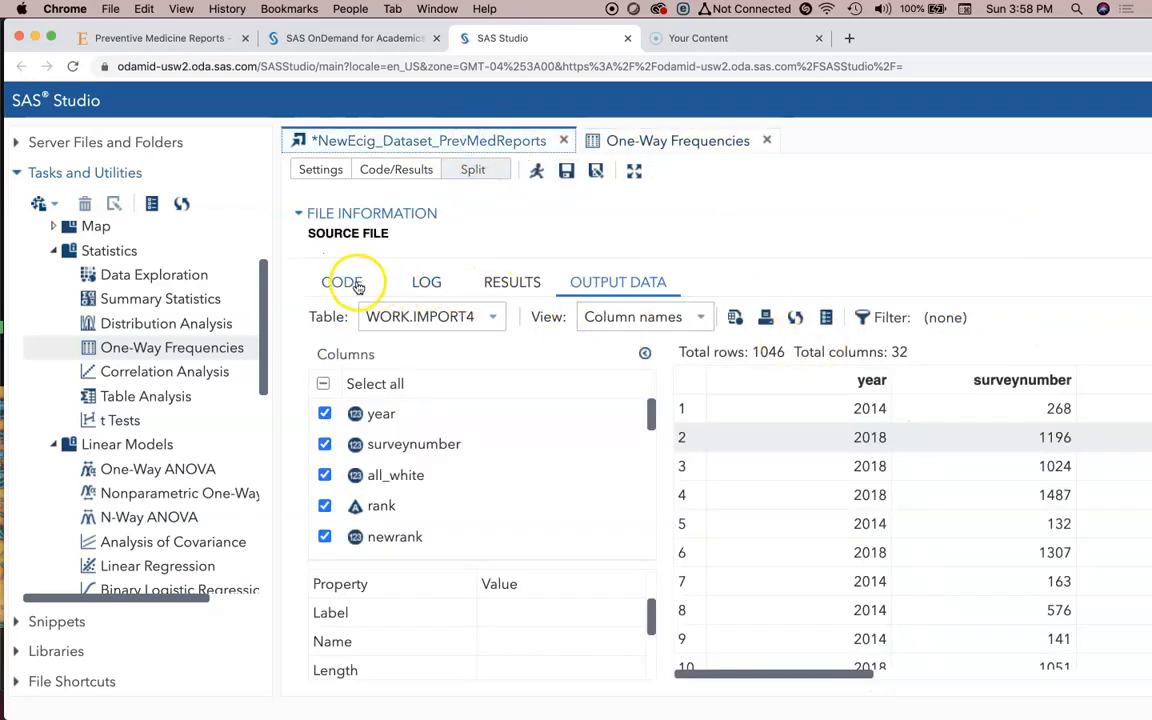
left_click(344, 282)
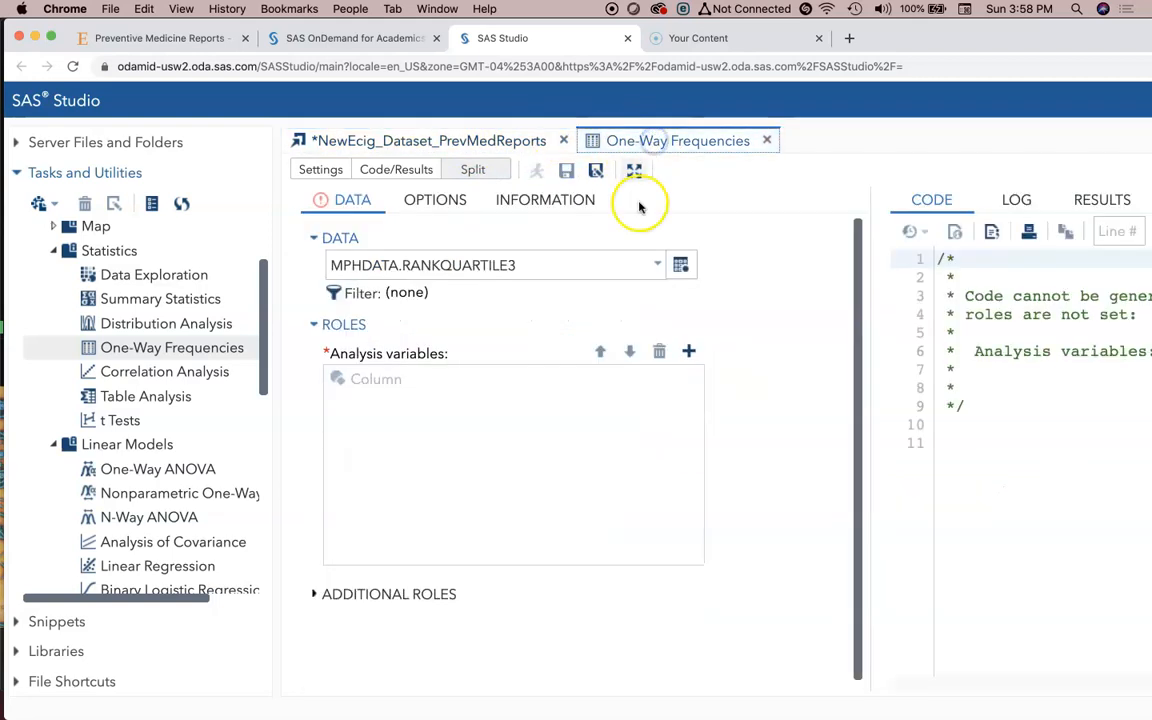
Make WORK.IMPORT4 the data source for the One-Way Frequencies task.
left_click(656, 264)
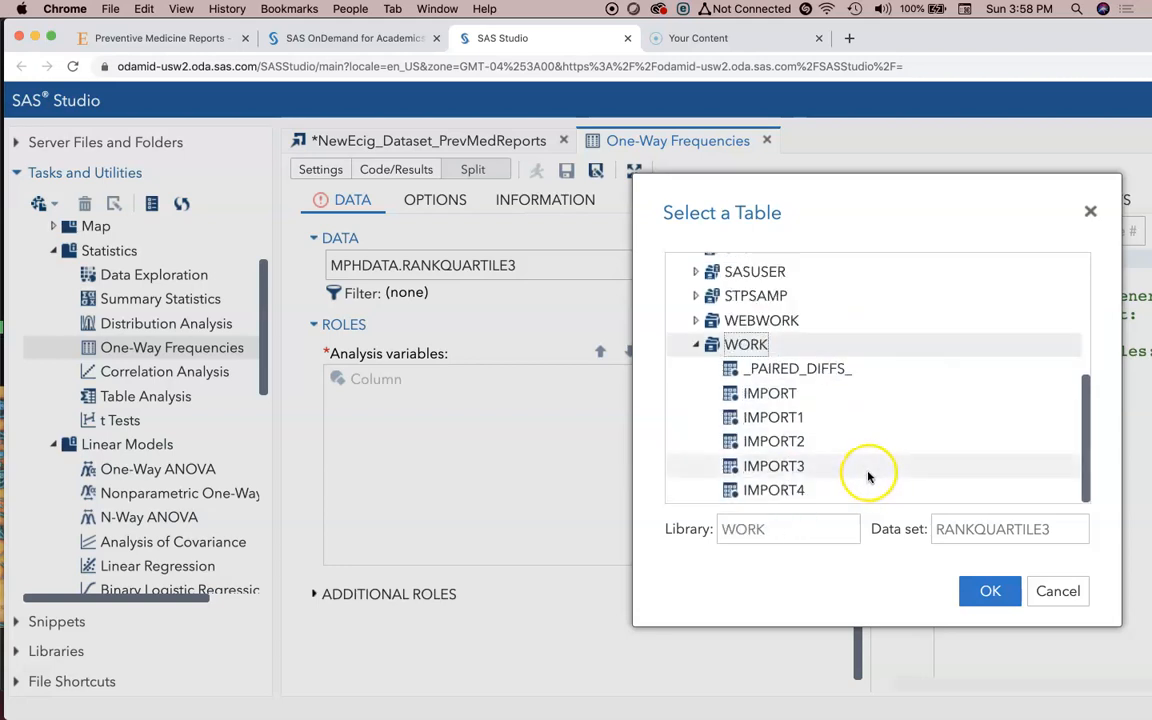
left_click(990, 592)
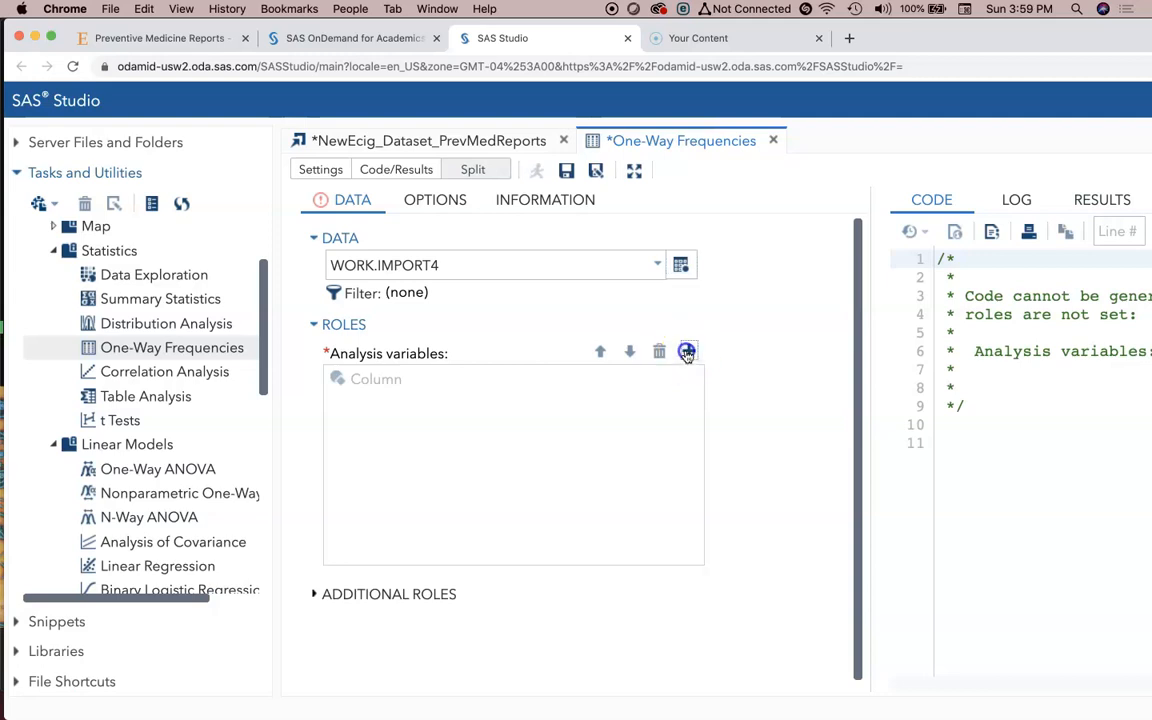
Assign ecig_30d and year as the analysis variables.
left_click(686, 352)
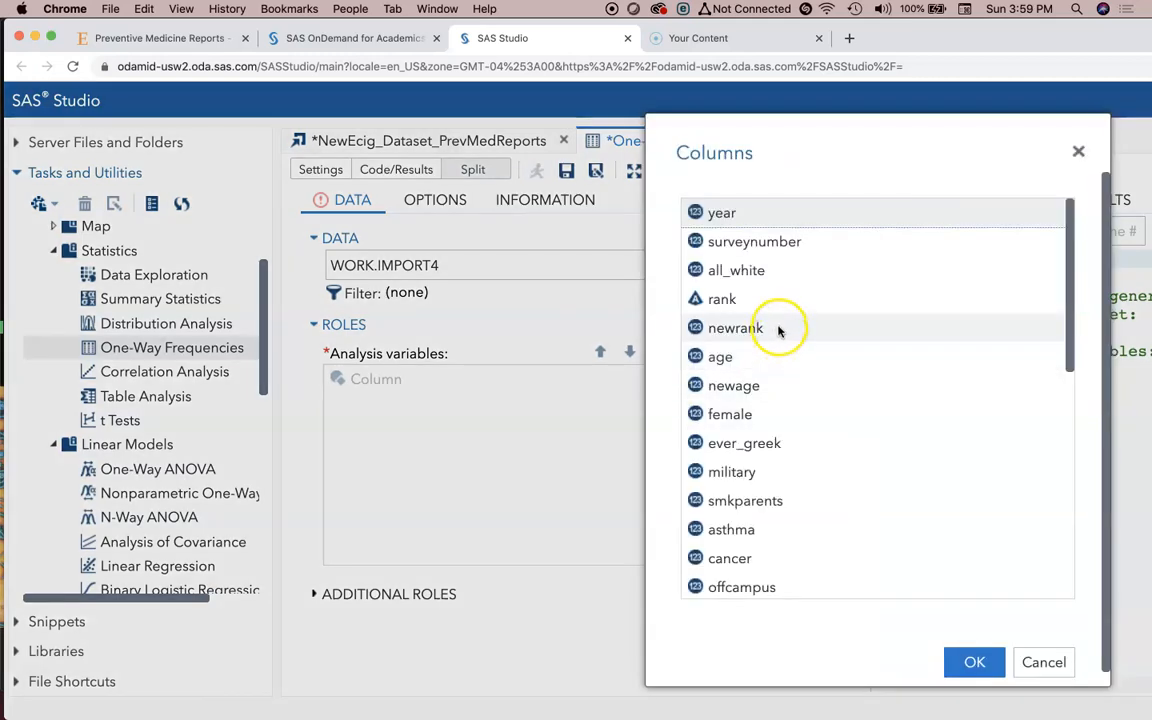
scroll("down", 3)
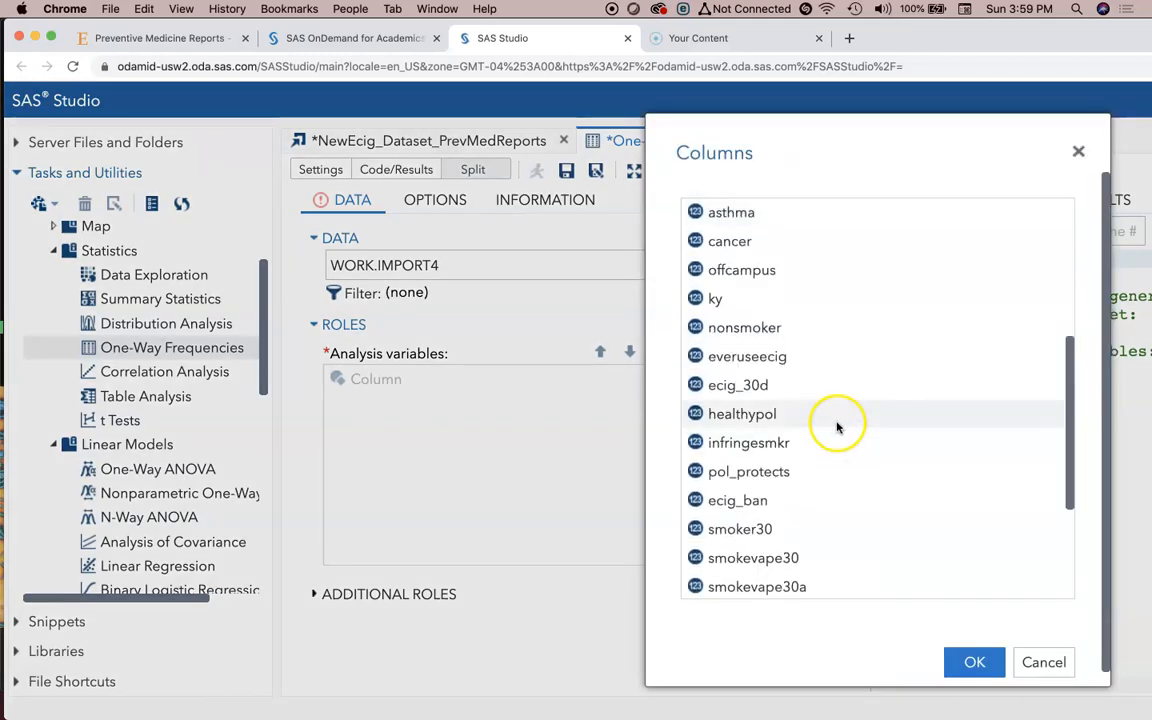
mouse_move(752, 384)
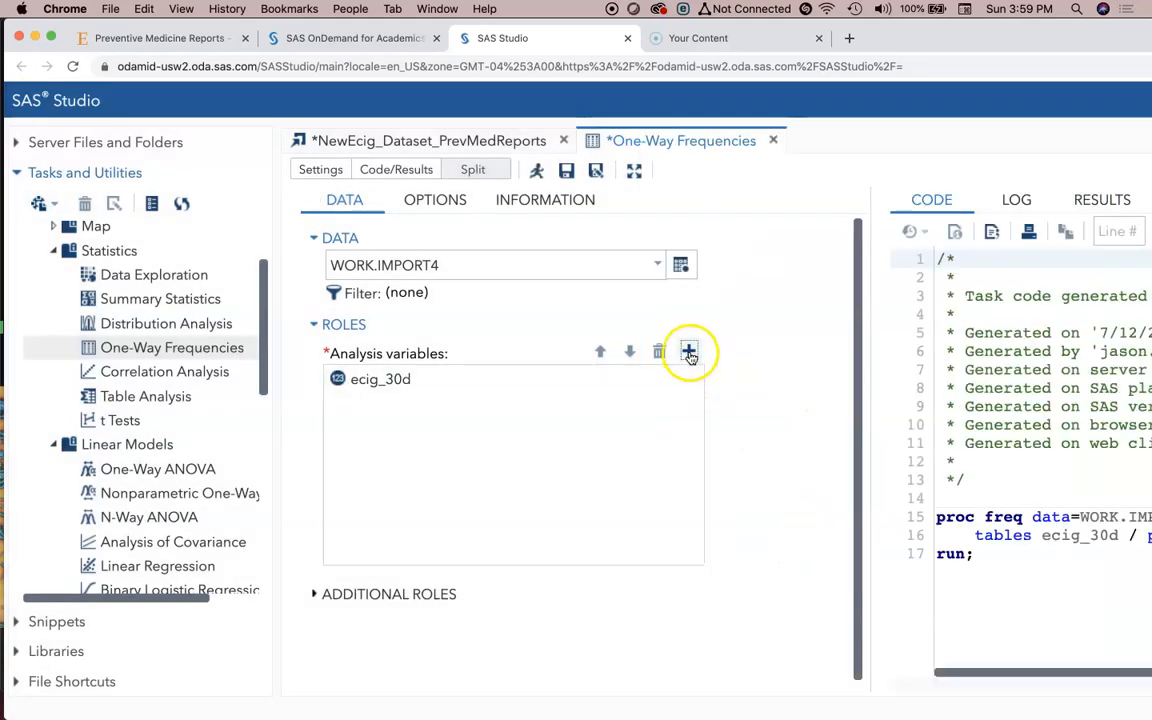
left_click(688, 352)
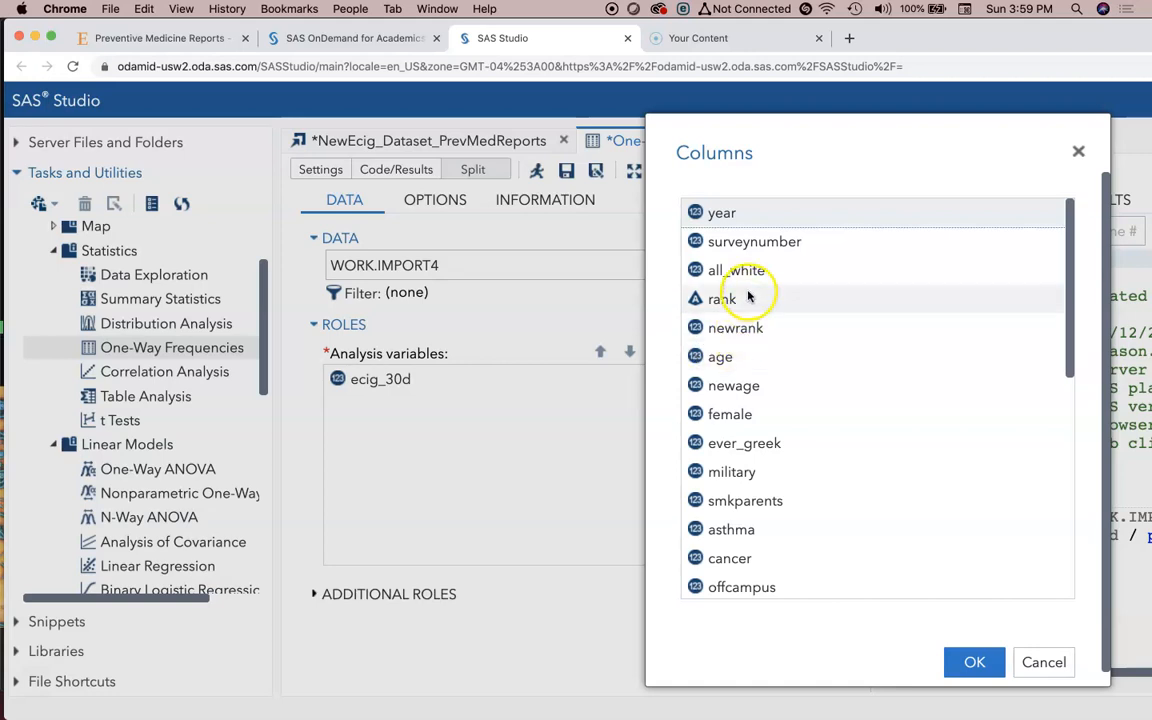
left_click(732, 212)
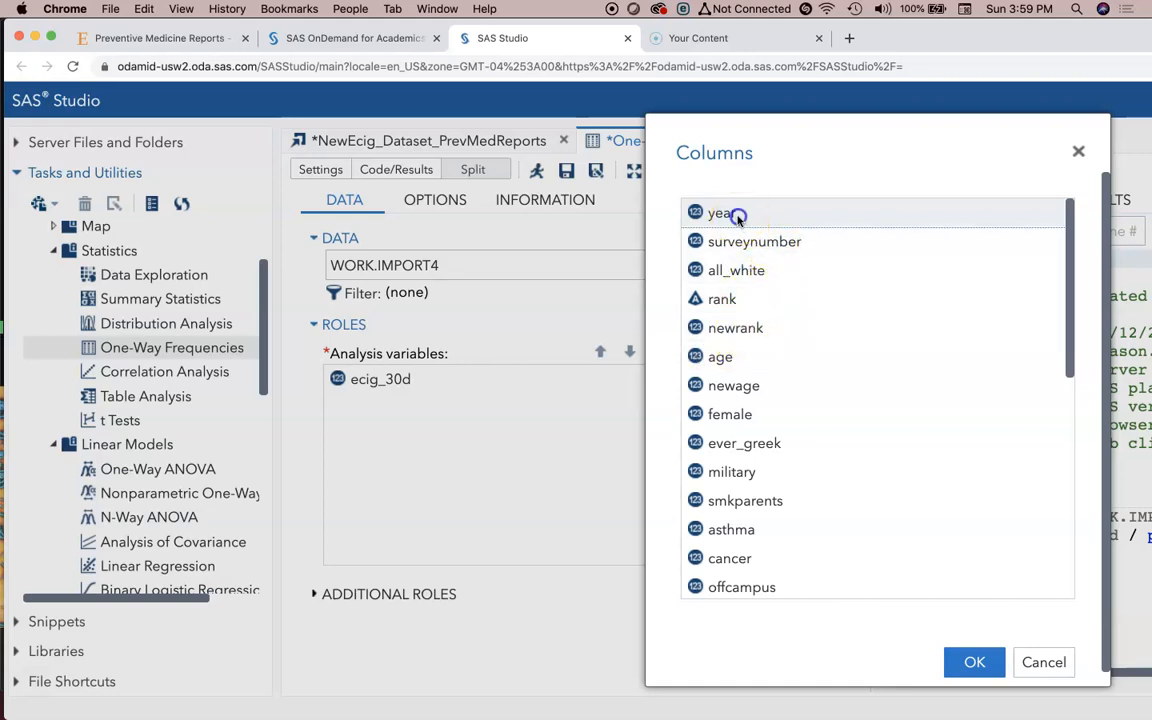
left_click(974, 662)
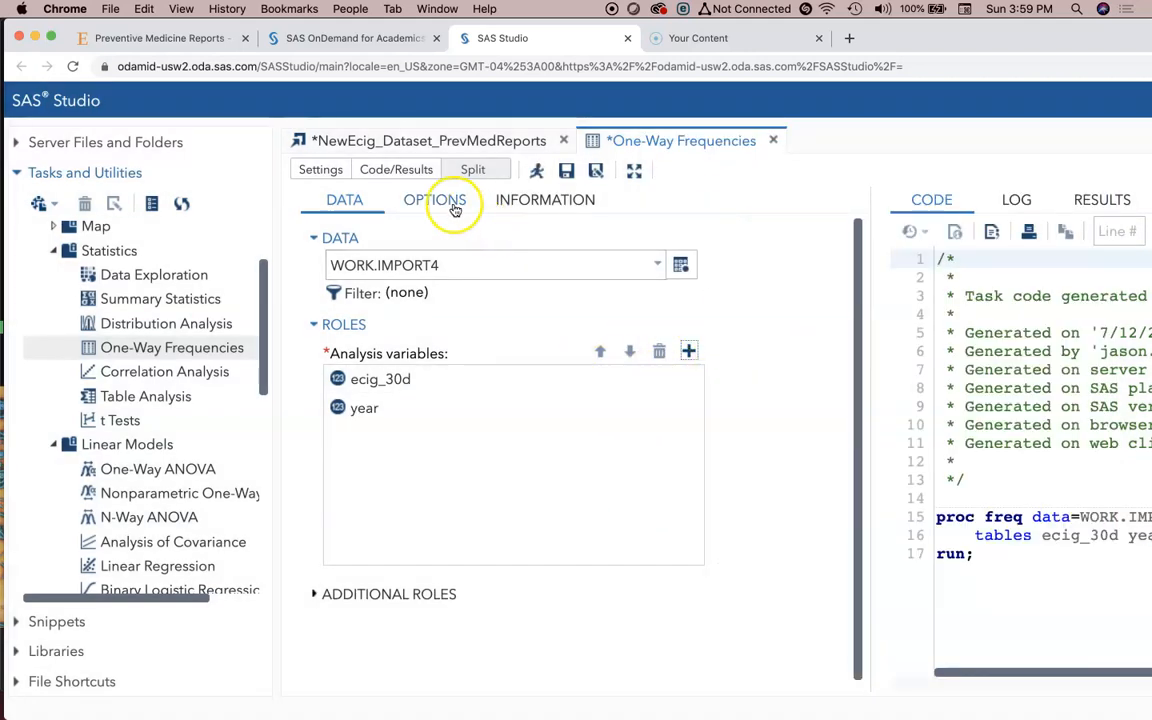
Review the statistics options and task description, then run the frequency tables for ecig_30d and year.
left_click(432, 200)
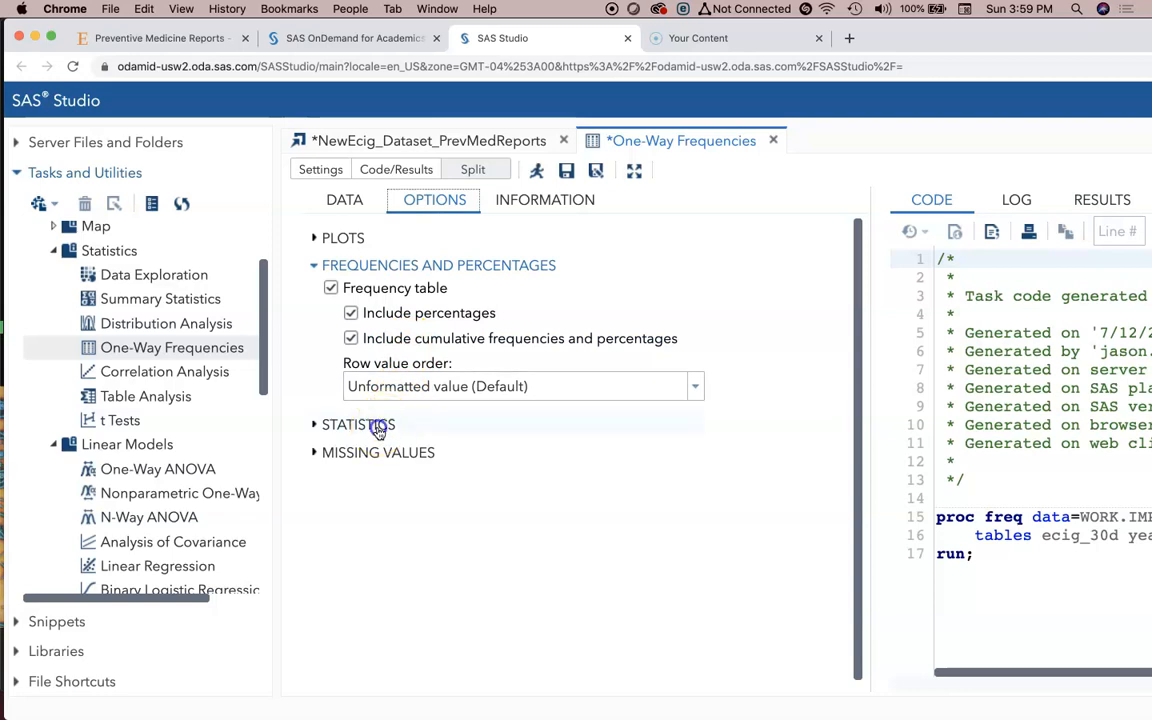
left_click(358, 424)
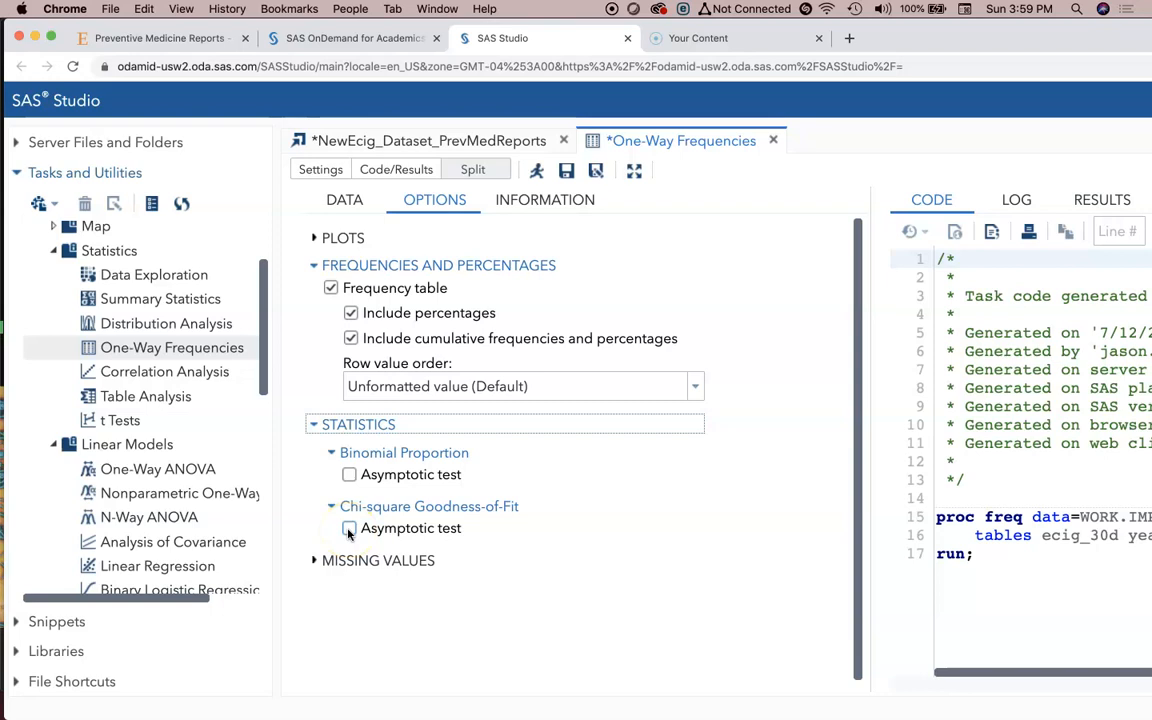
left_click(546, 200)
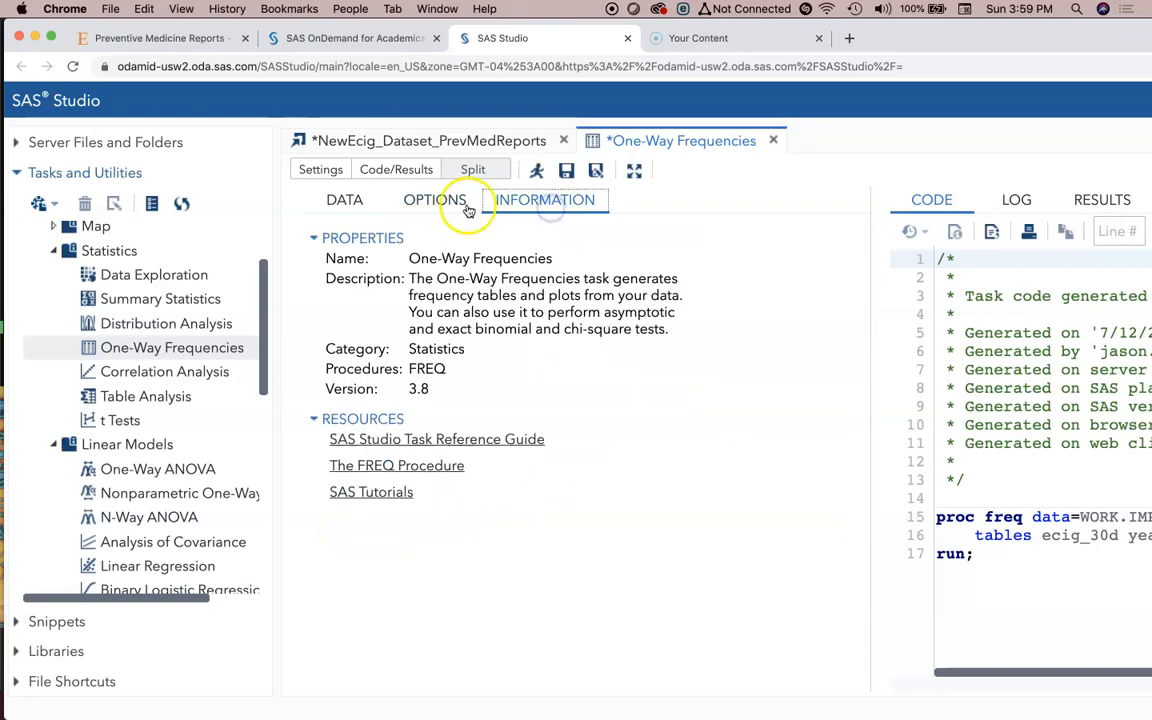
left_click(344, 200)
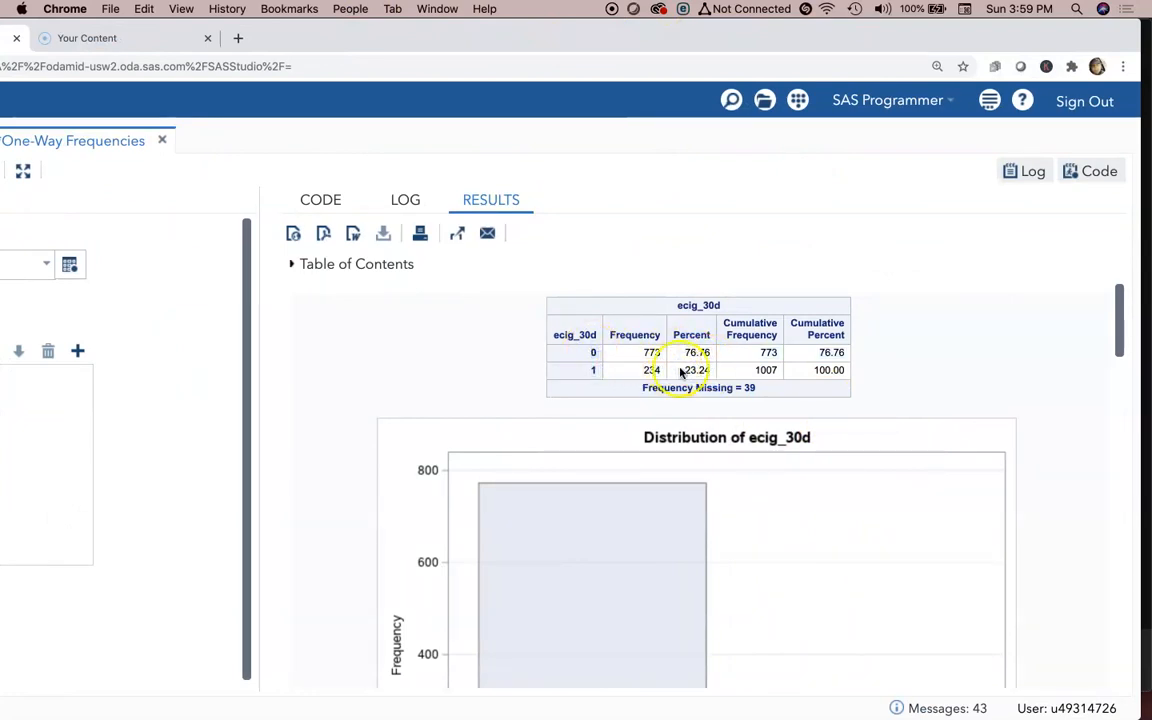
mouse_move(768, 384)
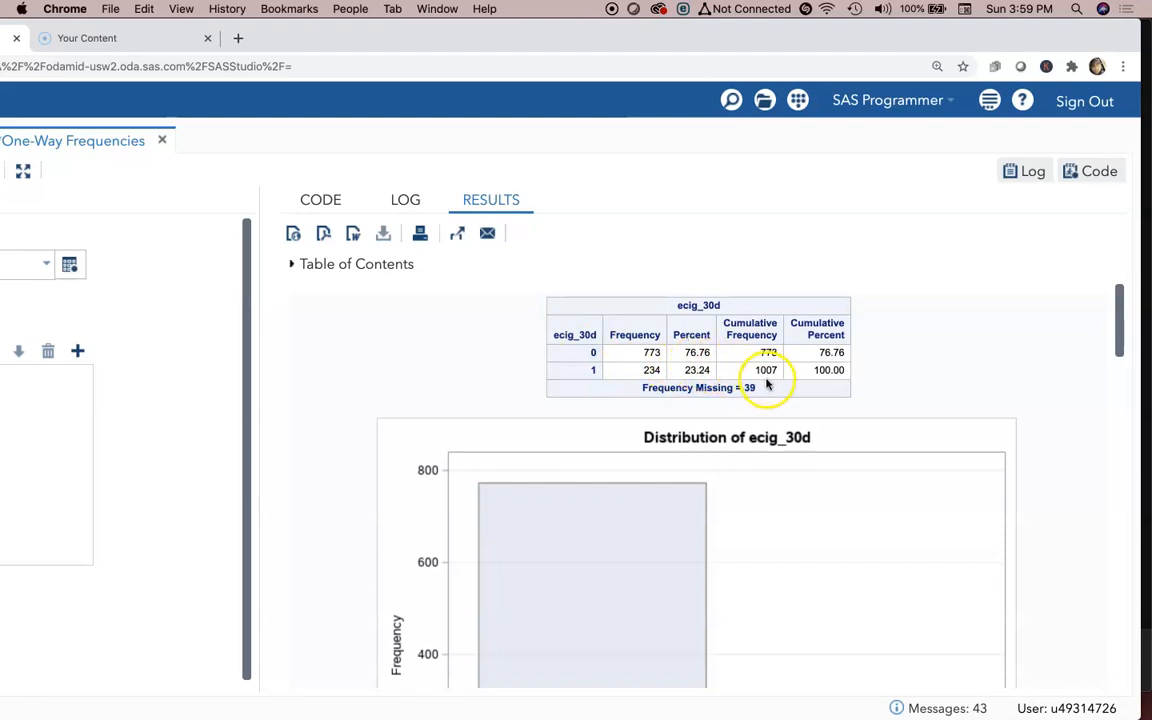
scroll("down", 3)
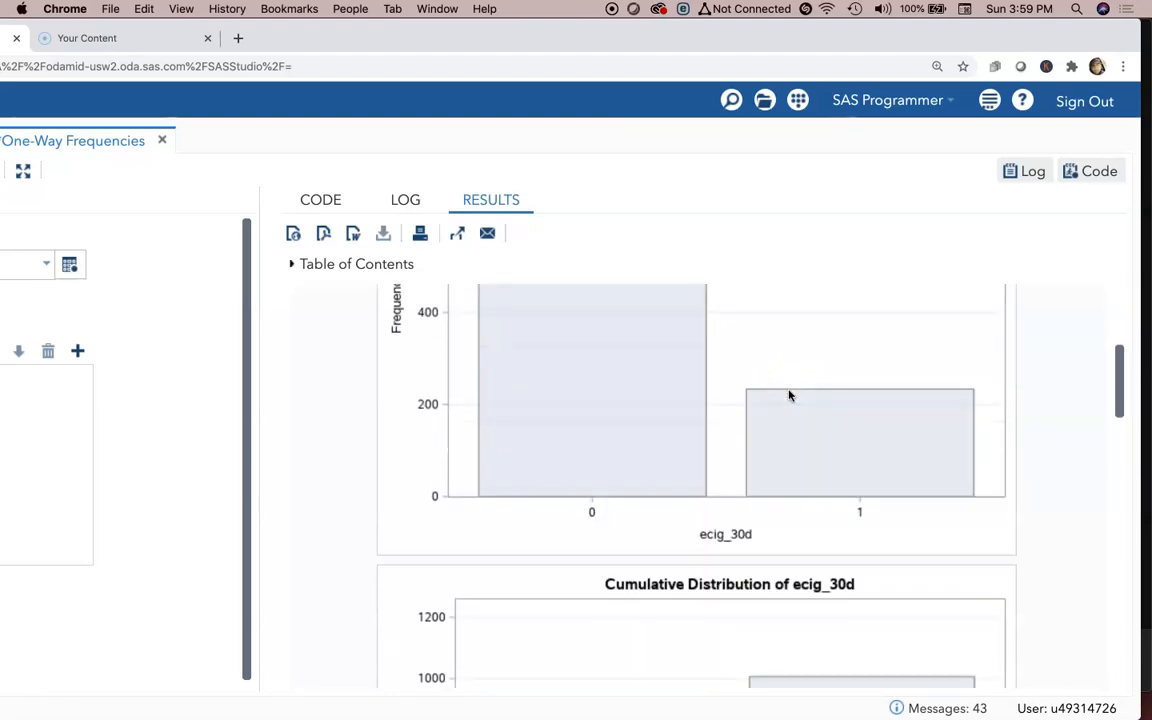
scroll("down", 3)
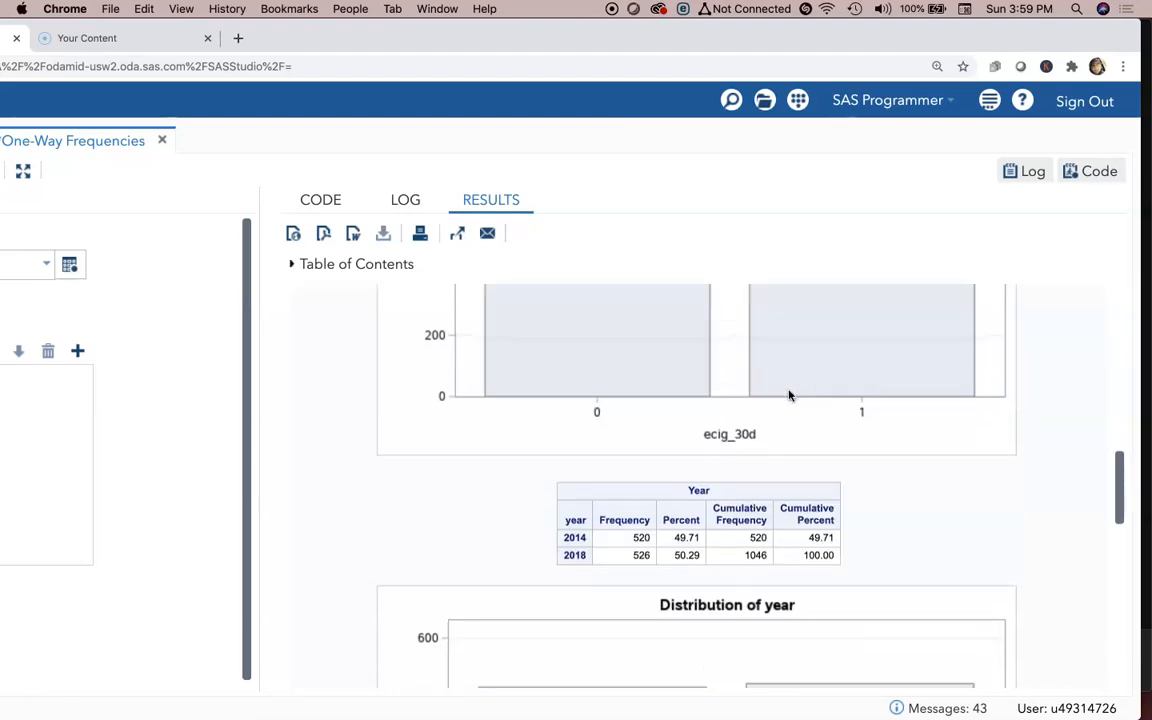
scroll("down", 3)
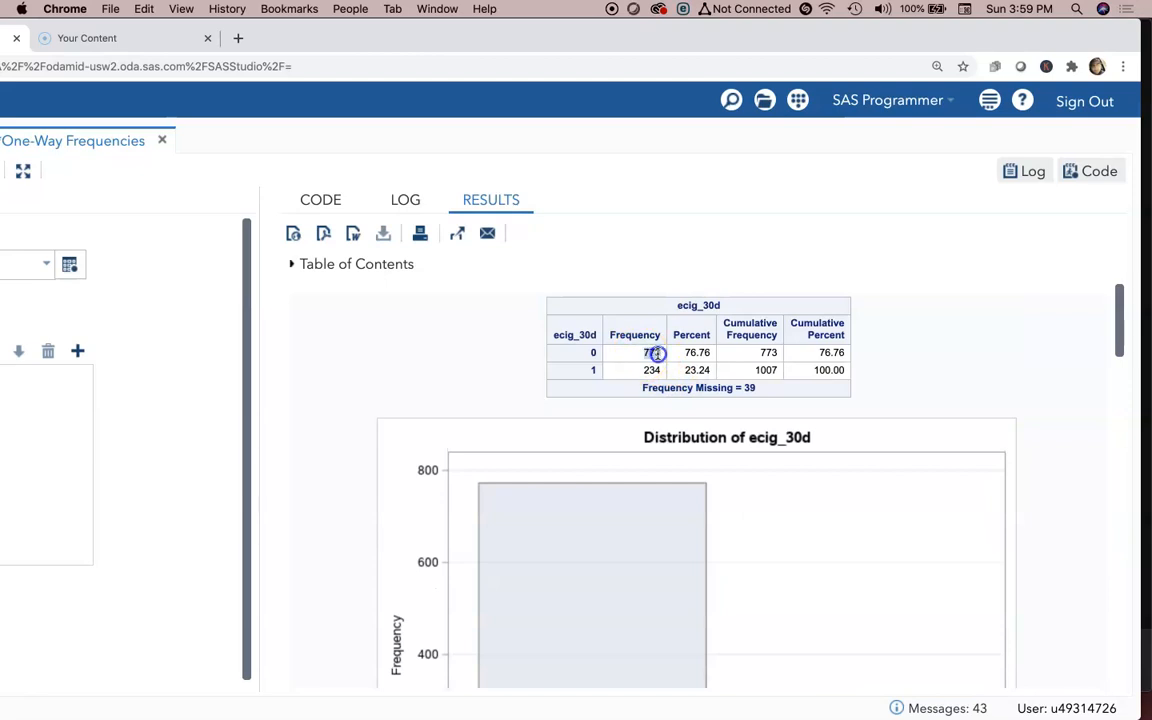
mouse_move(662, 354)
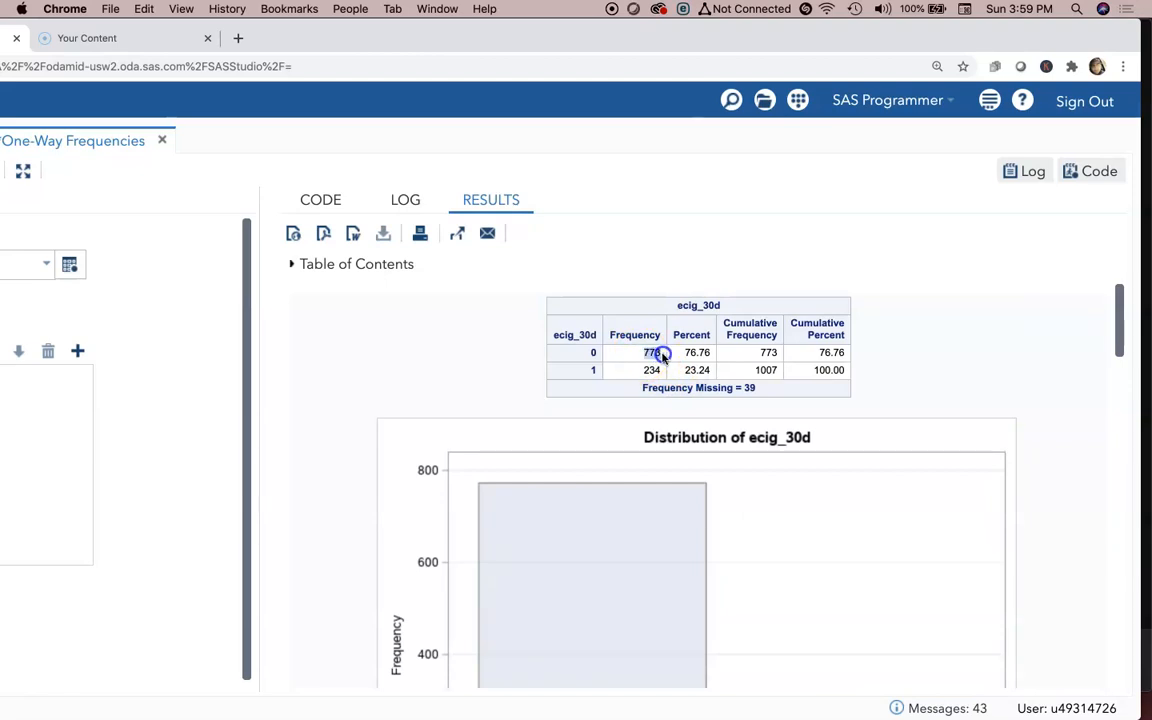
mouse_move(644, 370)
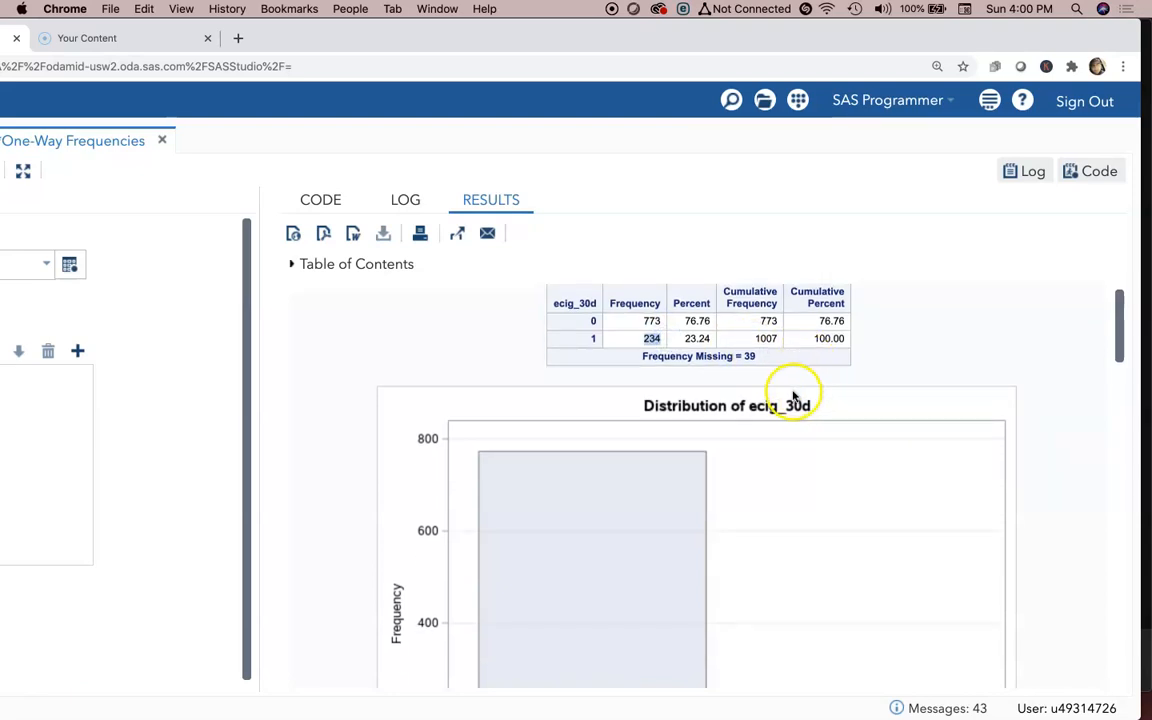
scroll("down", 3)
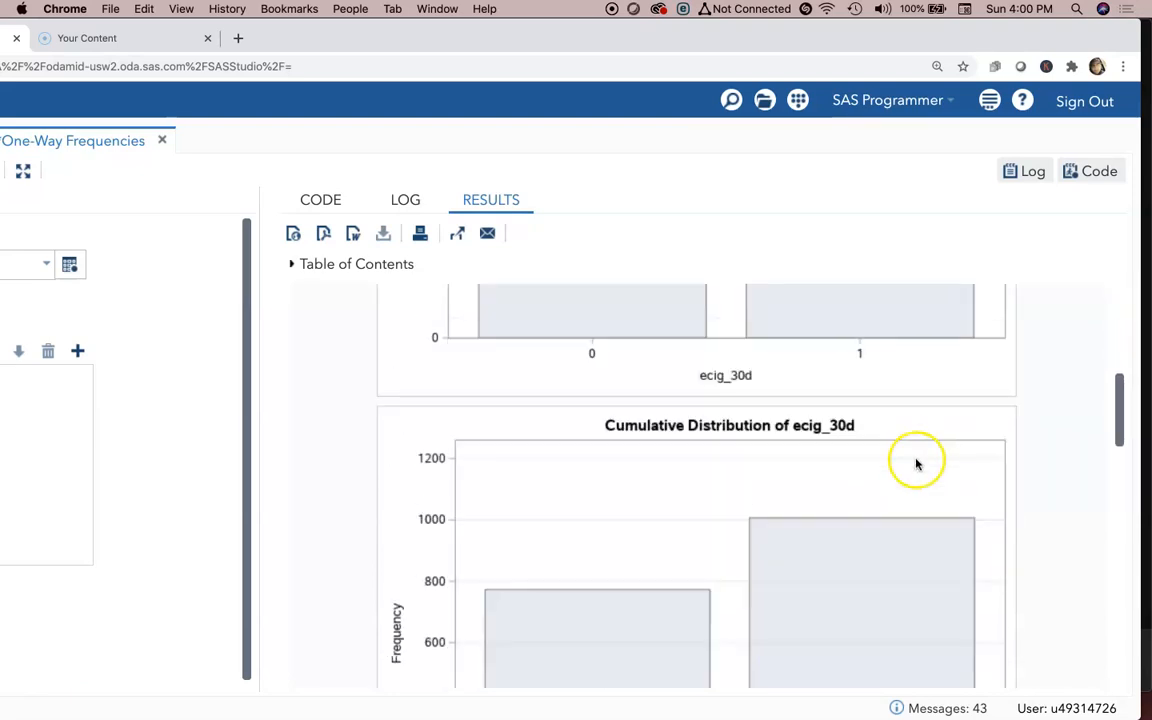
scroll("down", 3)
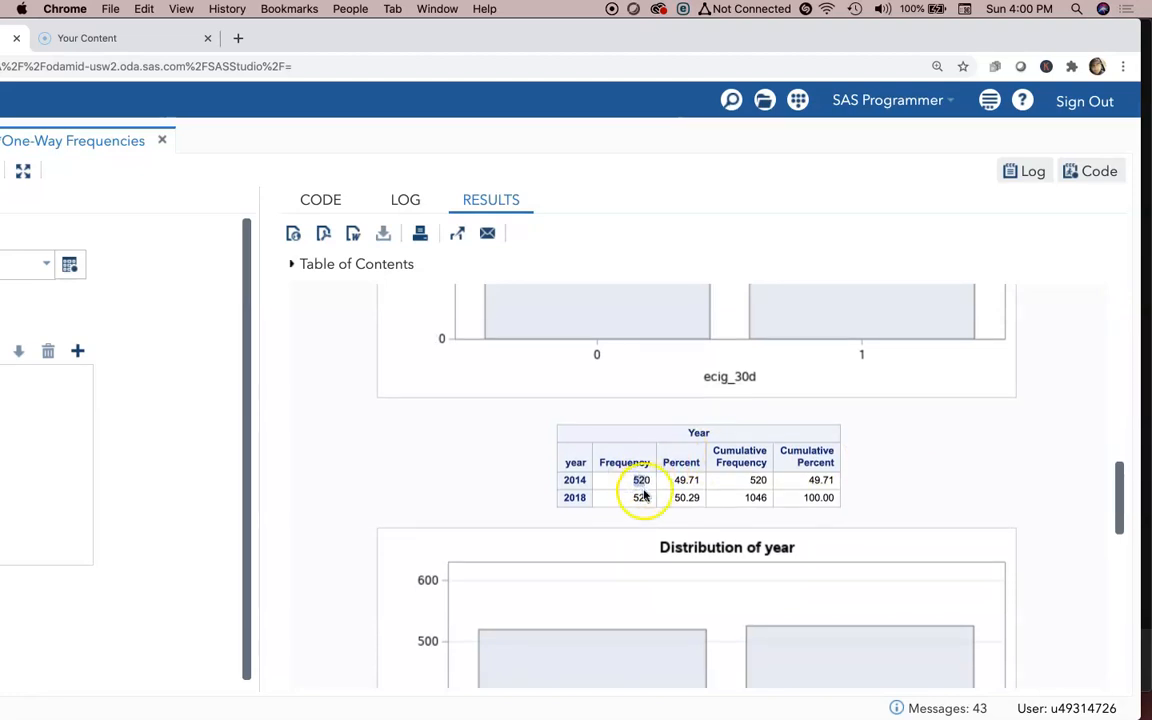
scroll("down", 3)
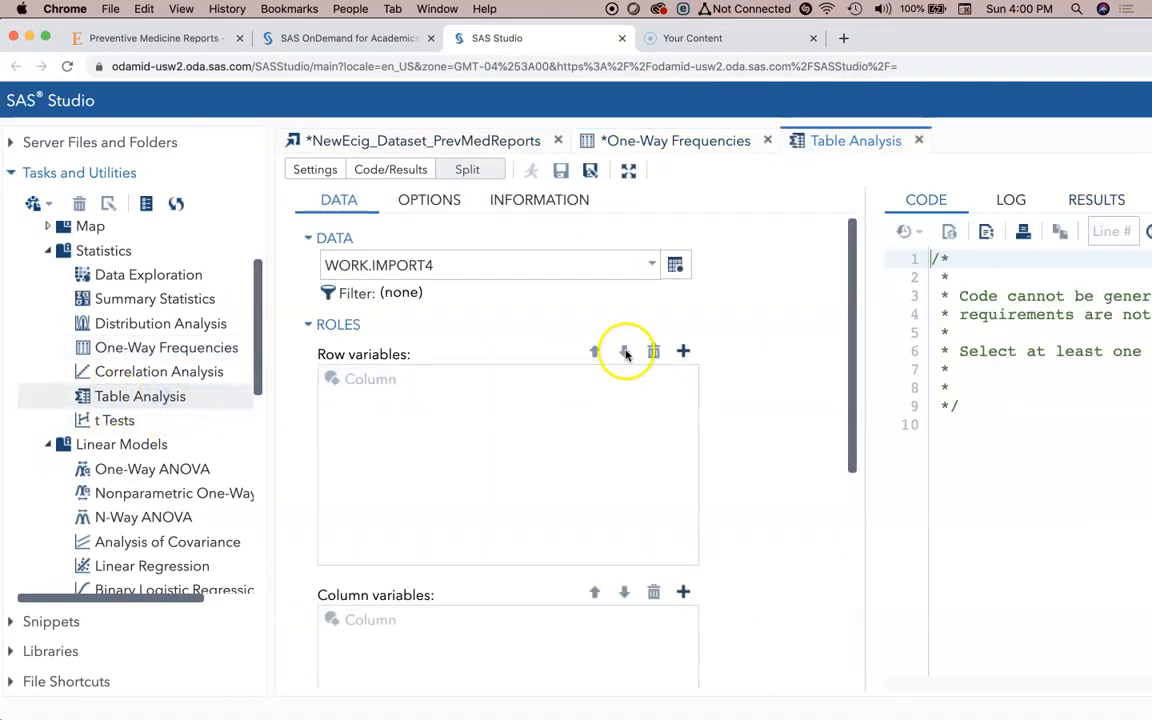
mouse_move(660, 398)
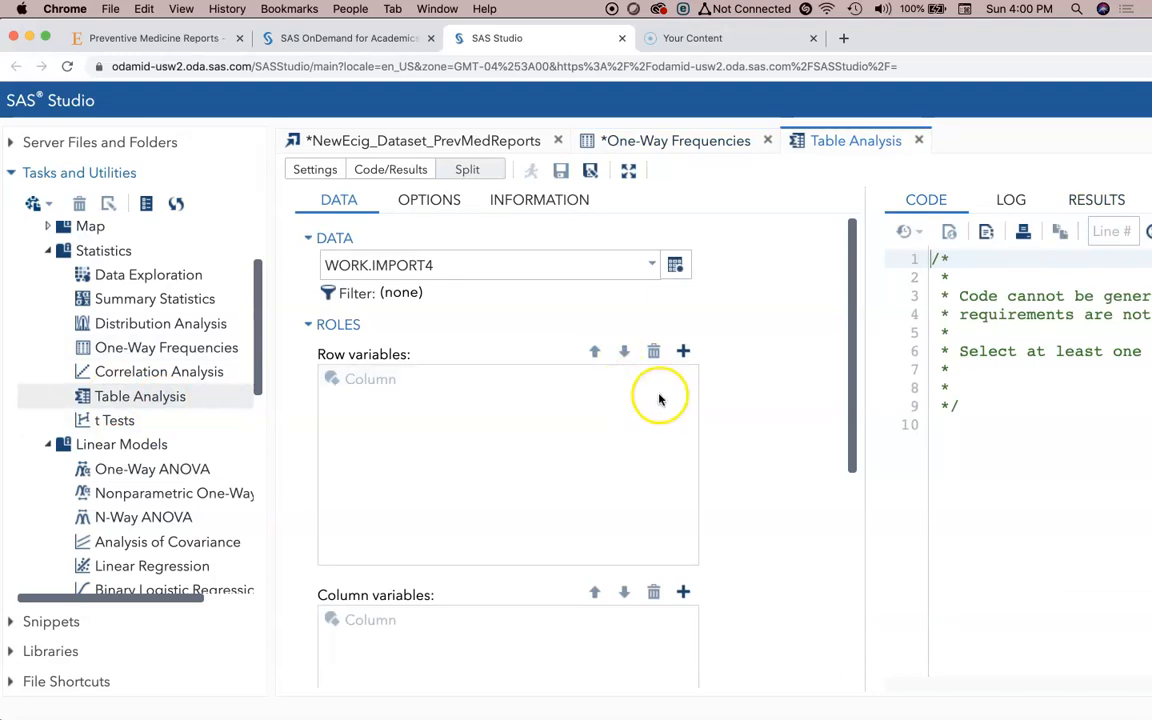
mouse_move(682, 352)
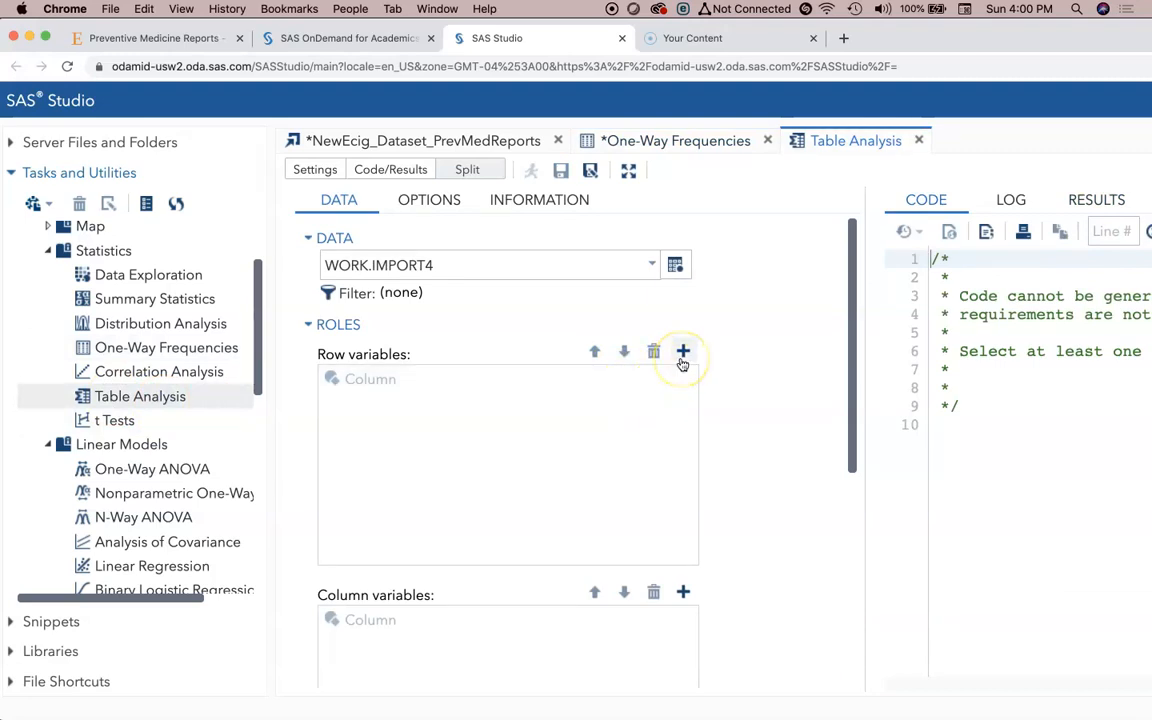
mouse_move(682, 352)
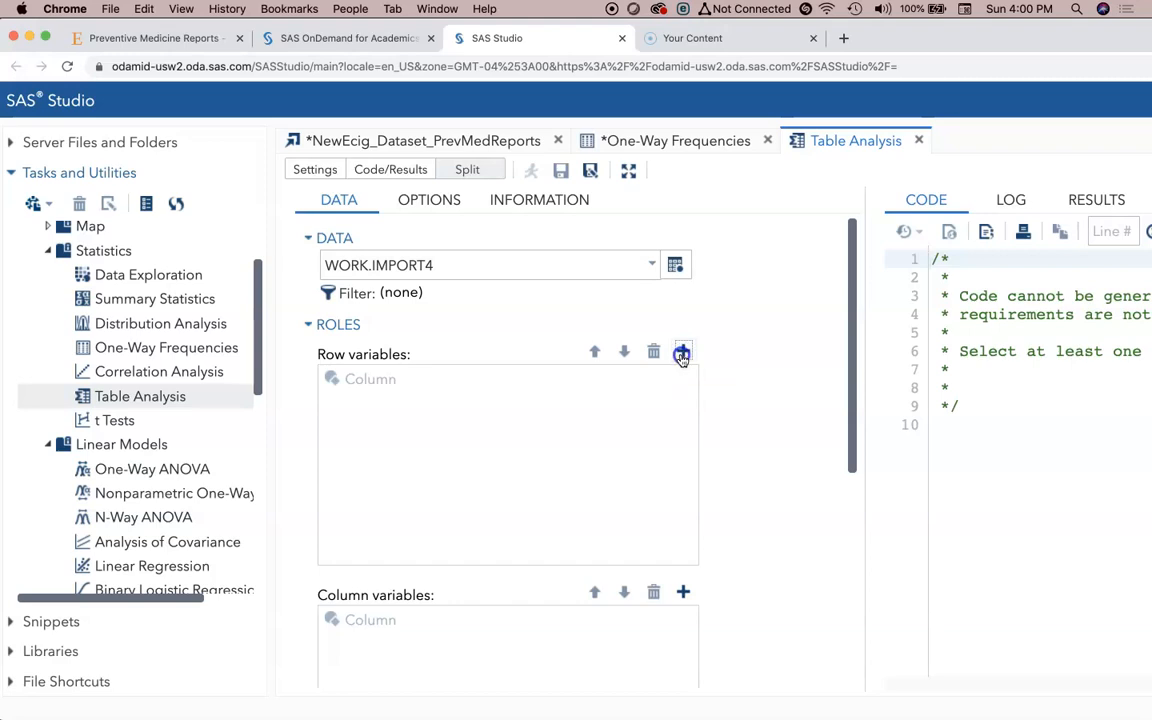
In a Table Analysis task on WORK.IMPORT4, make year the row variable and ecig_30d the column variable.
left_click(680, 352)
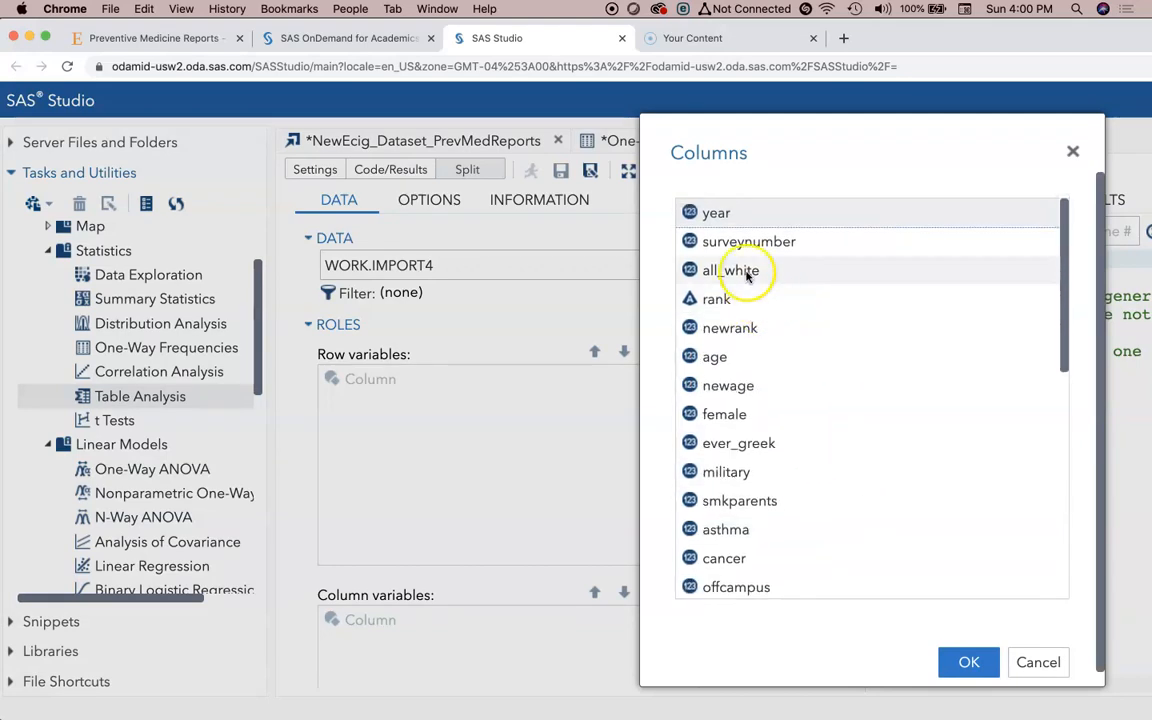
left_click(968, 662)
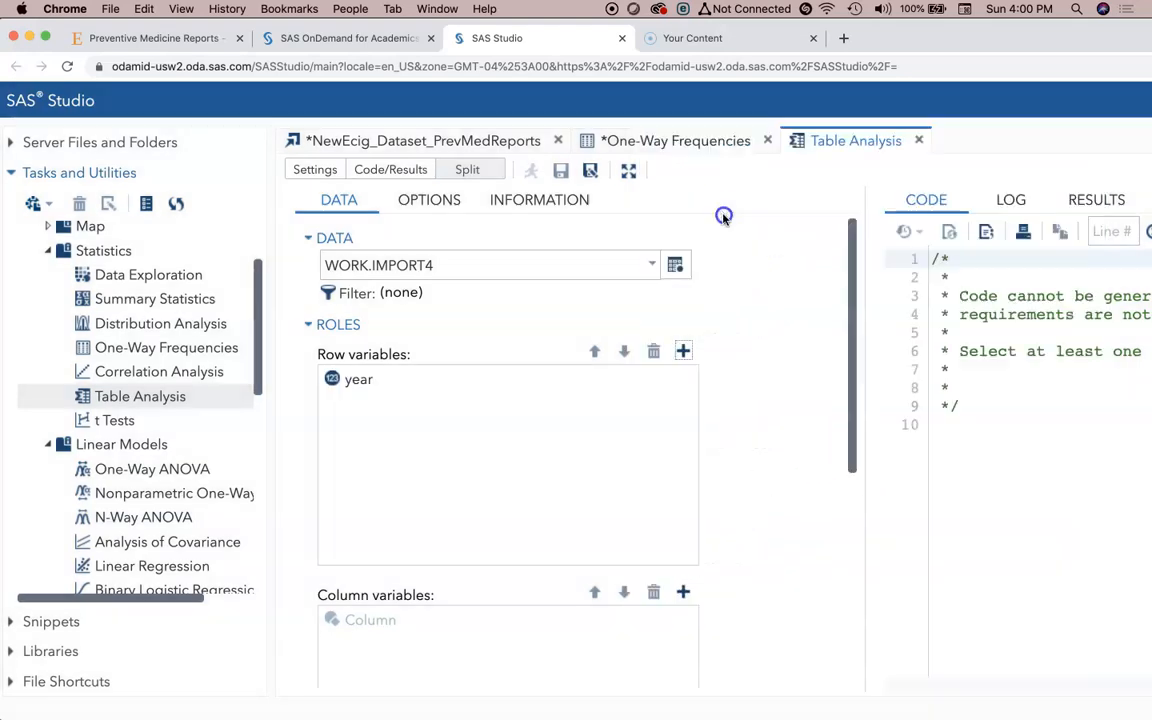
left_click(684, 592)
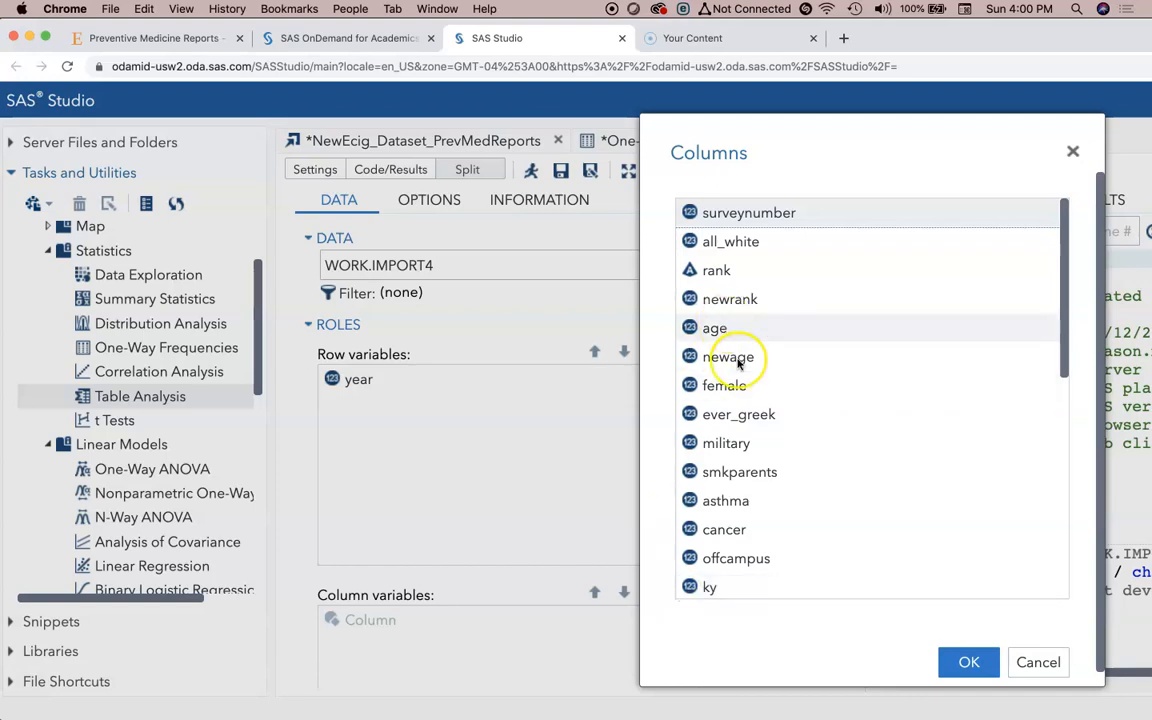
scroll("down", 3)
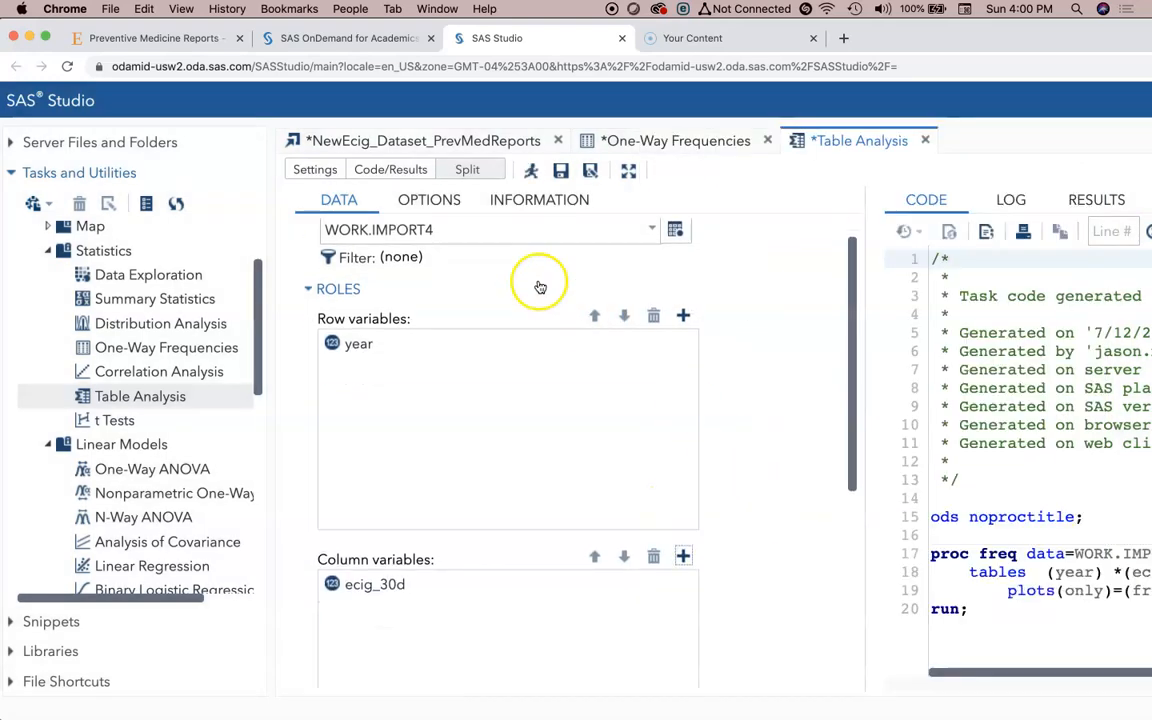
left_click(428, 200)
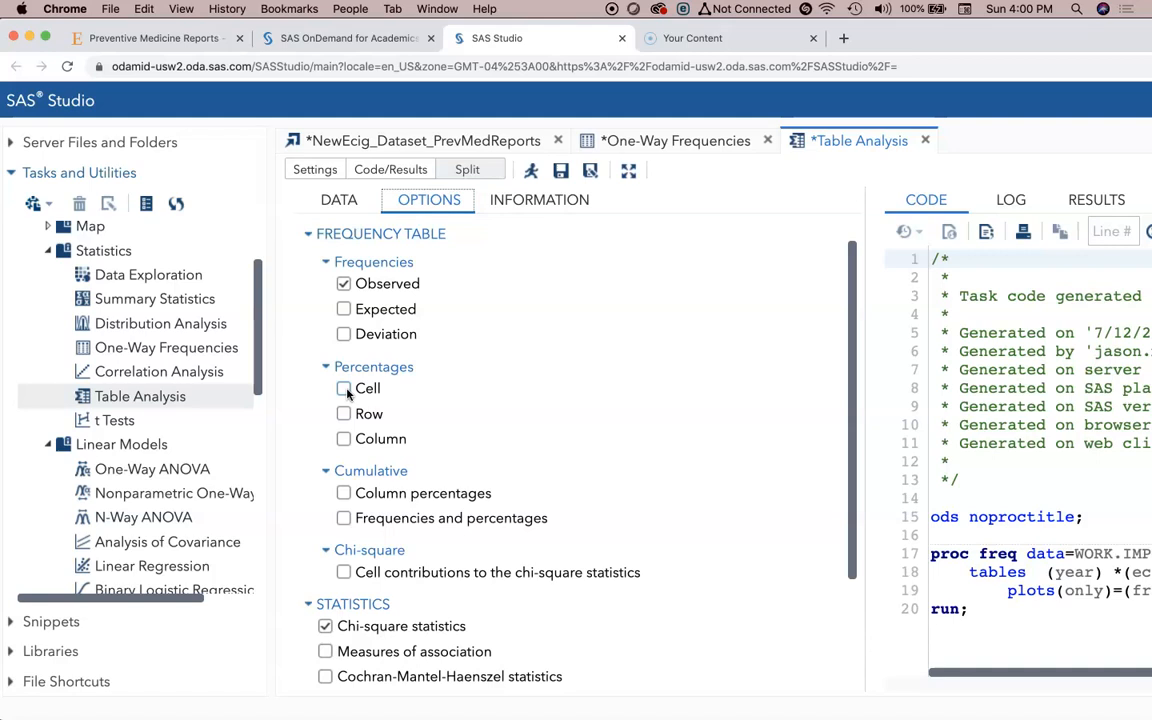
Request row and column percentages, odds ratio/relative risk and Fisher's exact test, and run the crosstab.
left_click(344, 414)
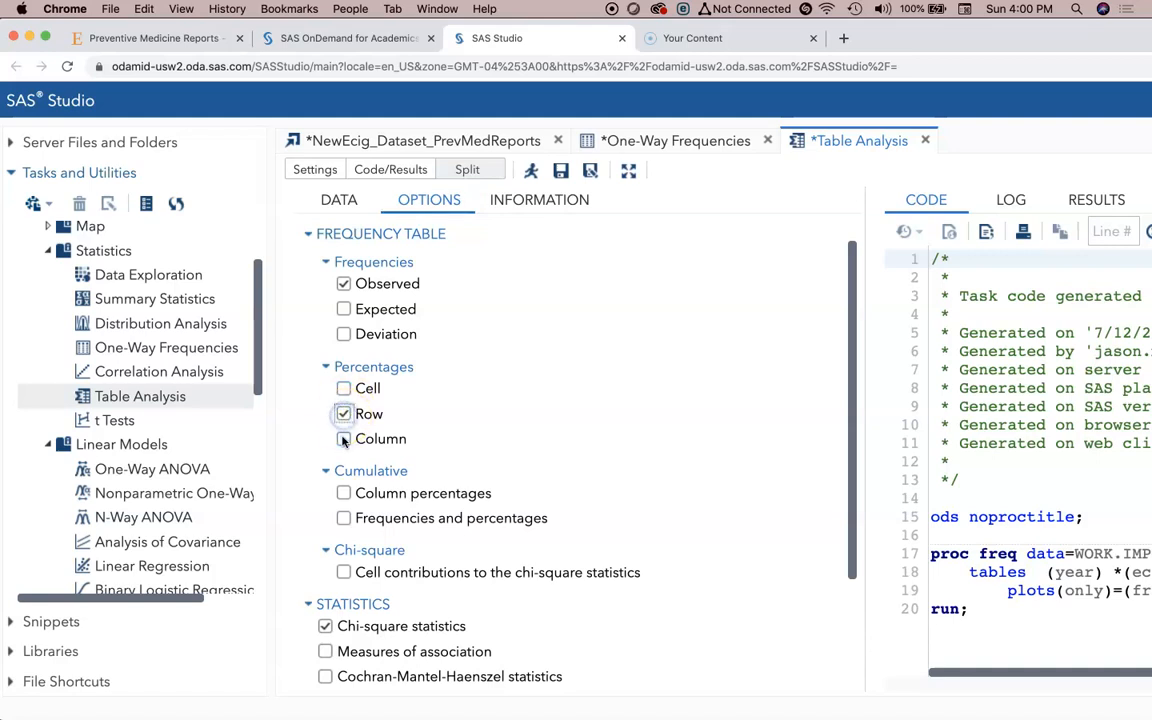
left_click(344, 440)
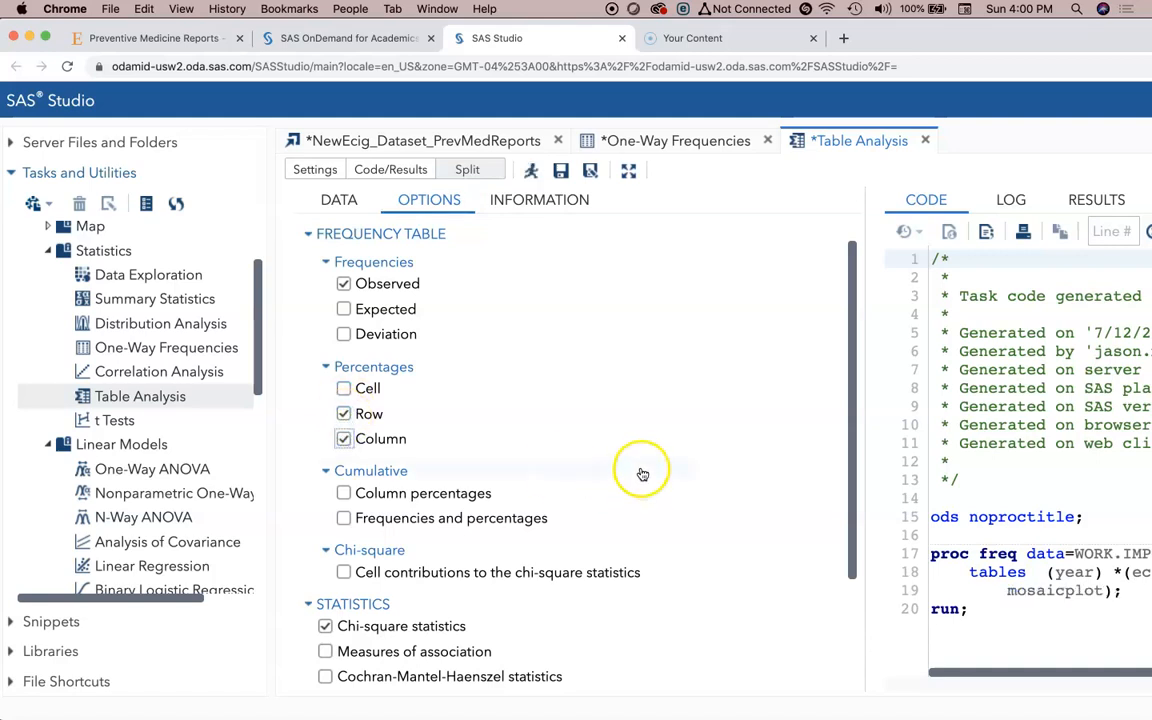
mouse_move(644, 472)
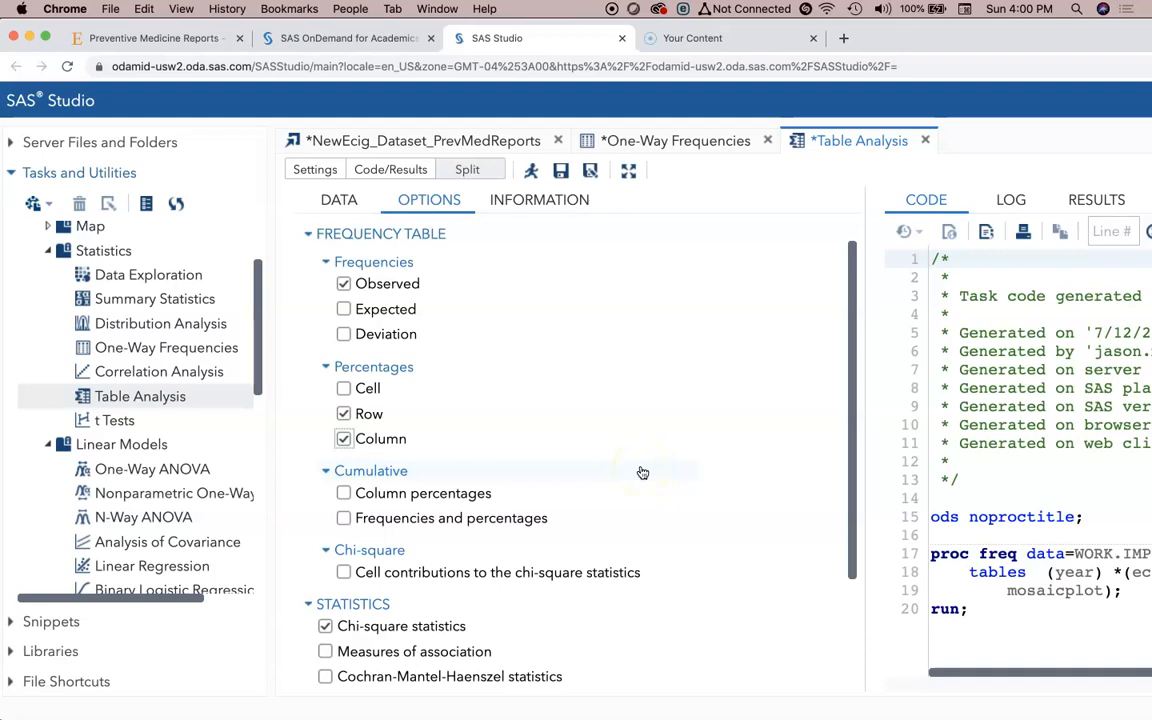
scroll("down", 3)
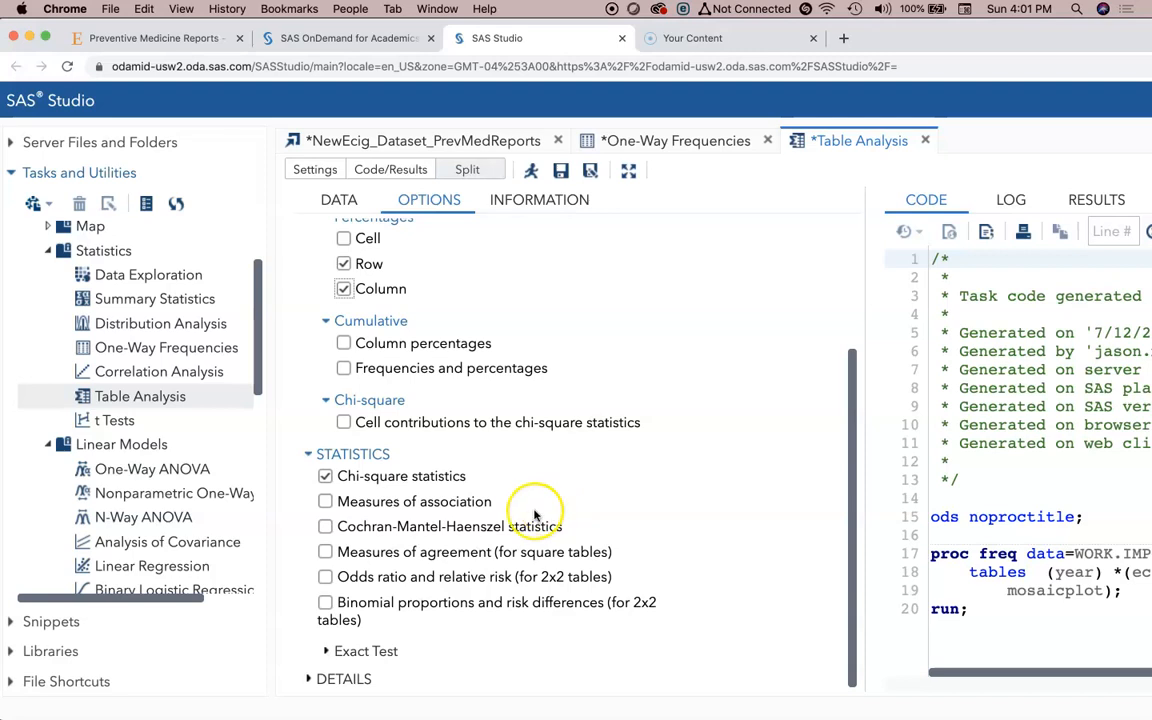
mouse_move(404, 514)
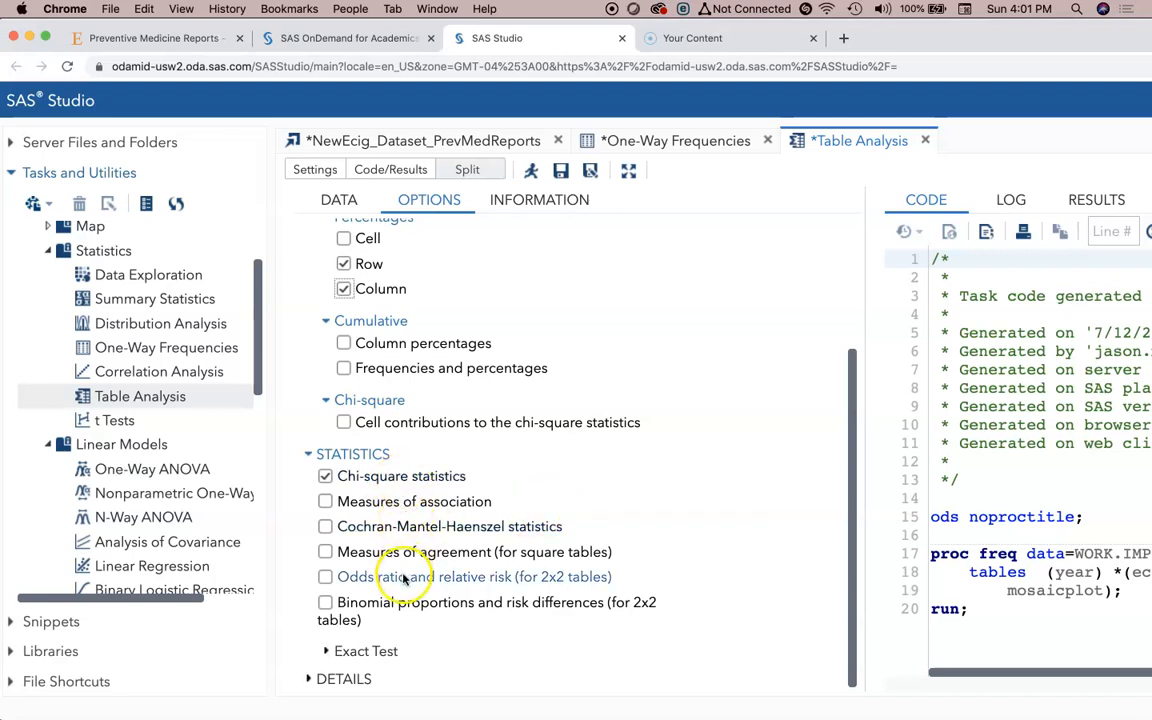
left_click(324, 576)
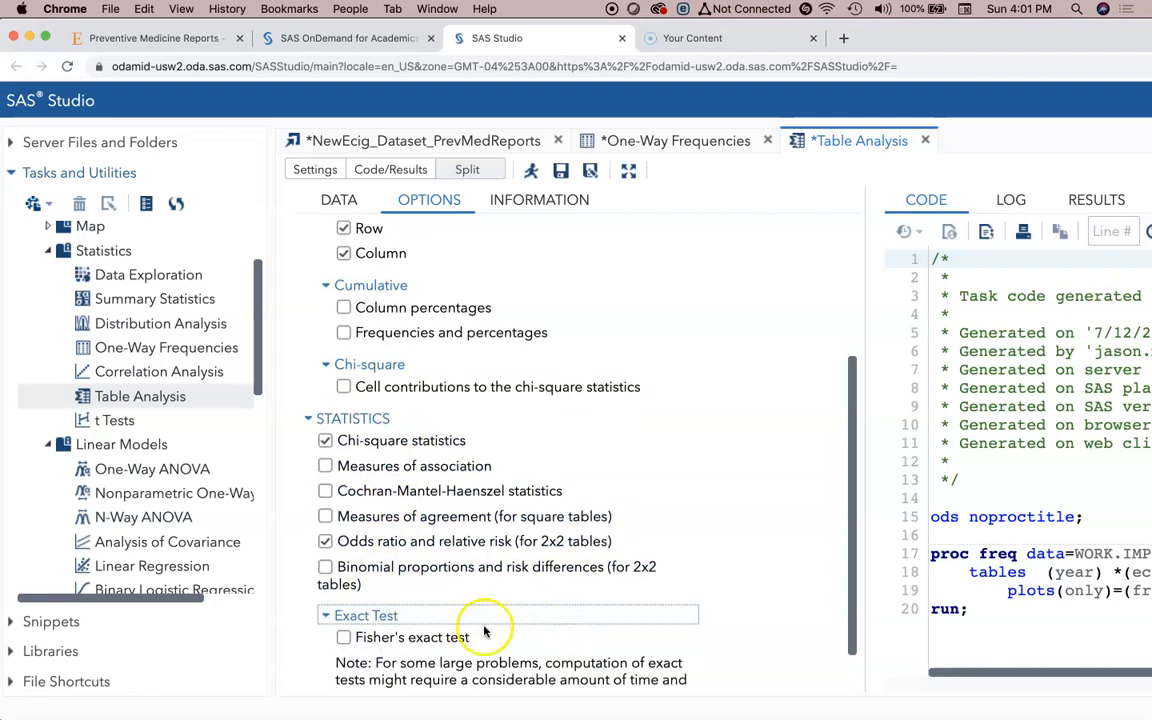
left_click(344, 636)
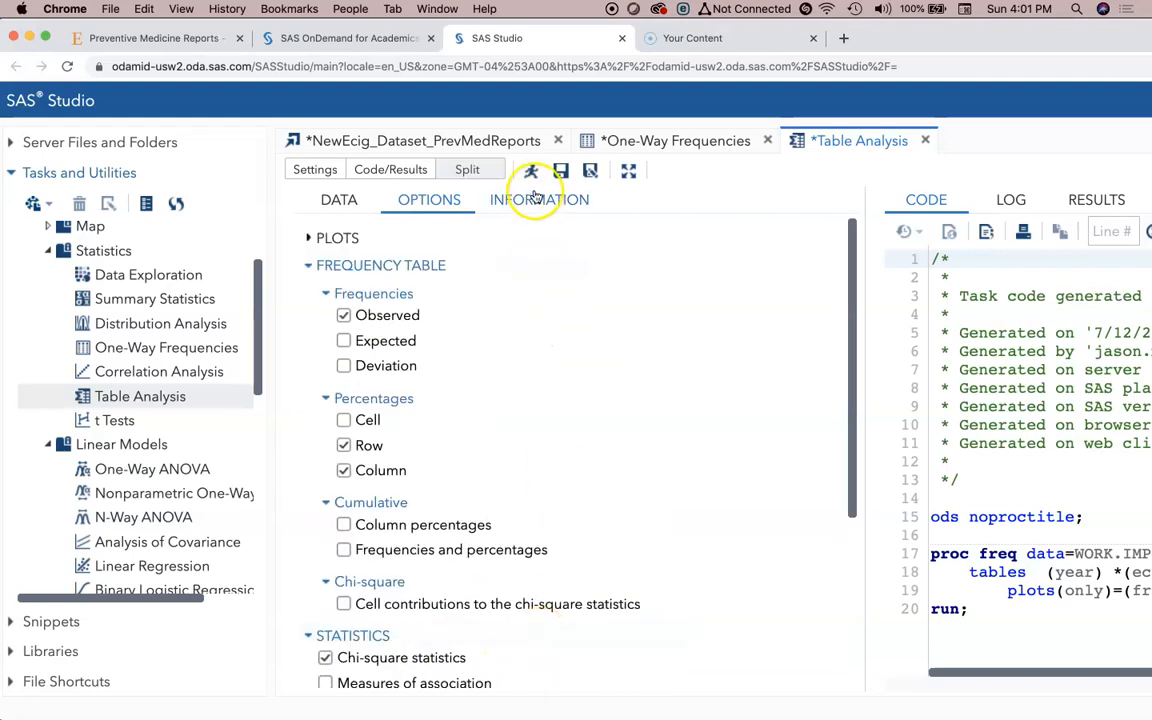
left_click(532, 170)
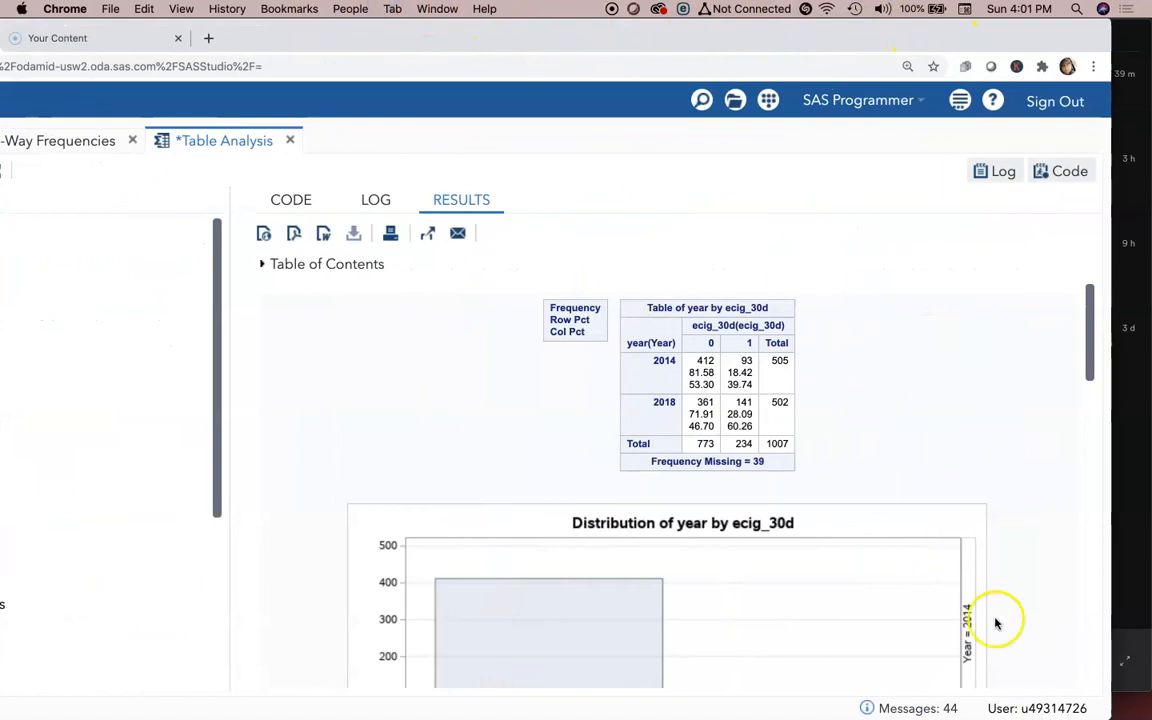
left_click(906, 64)
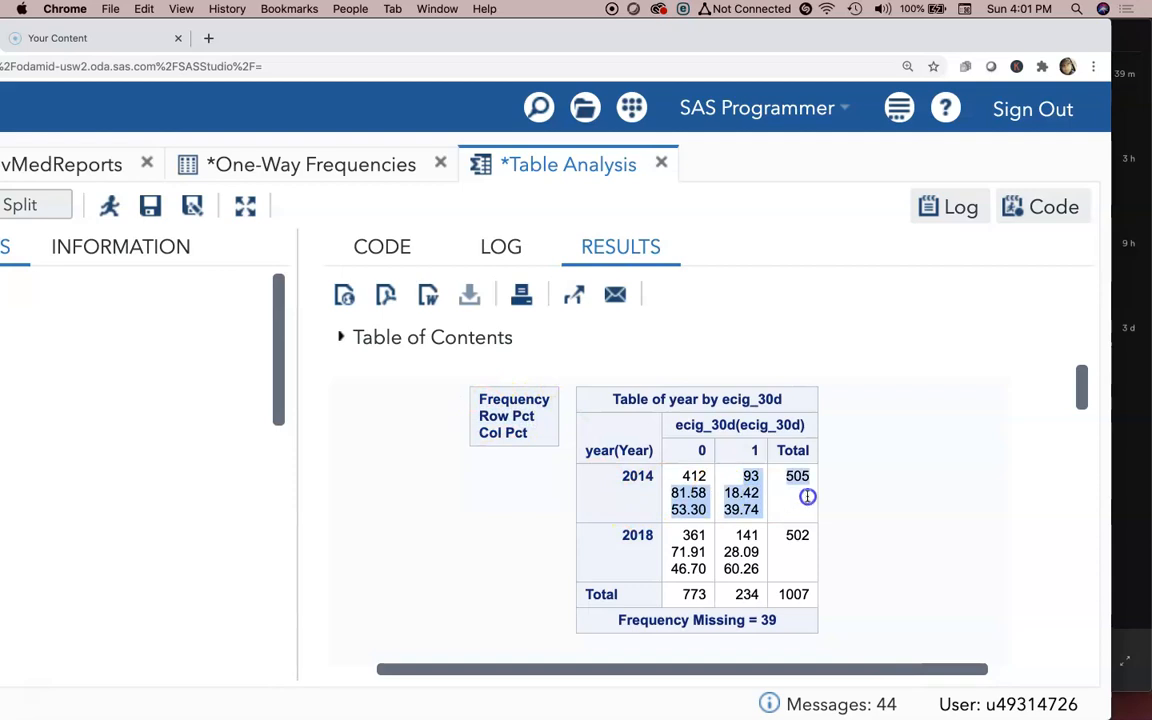
mouse_move(818, 496)
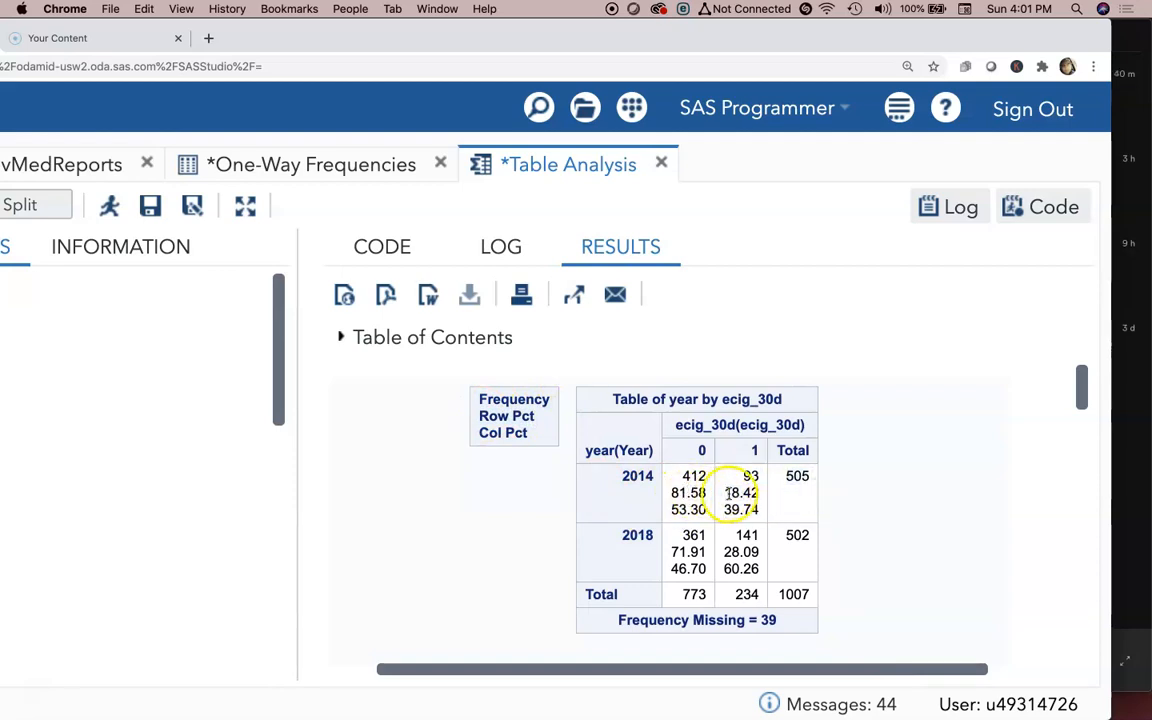
mouse_move(800, 496)
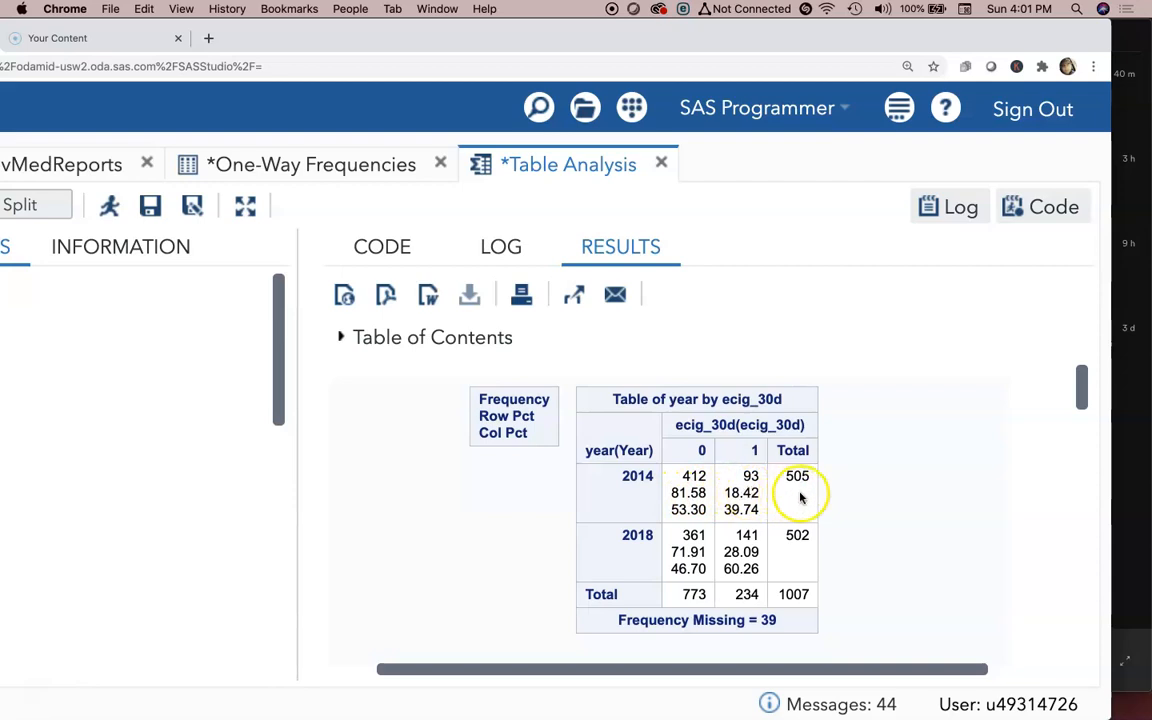
mouse_move(688, 492)
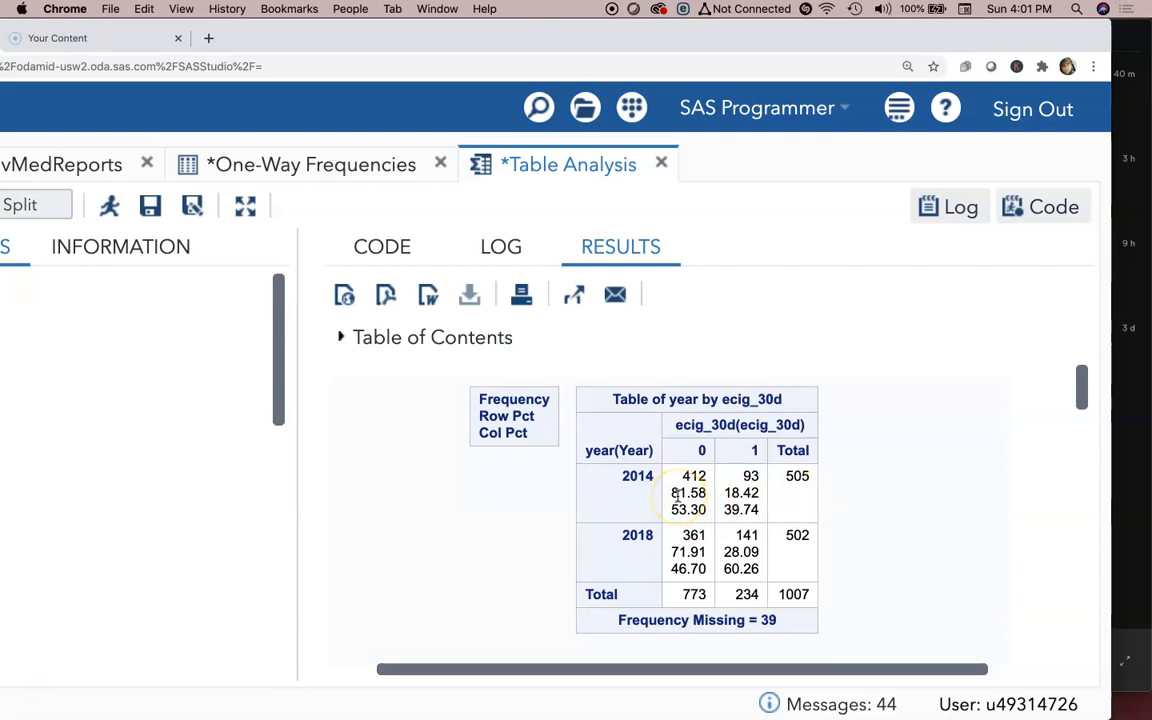
mouse_move(712, 498)
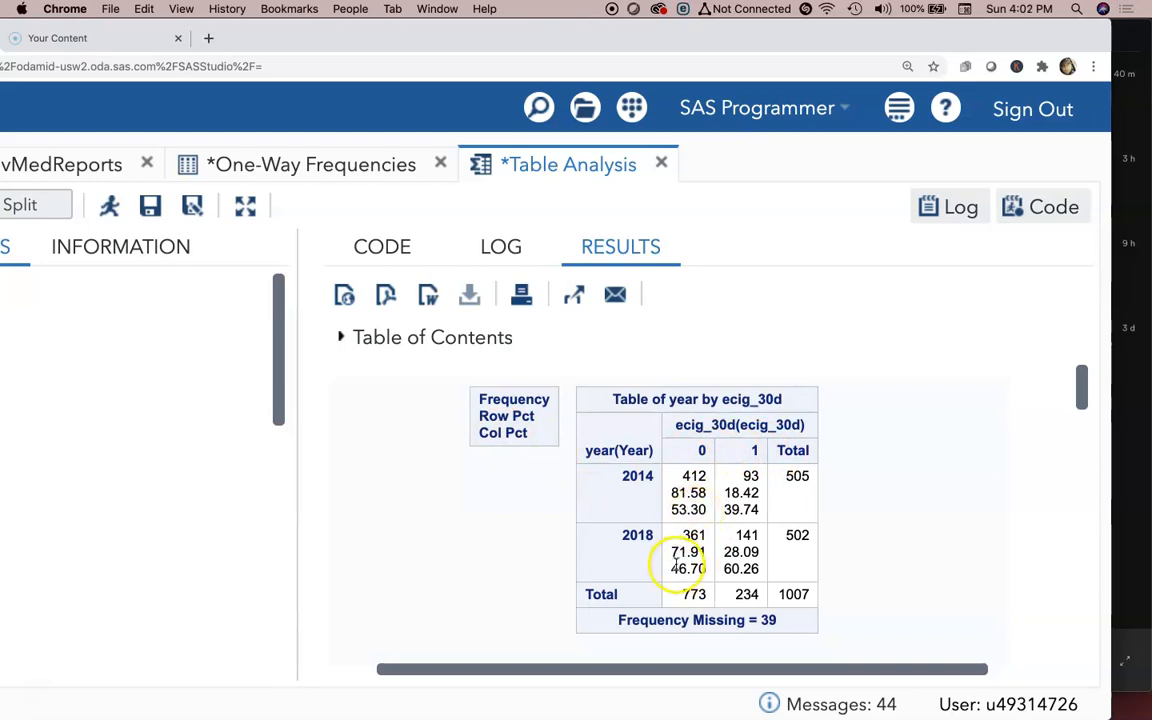
mouse_move(736, 526)
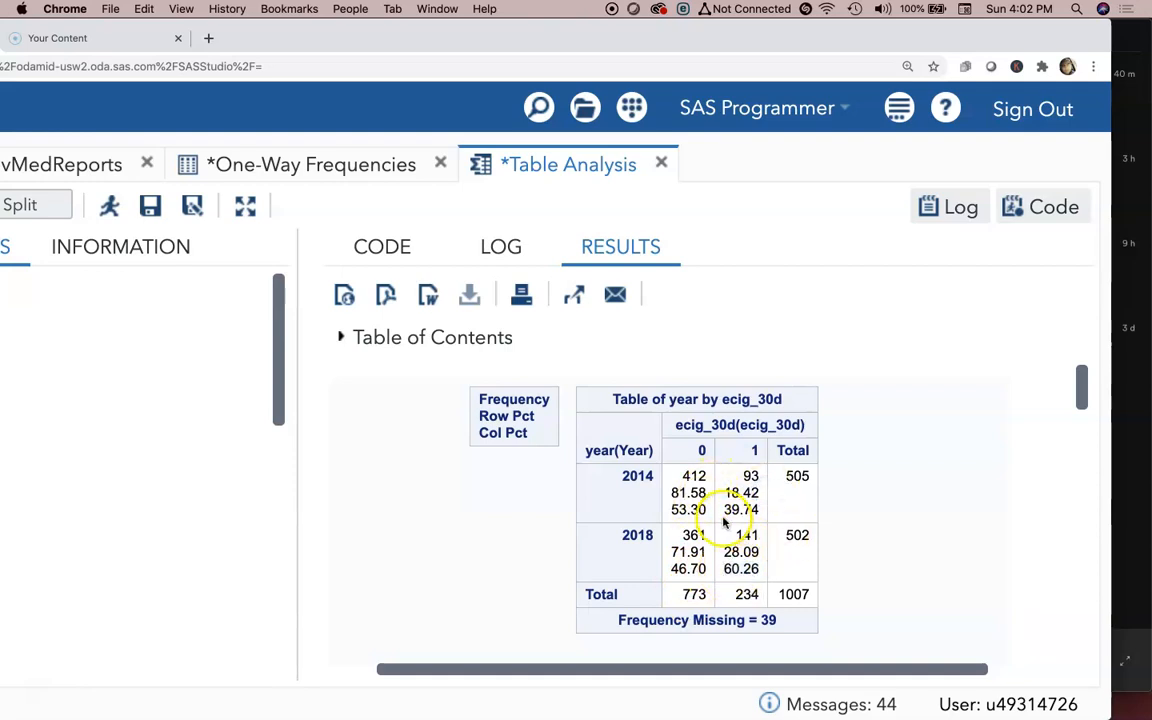
mouse_move(710, 496)
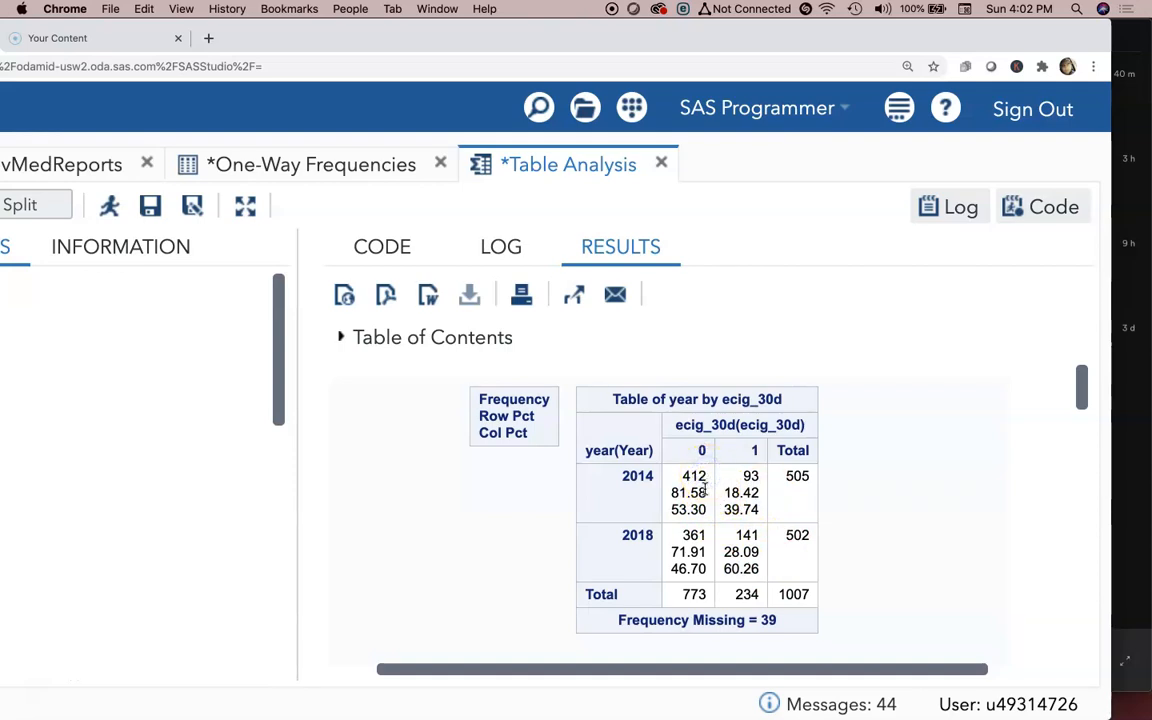
left_click(680, 476)
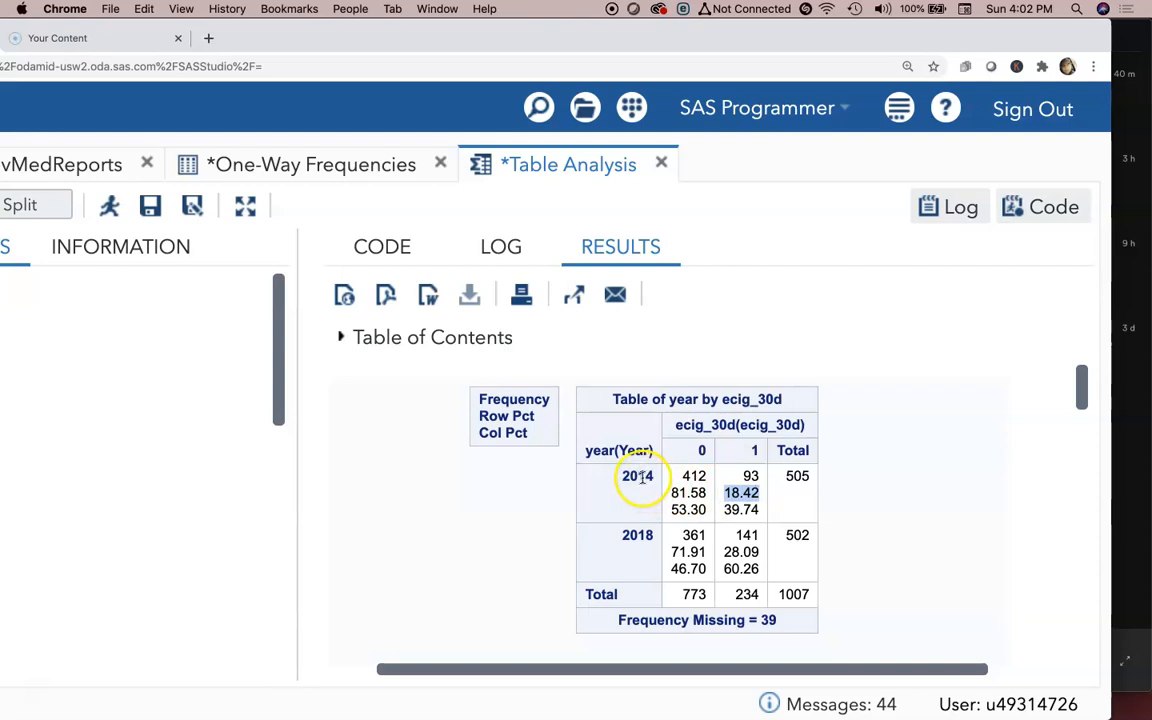
mouse_move(762, 480)
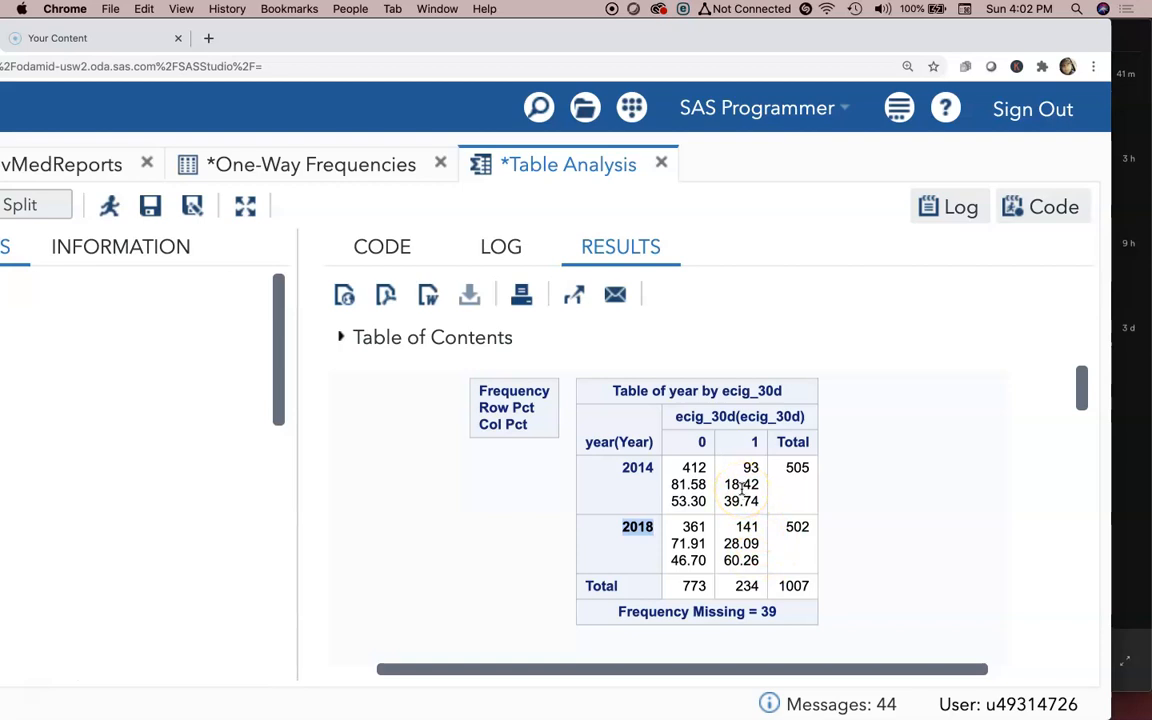
scroll("down", 3)
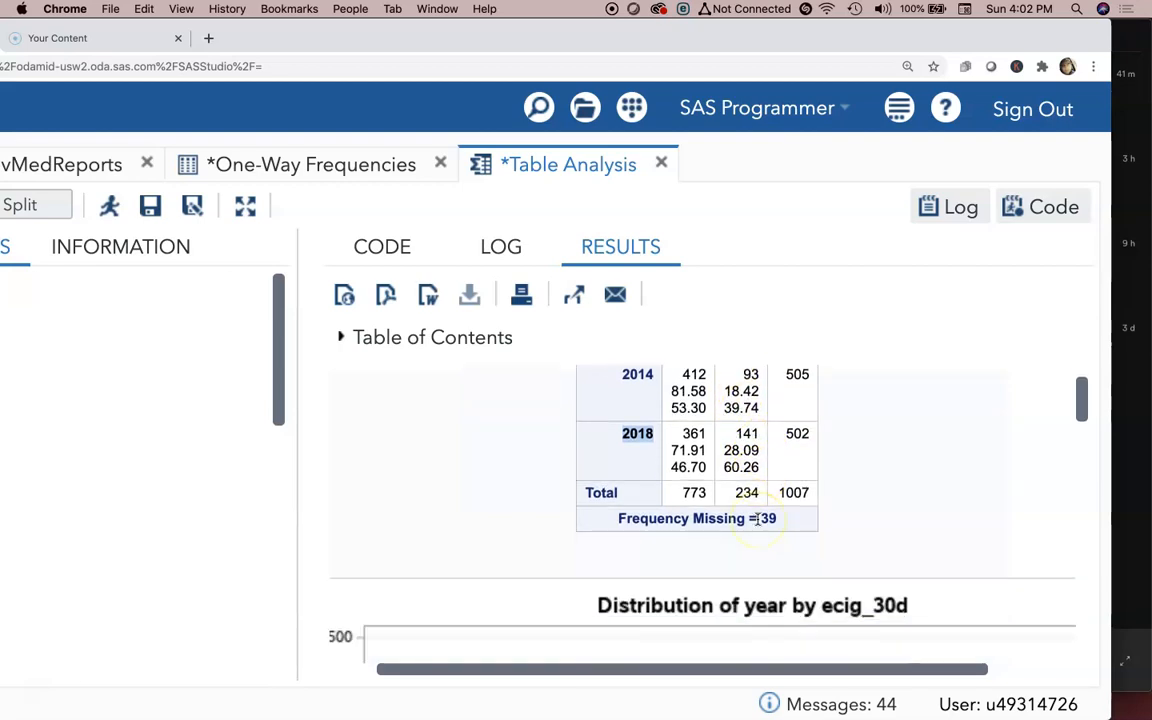
scroll("down", 3)
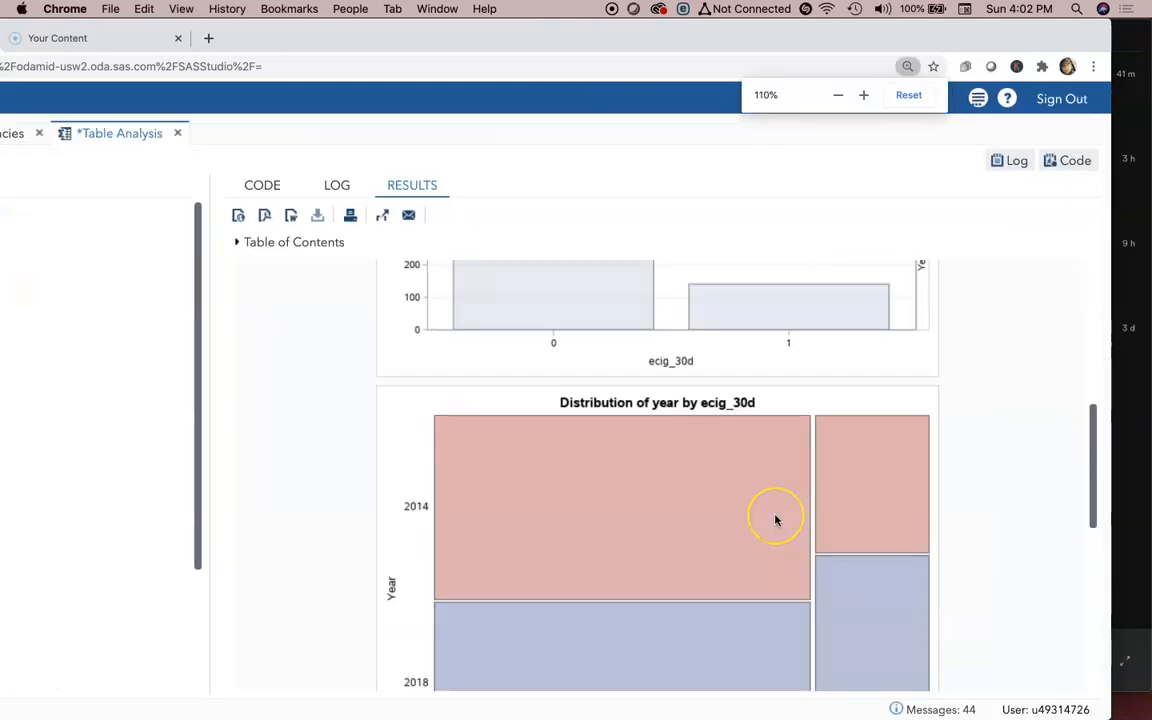
scroll("down", 3)
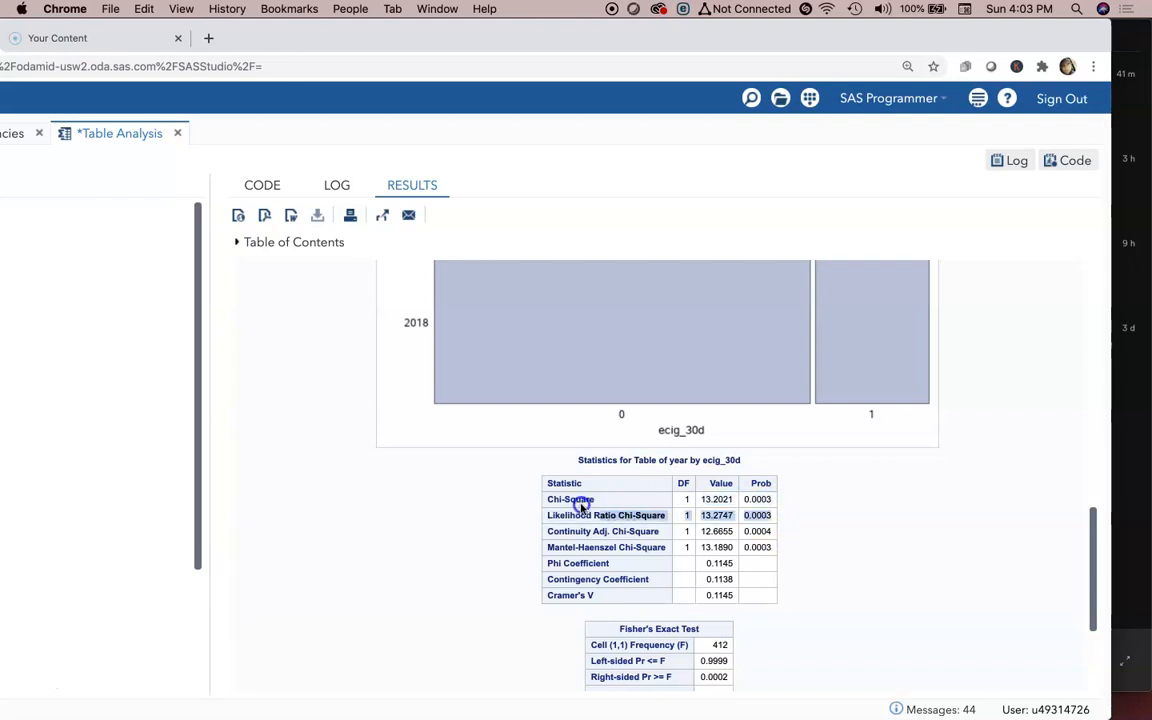
mouse_move(778, 522)
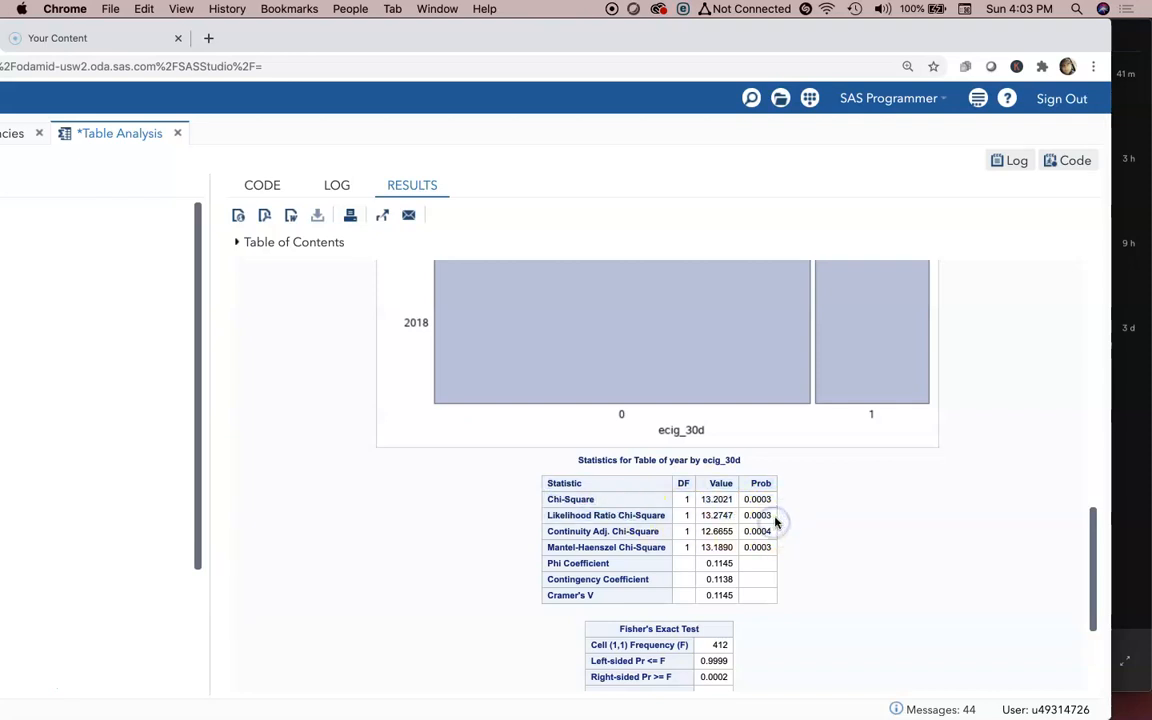
mouse_move(616, 532)
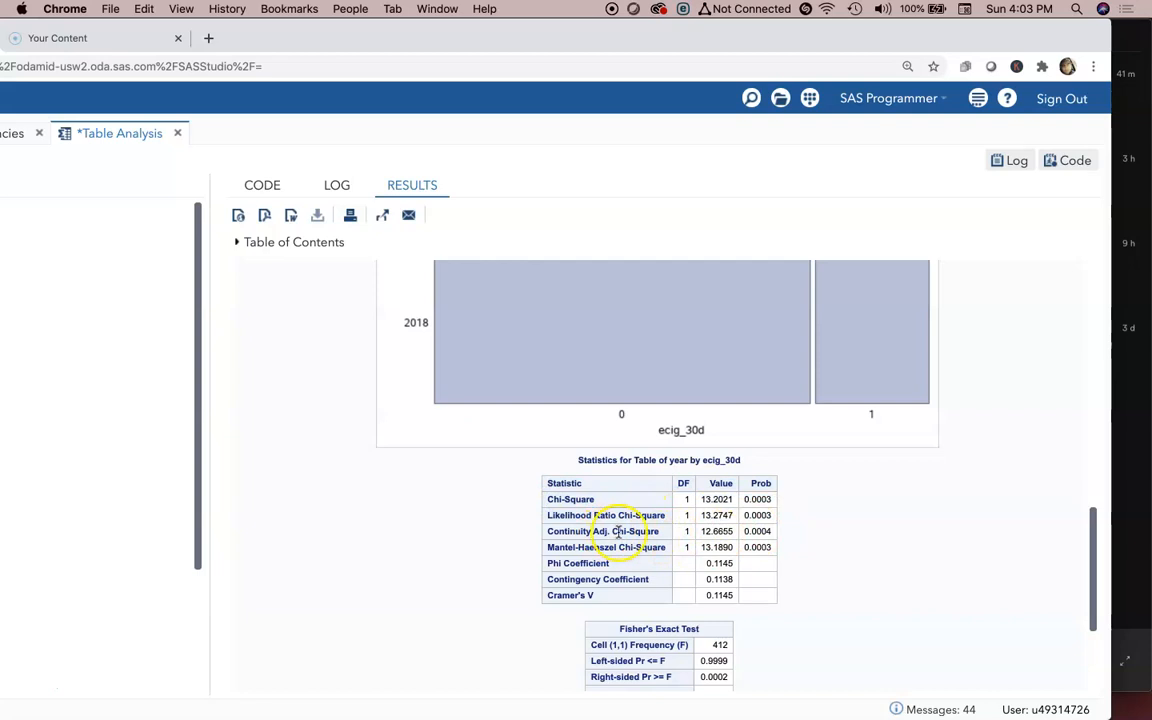
mouse_move(764, 498)
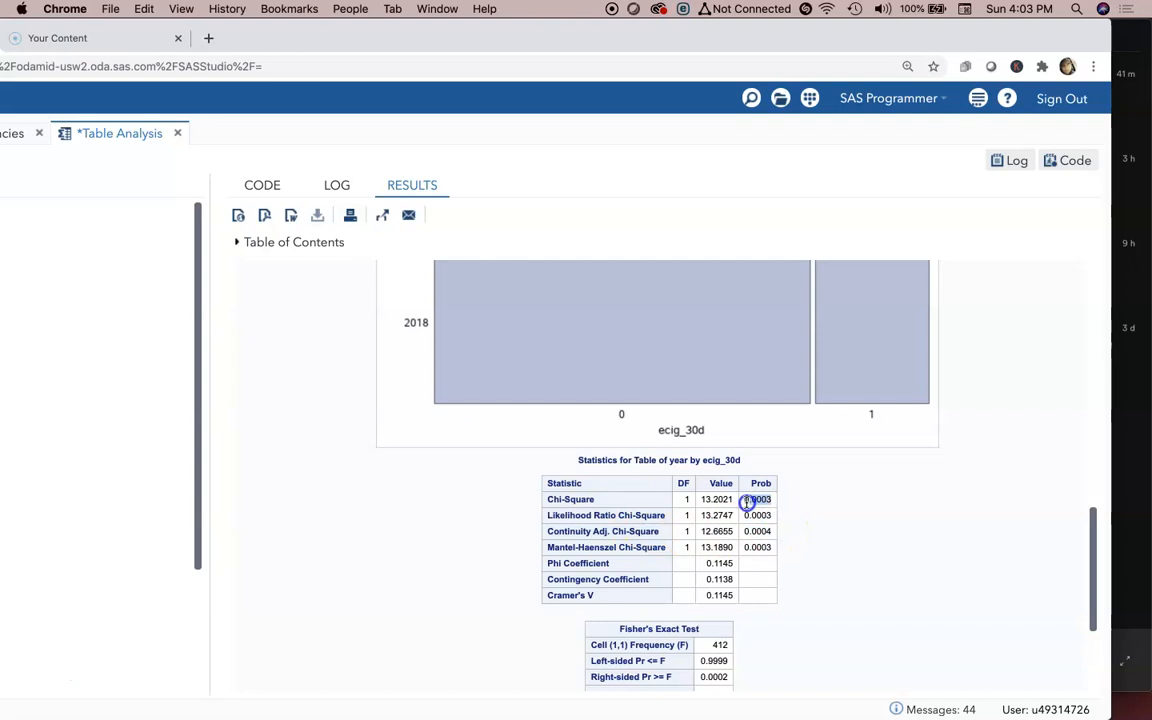
mouse_move(612, 514)
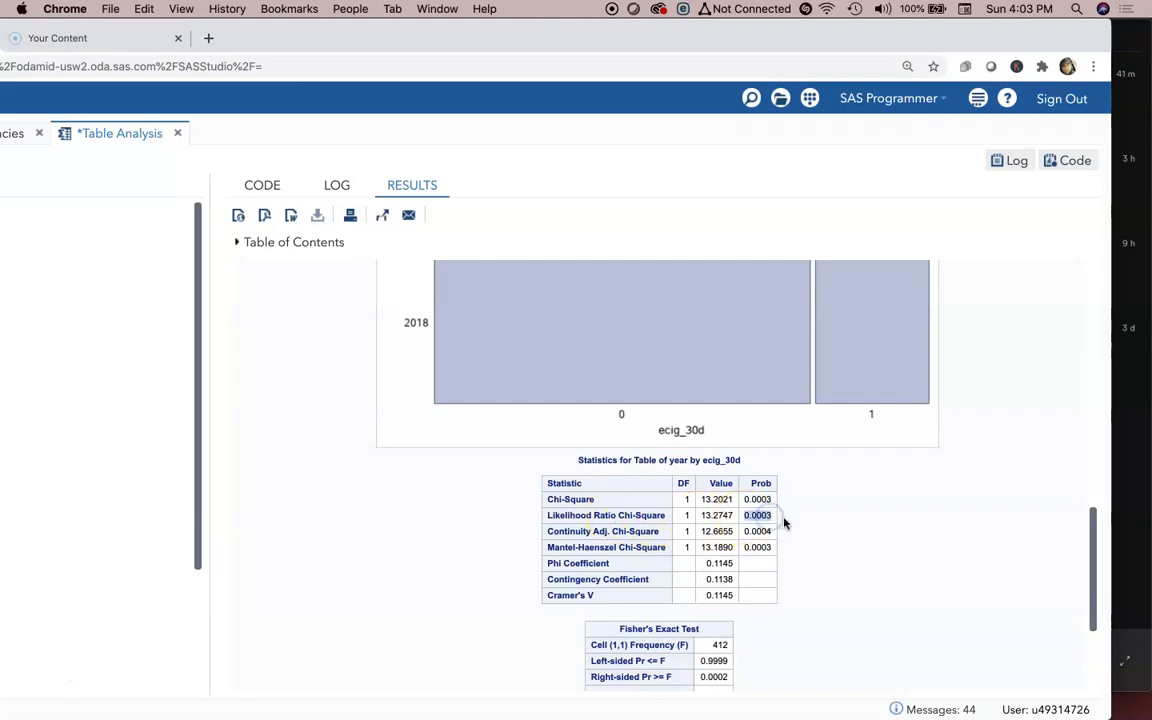
scroll("down", 3)
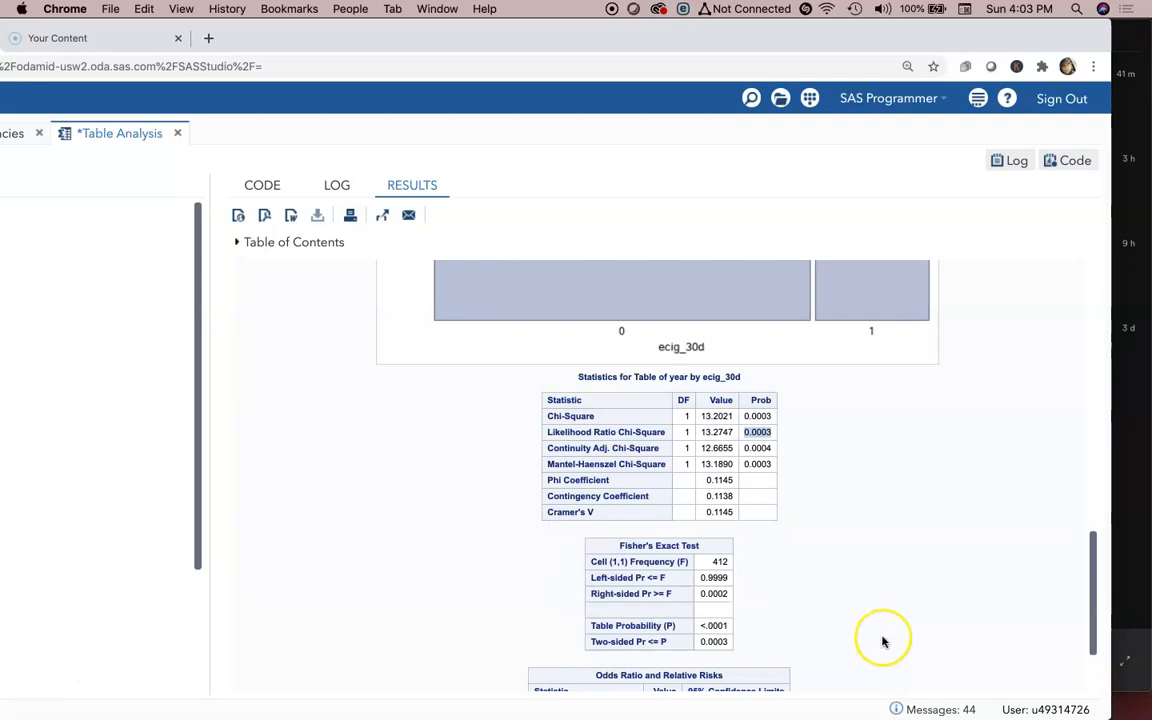
mouse_move(882, 640)
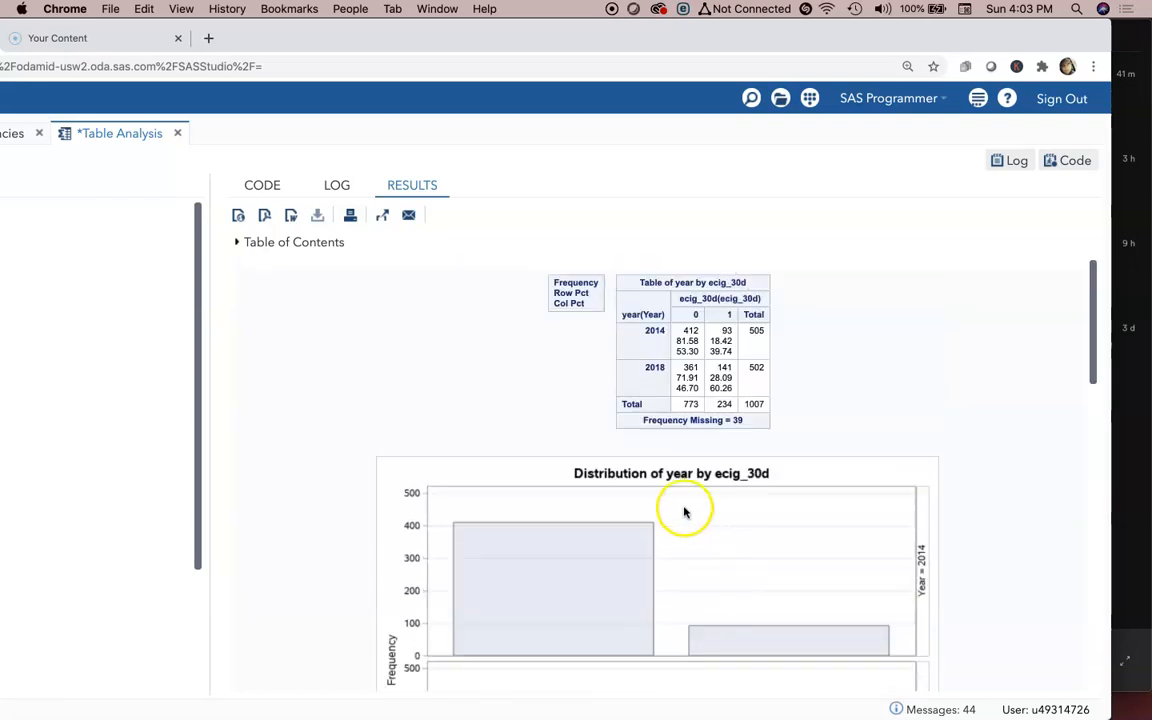
scroll("down", 3)
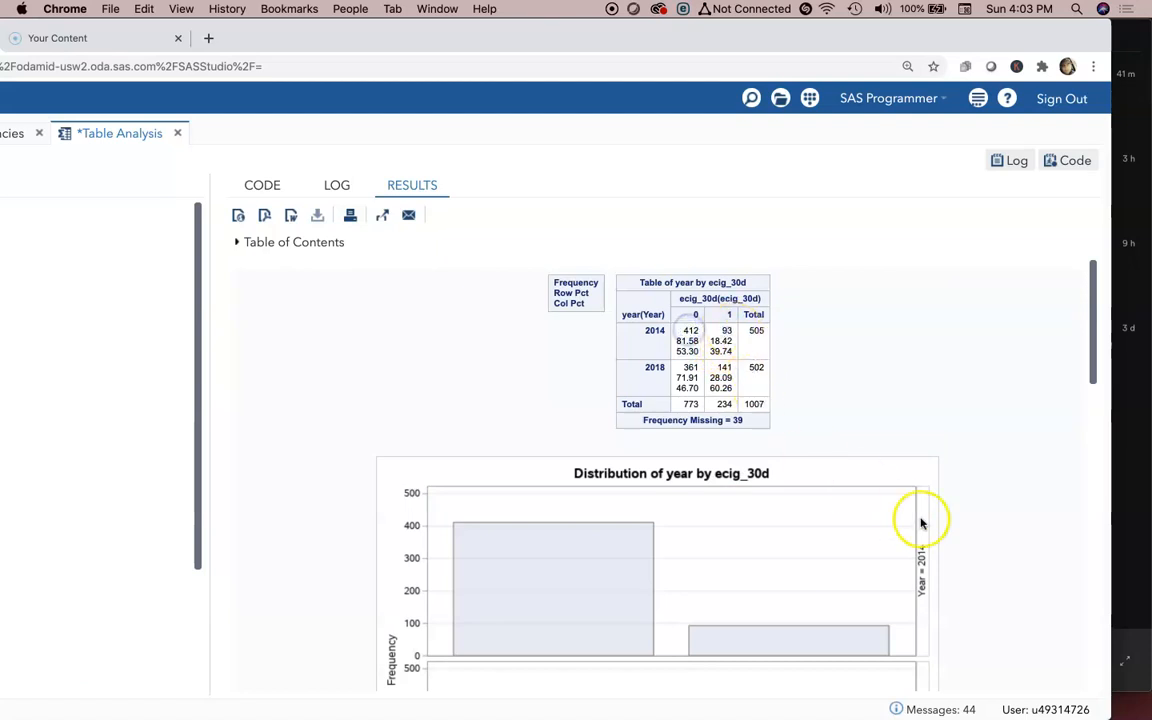
Scroll the results to Fisher's Exact Test and the odds ratio table (1.7303, CI 1.2850–2.3299).
scroll("down", 3)
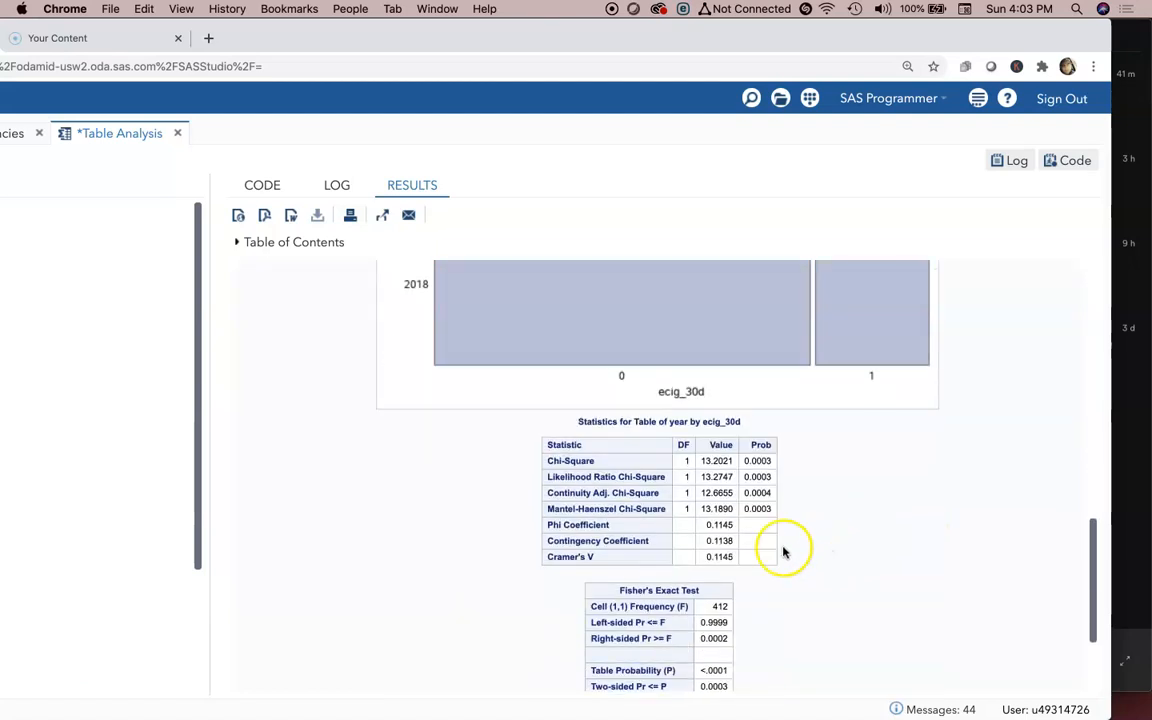
scroll("down", 3)
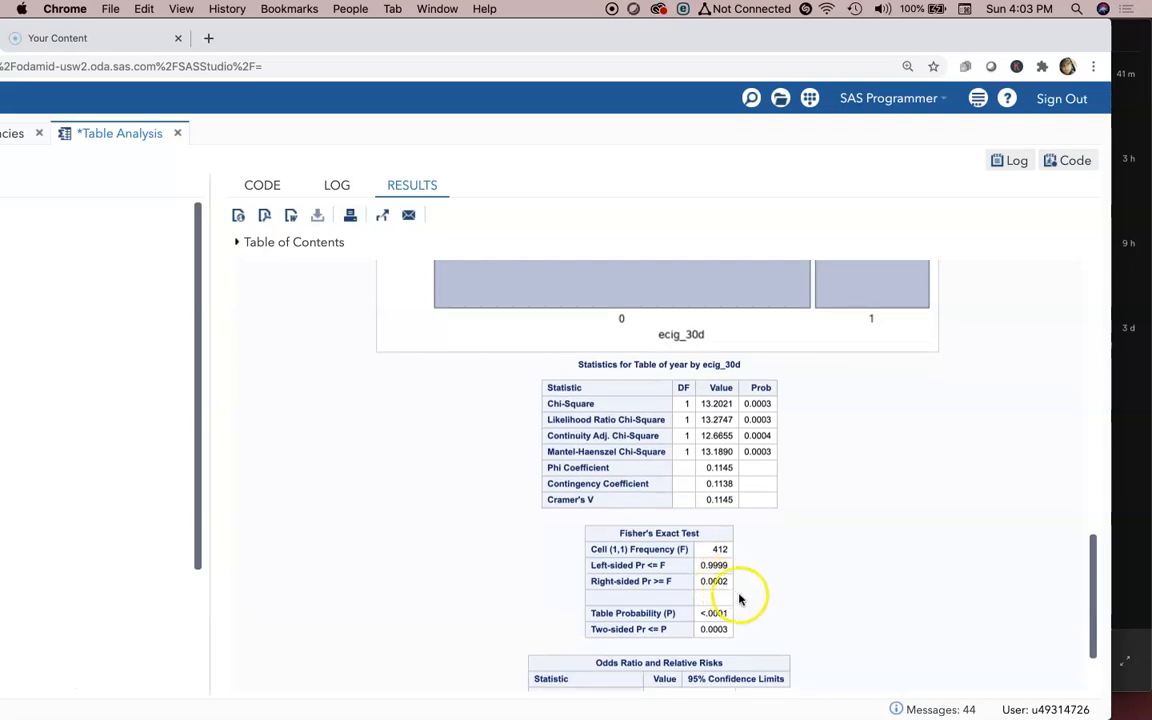
scroll("down", 3)
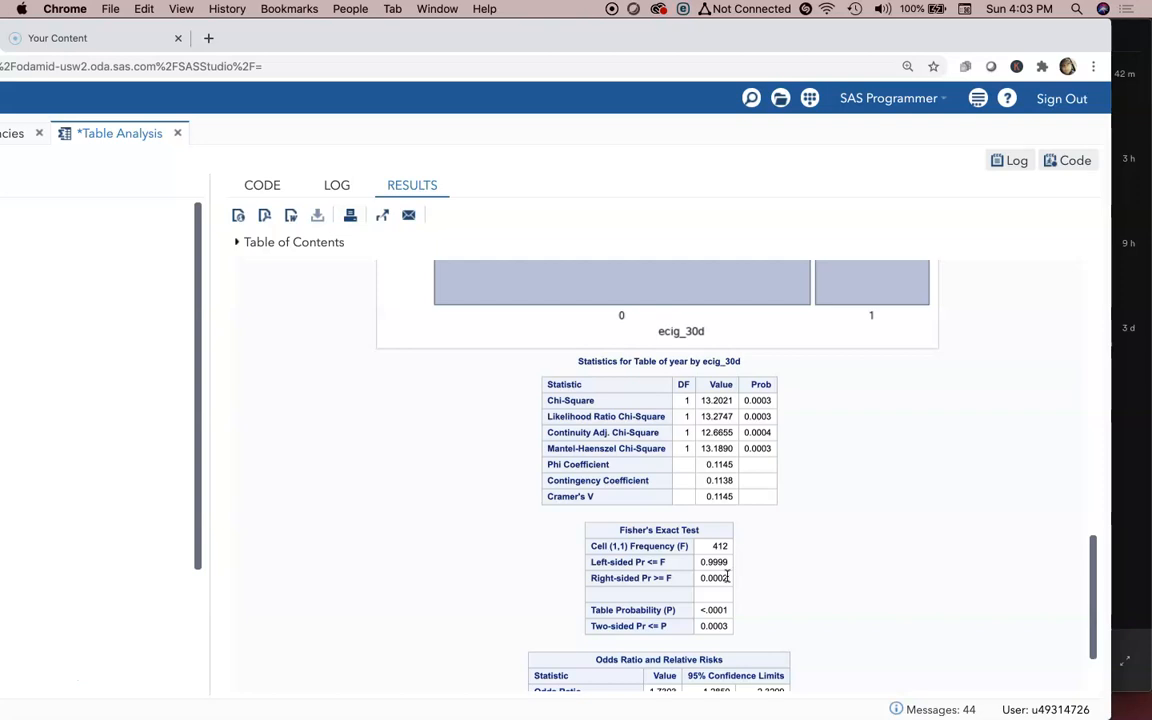
scroll("down", 3)
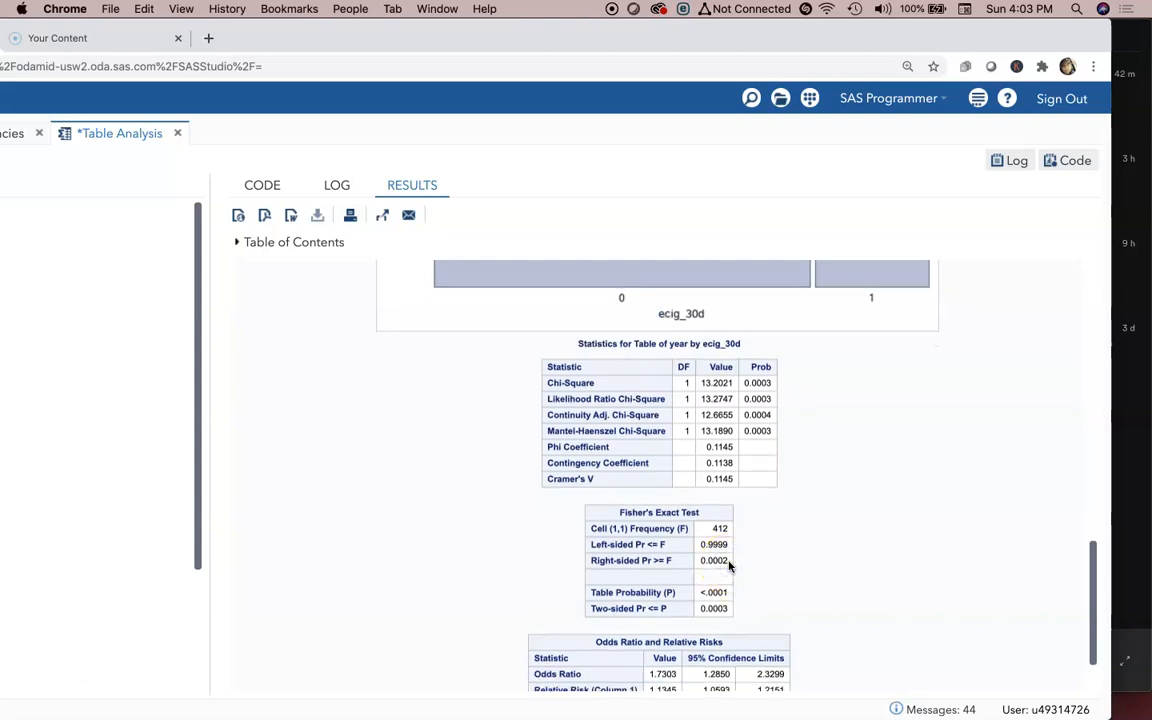
scroll("down", 3)
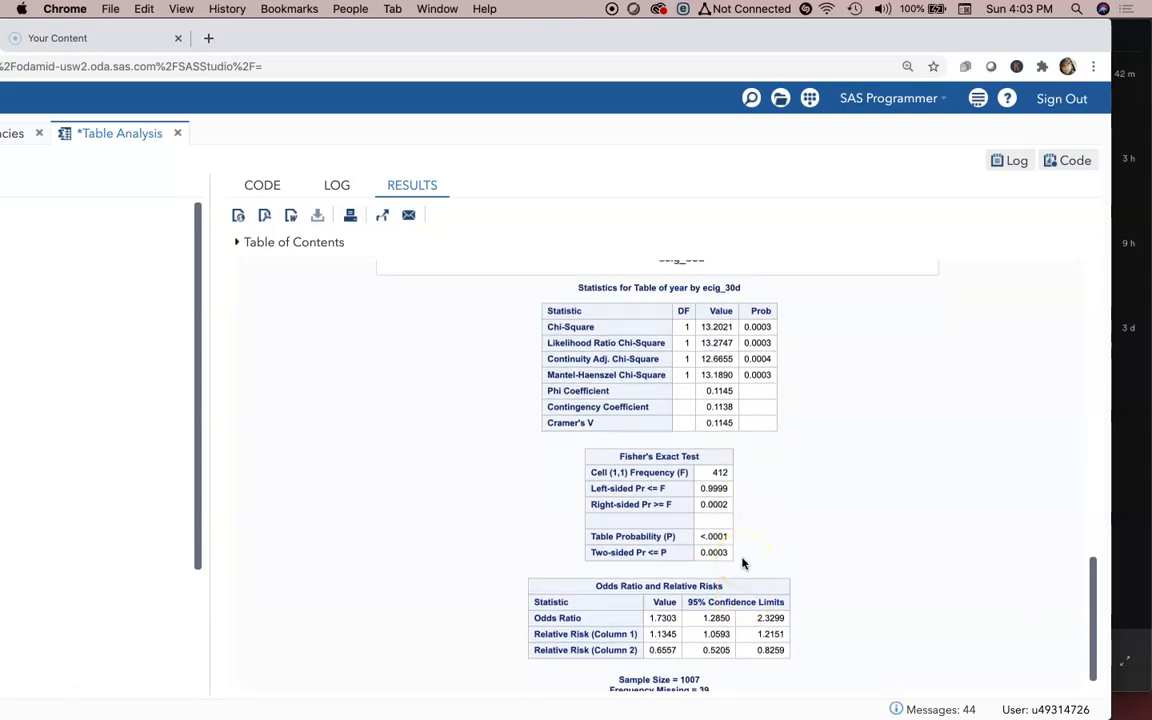
scroll("down", 3)
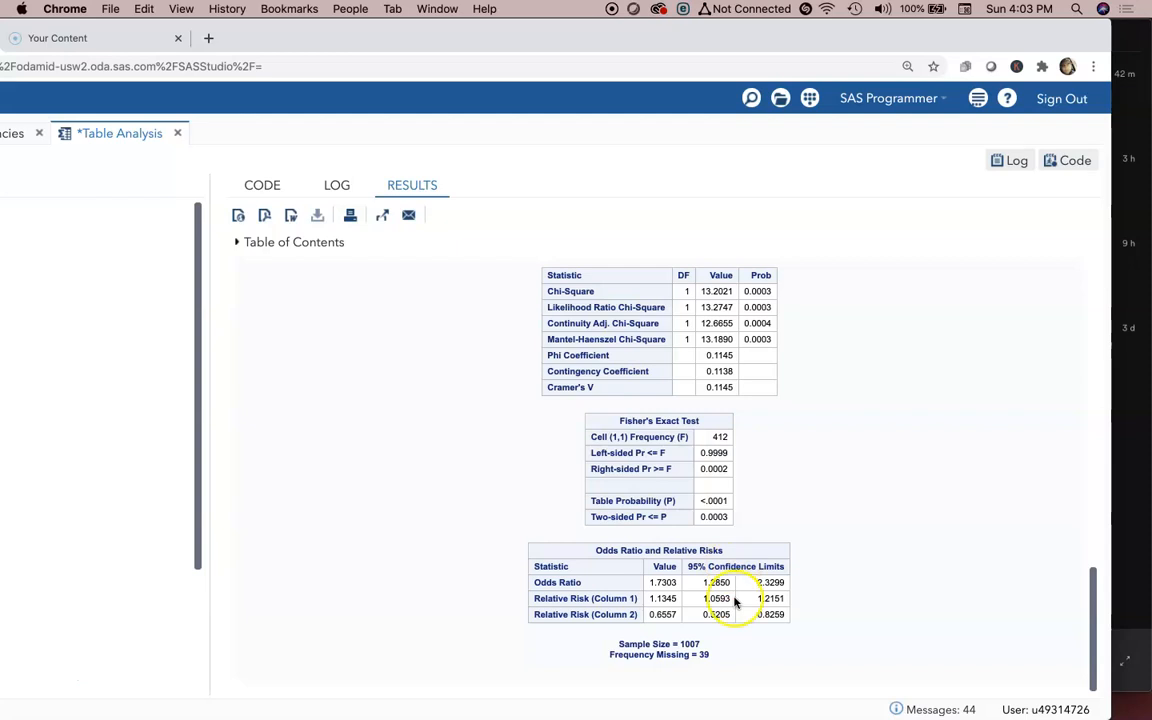
mouse_move(674, 596)
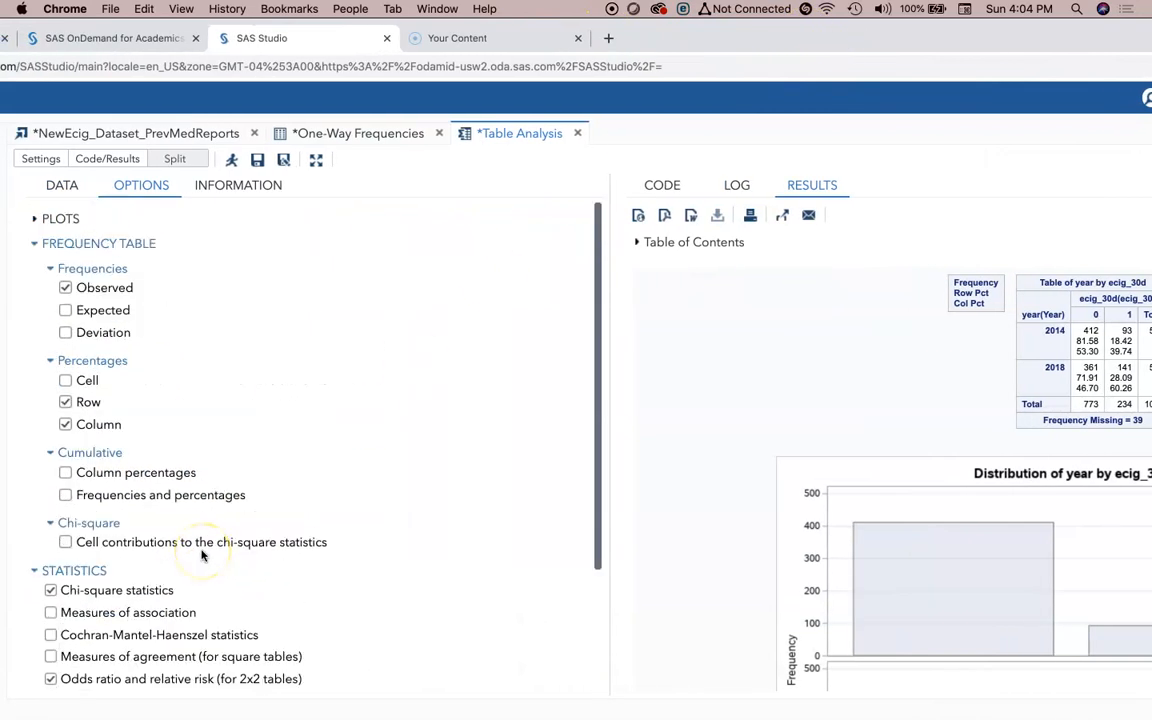
mouse_move(490, 242)
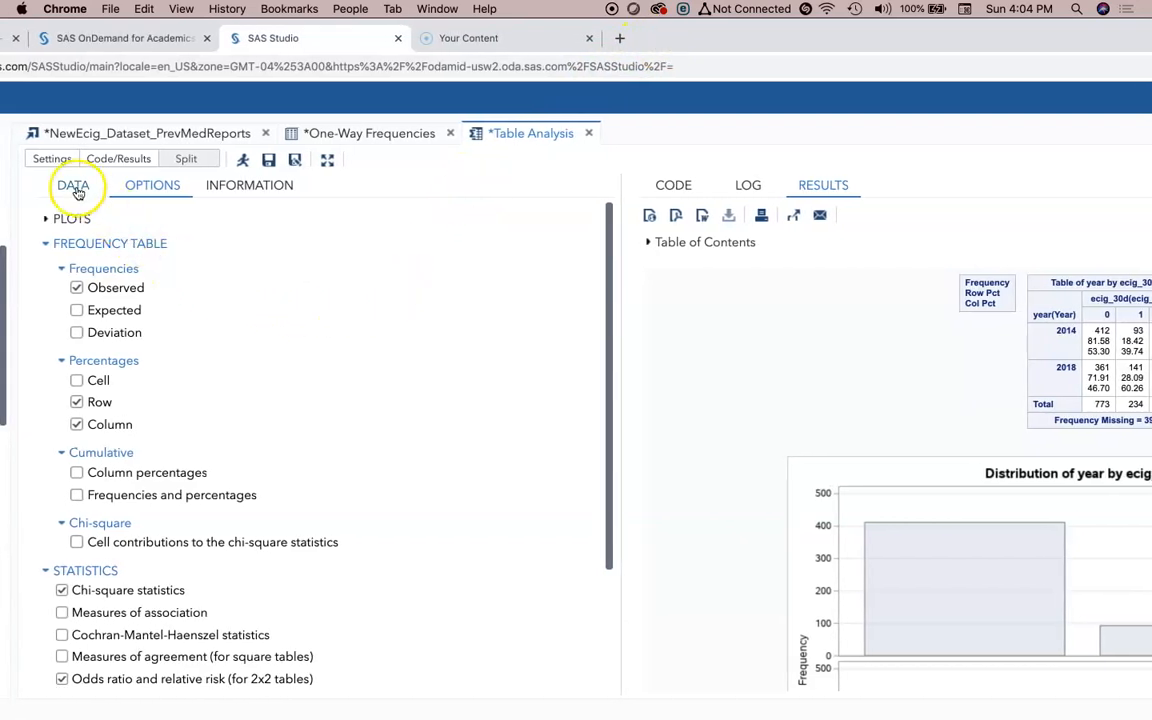
Show the Data settings with WORK.IMPORT4, year as row variable and ecig_30d as column variable.
left_click(72, 184)
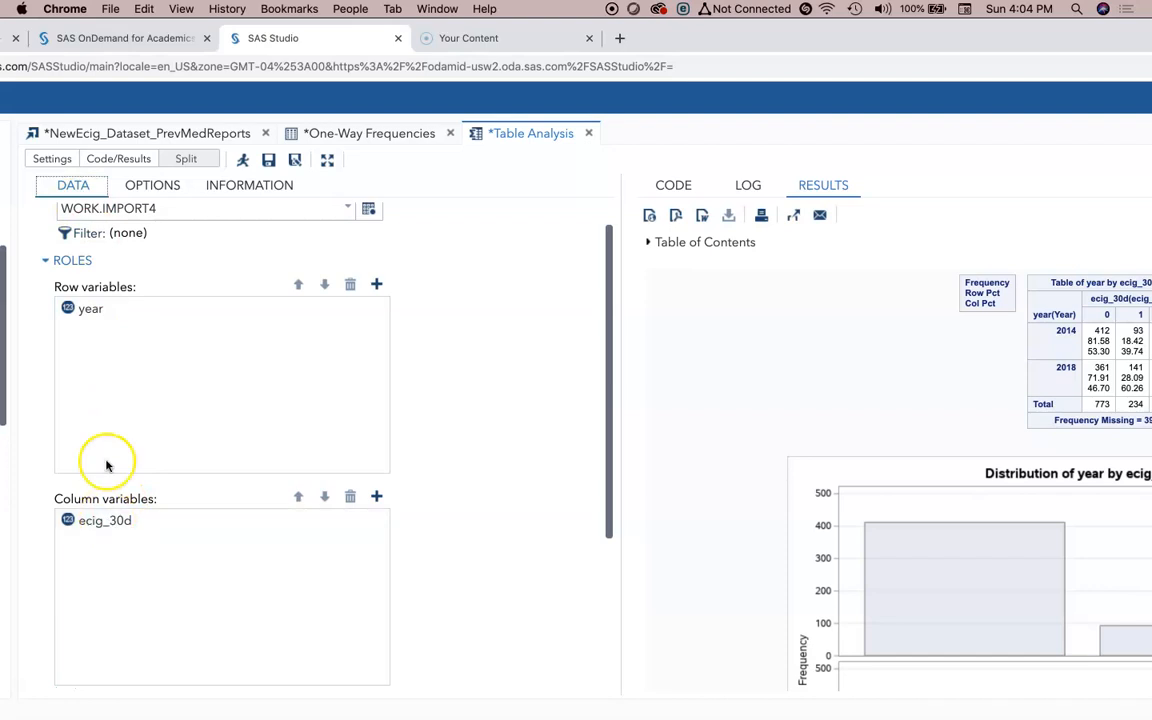
left_click(88, 308)
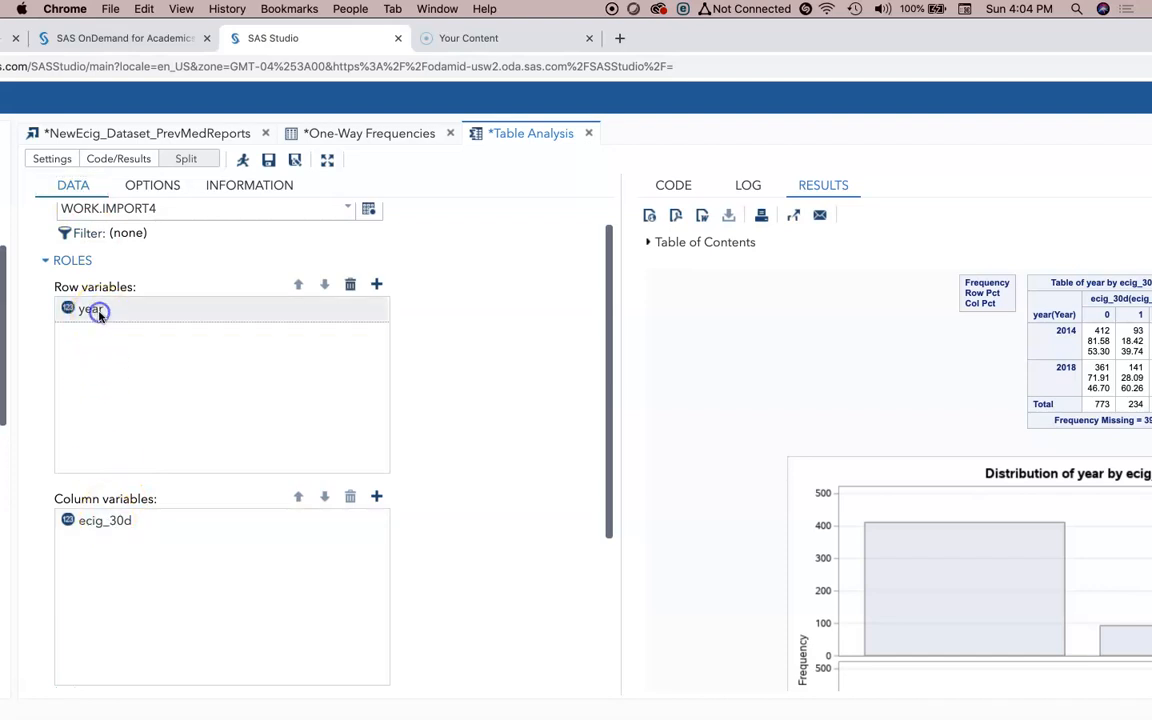